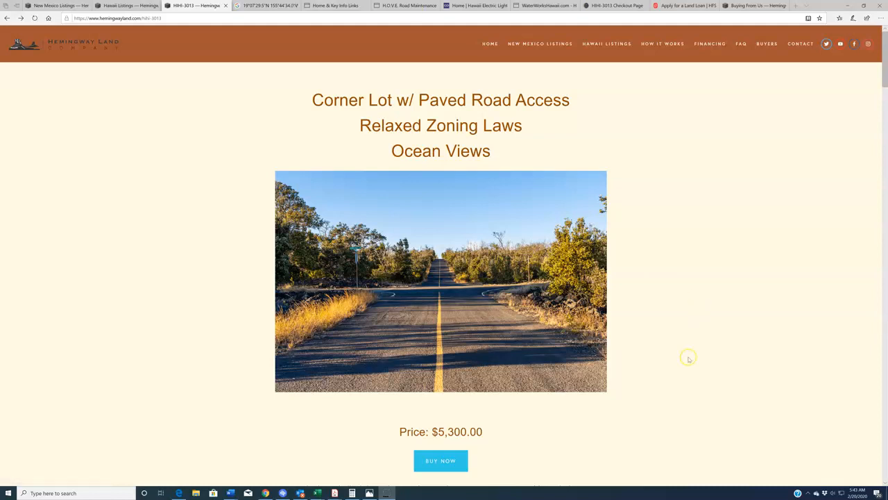
Reach the property details table of listing HHI-3013 and map its NE corner coordinates.
scroll("down", 3)
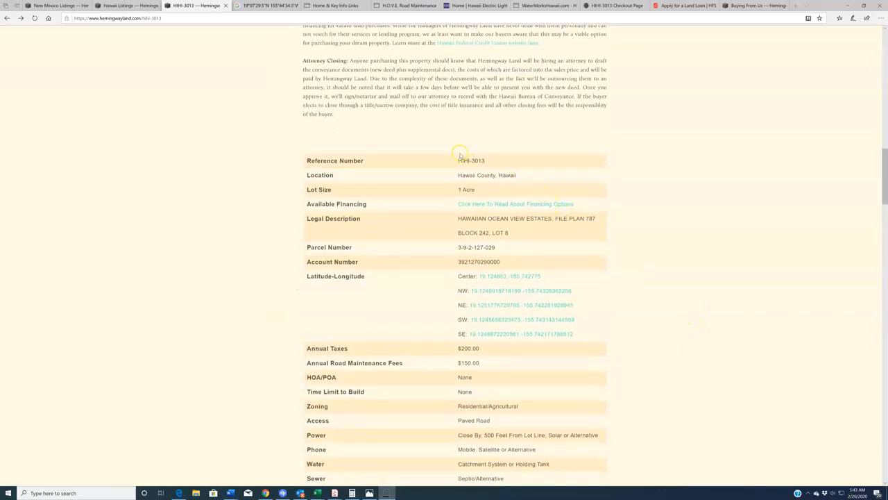
mouse_move(672, 179)
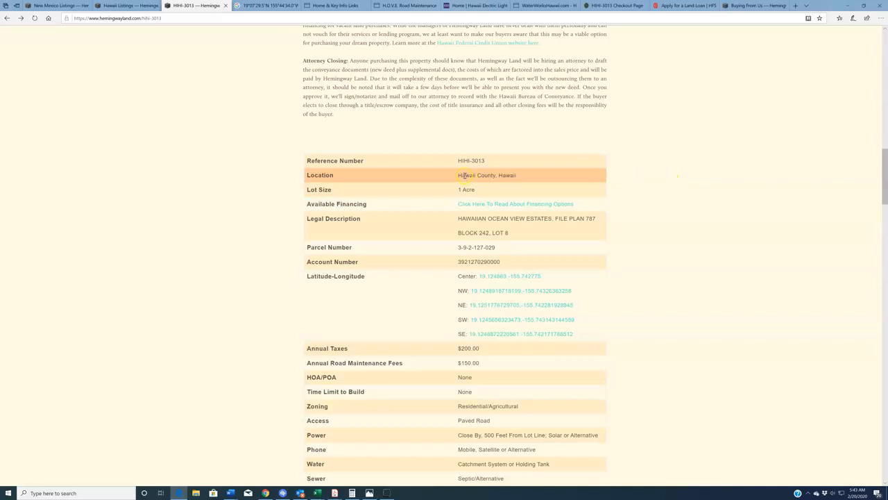
mouse_move(475, 186)
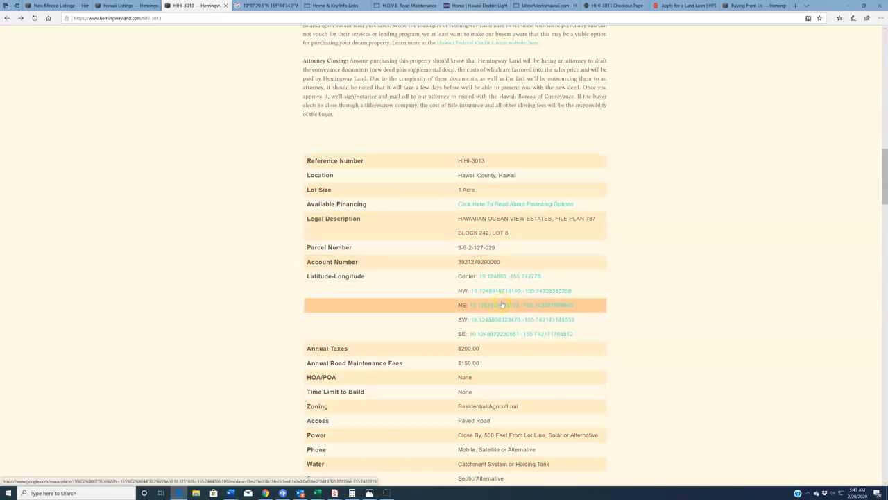
left_click(503, 306)
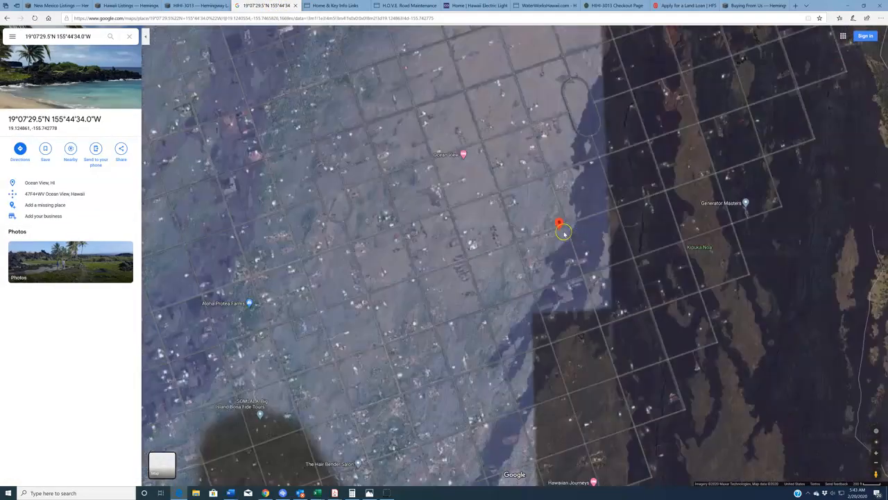
Zoom out from the red pin to see it on the Big Island's southwestern side.
scroll("down", 3)
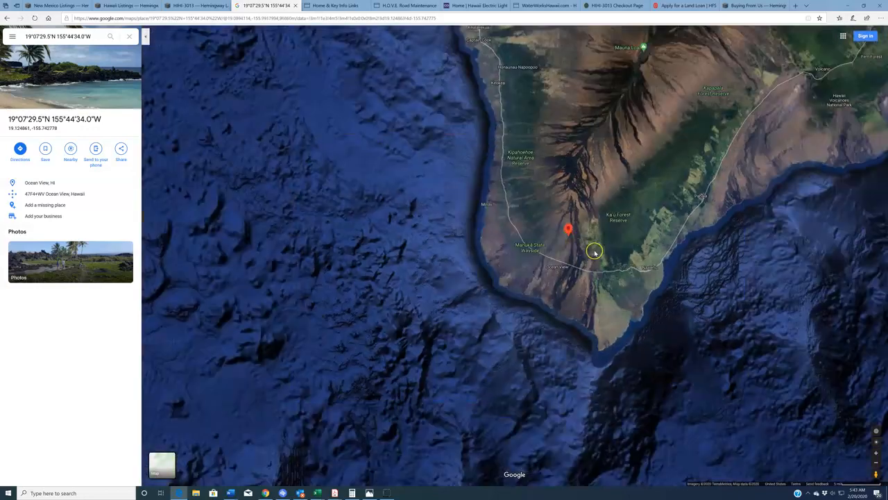
scroll("down", 3)
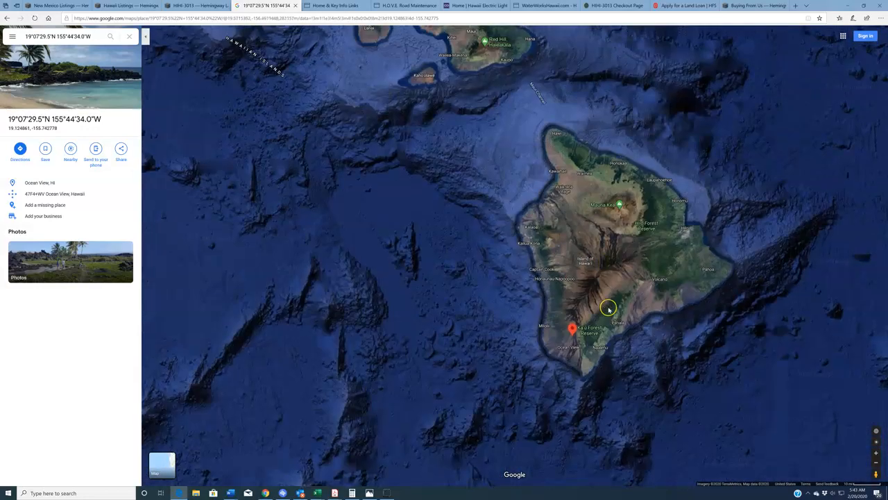
mouse_move(599, 163)
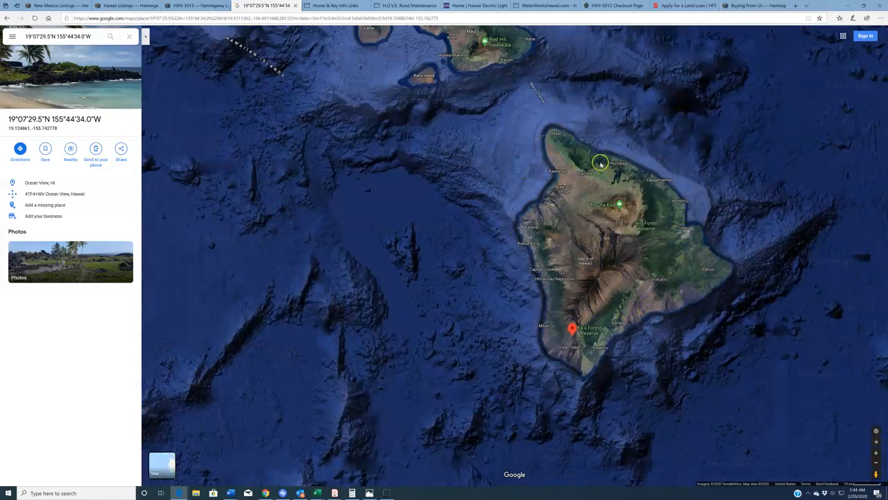
mouse_move(608, 315)
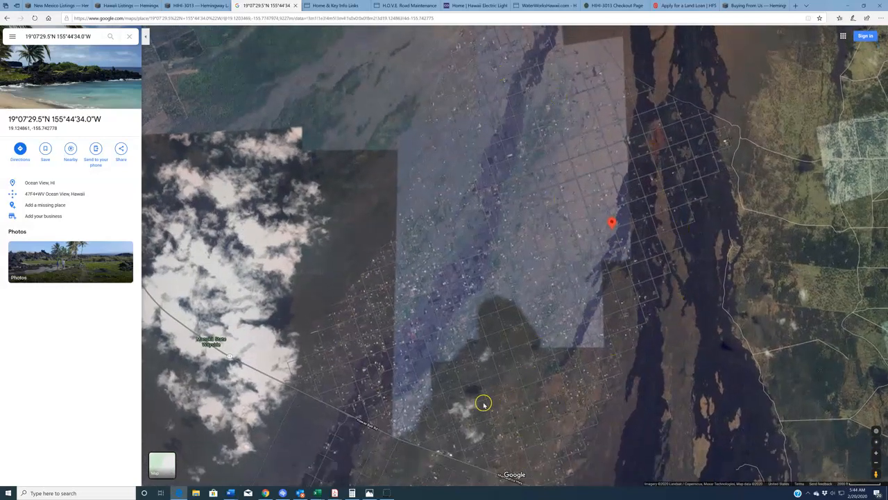
left_click_drag(483, 402, 359, 358)
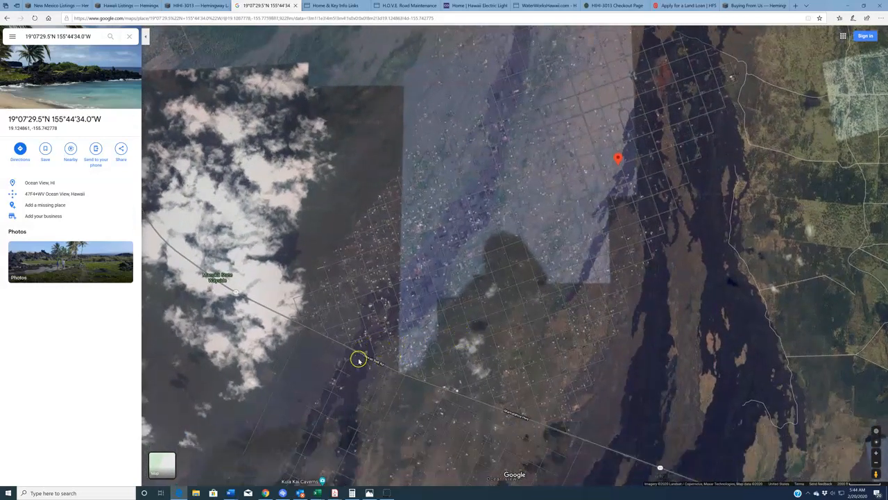
left_click_drag(360, 359, 454, 338)
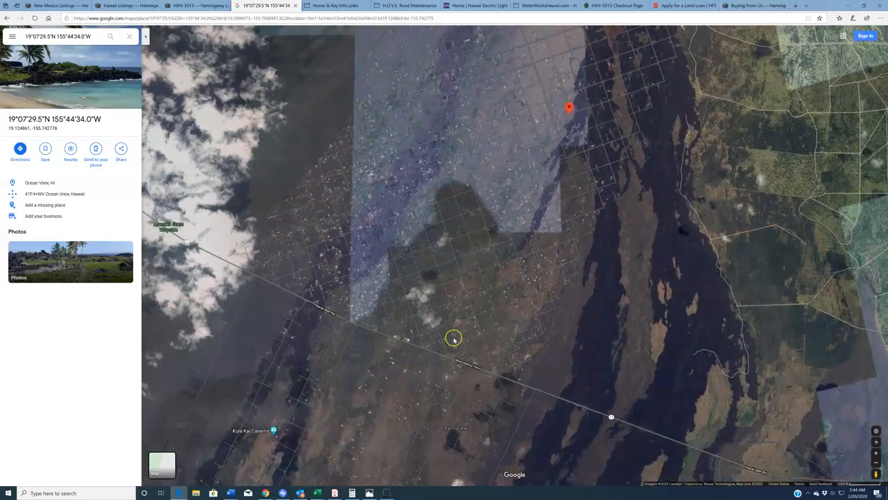
left_click_drag(455, 340, 602, 388)
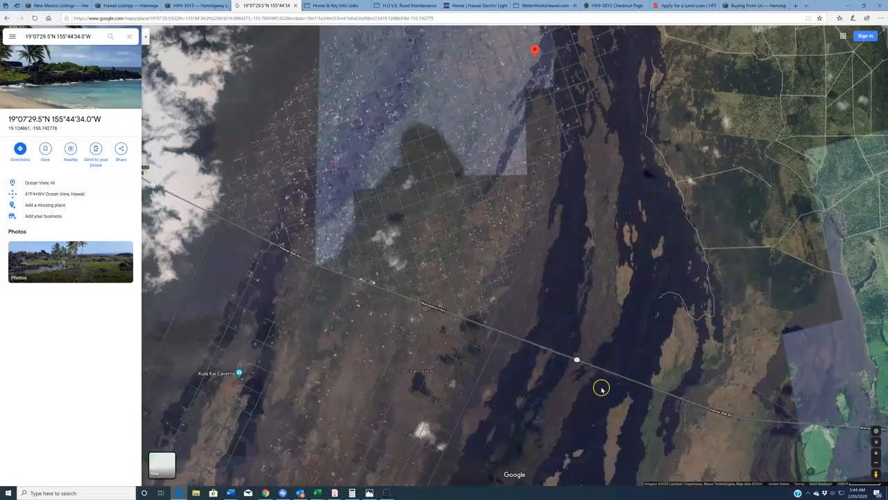
left_click_drag(602, 388, 481, 413)
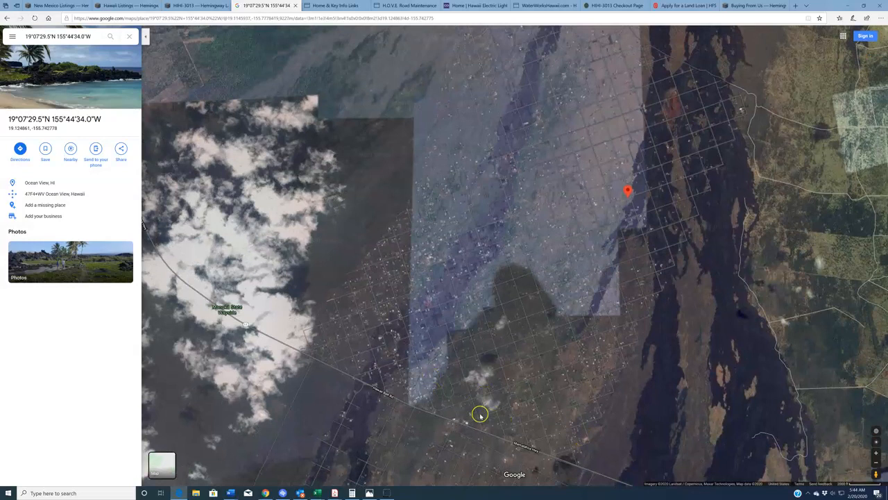
mouse_move(477, 322)
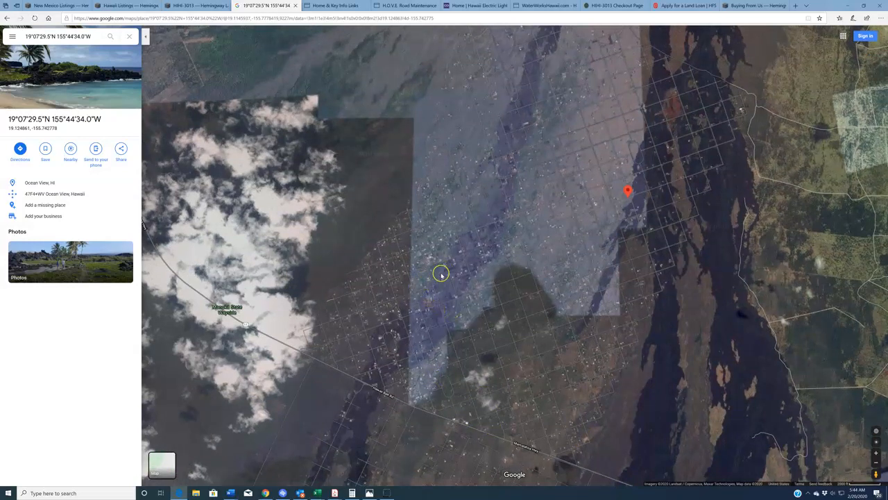
mouse_move(541, 224)
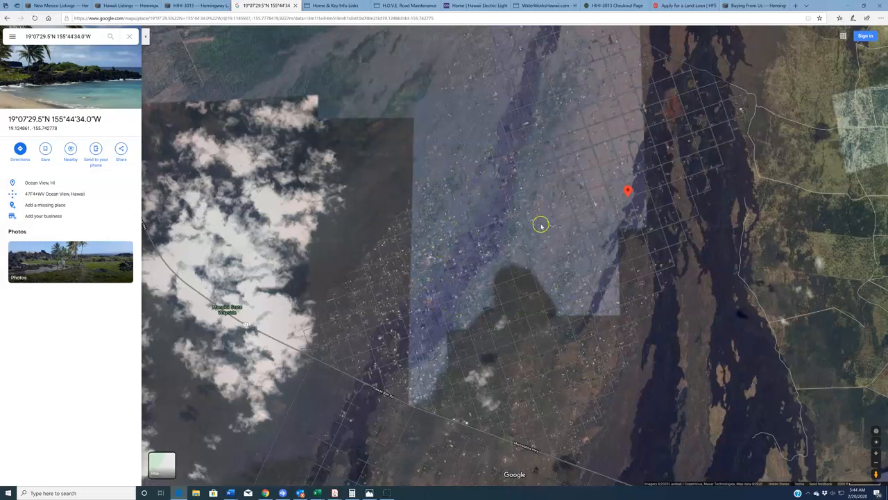
mouse_move(663, 319)
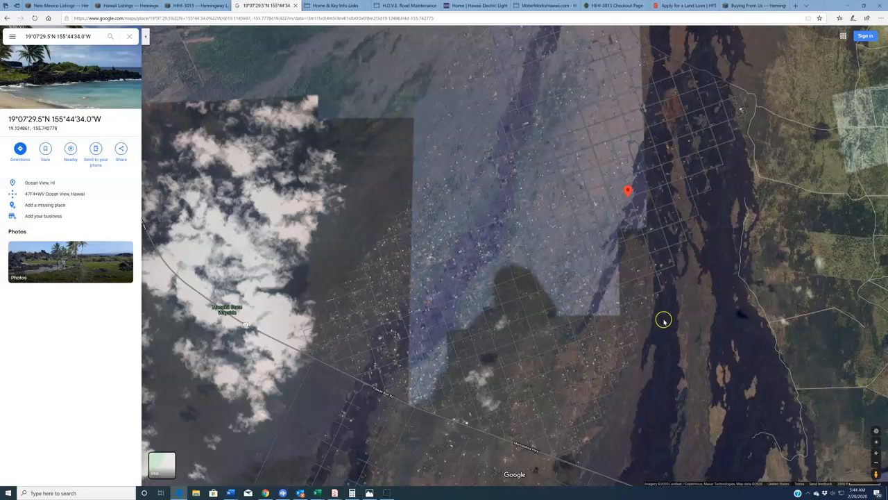
mouse_move(548, 158)
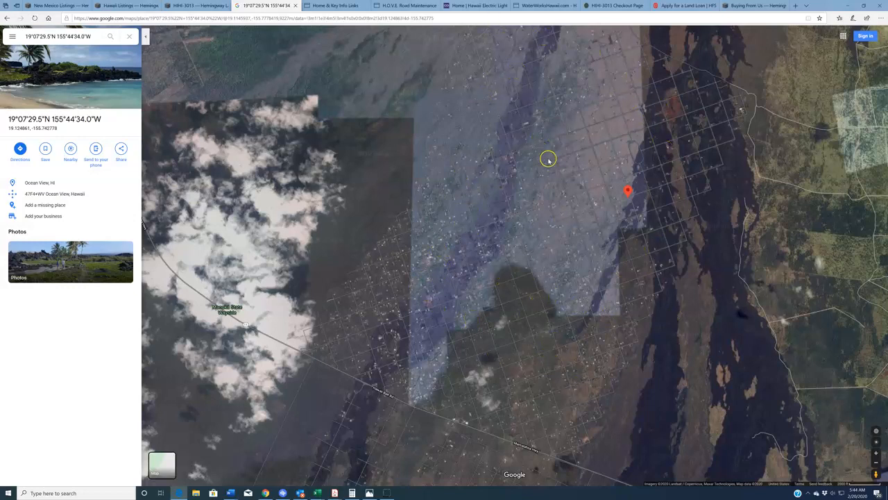
mouse_move(654, 259)
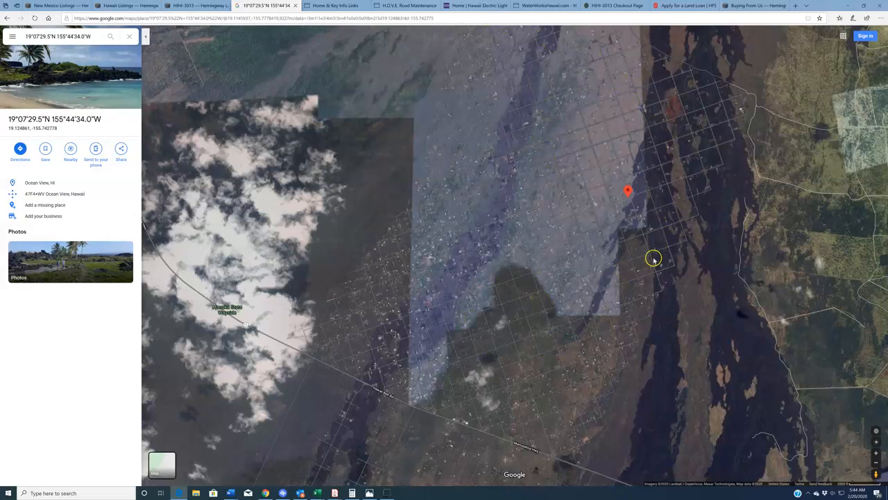
mouse_move(624, 384)
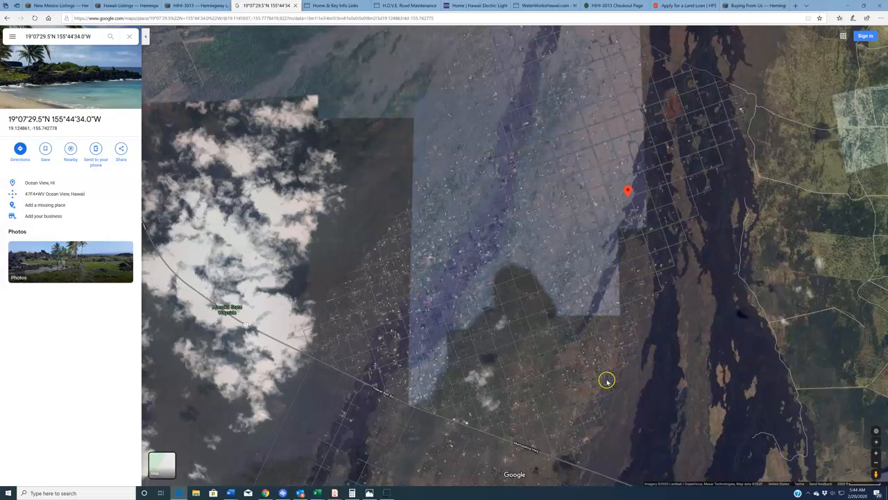
mouse_move(581, 256)
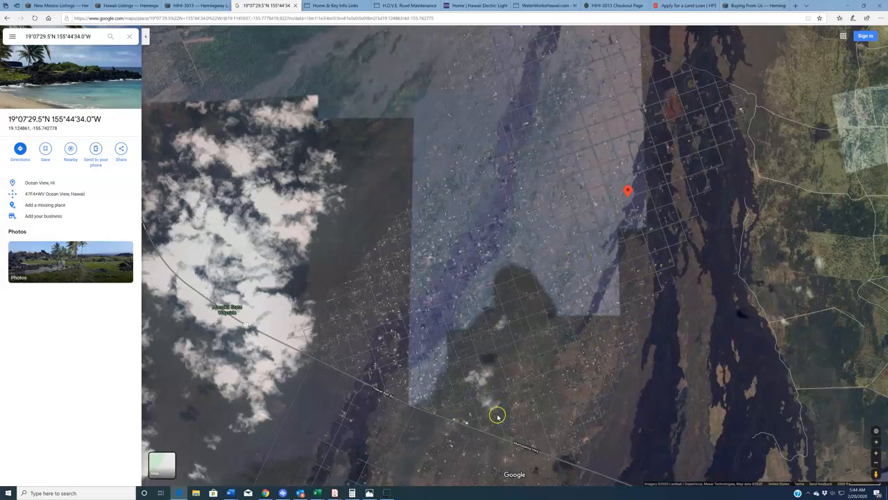
mouse_move(708, 186)
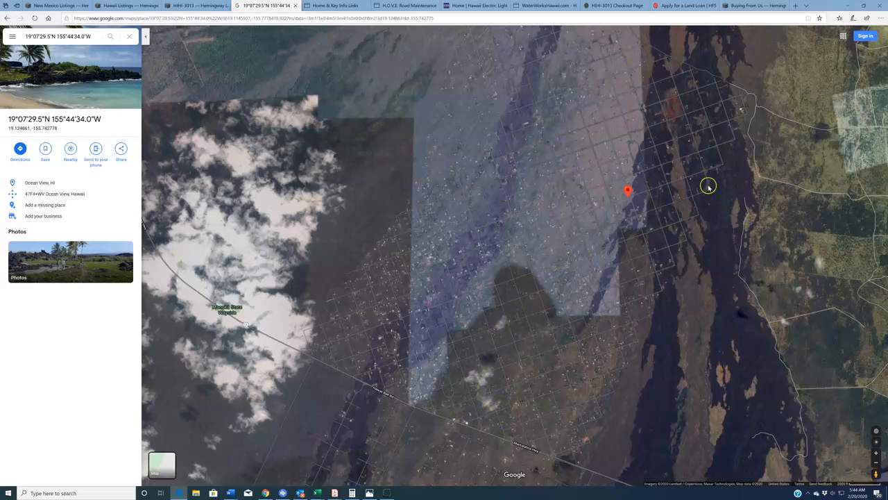
mouse_move(693, 145)
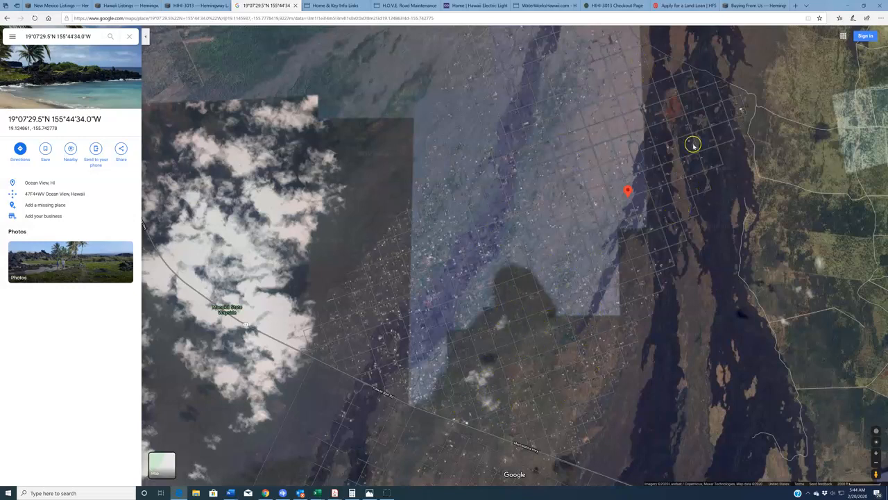
mouse_move(665, 137)
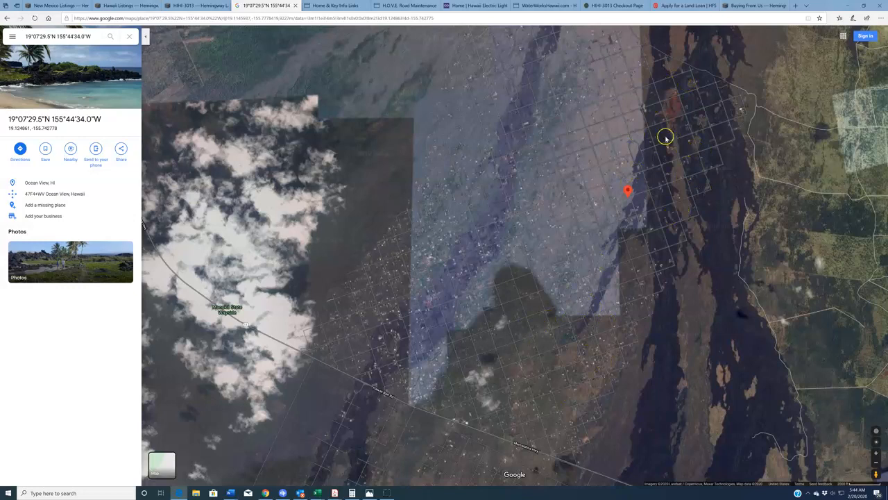
mouse_move(463, 423)
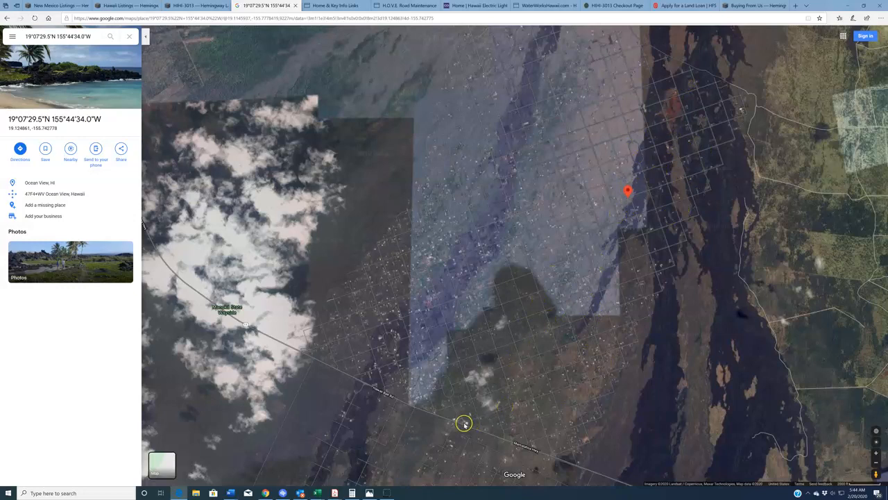
mouse_move(560, 190)
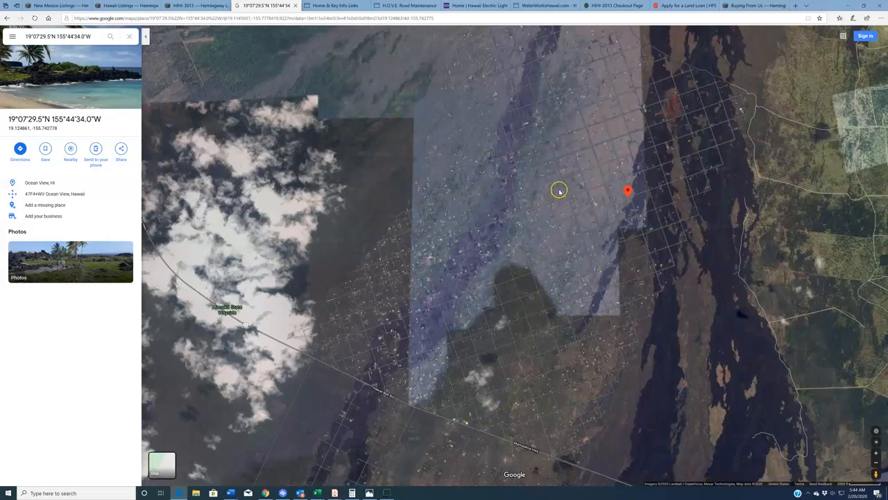
mouse_move(645, 95)
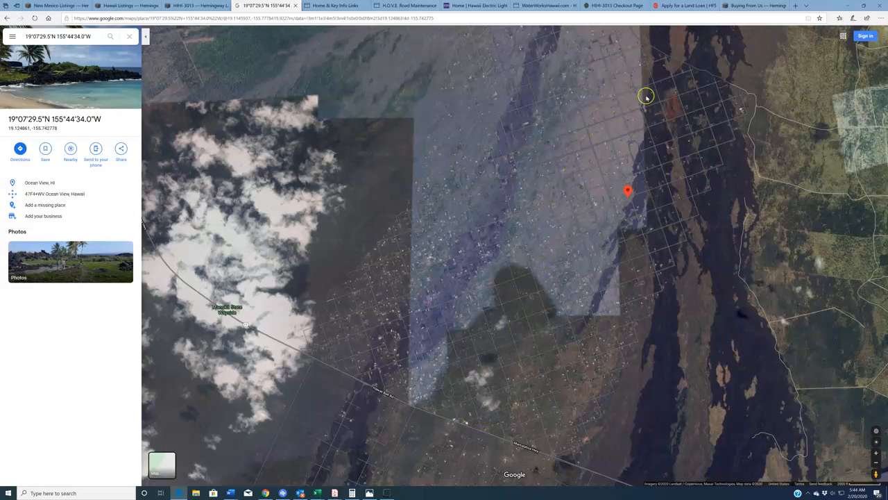
mouse_move(691, 125)
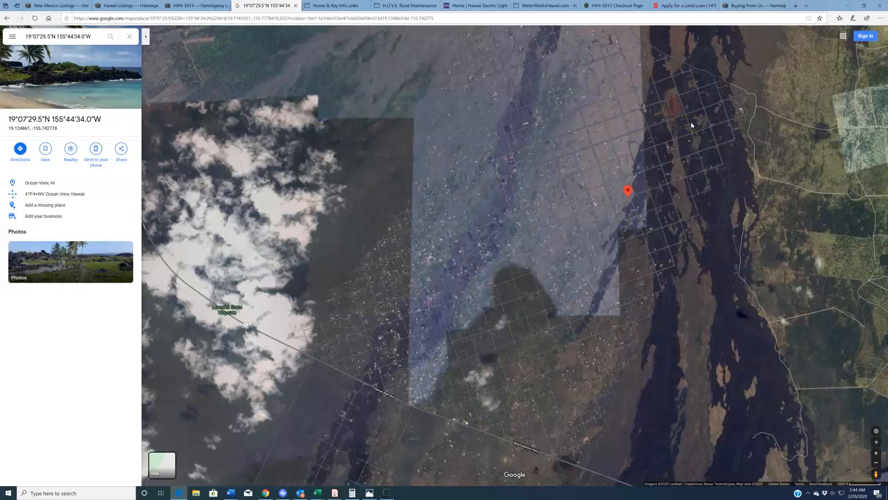
mouse_move(647, 108)
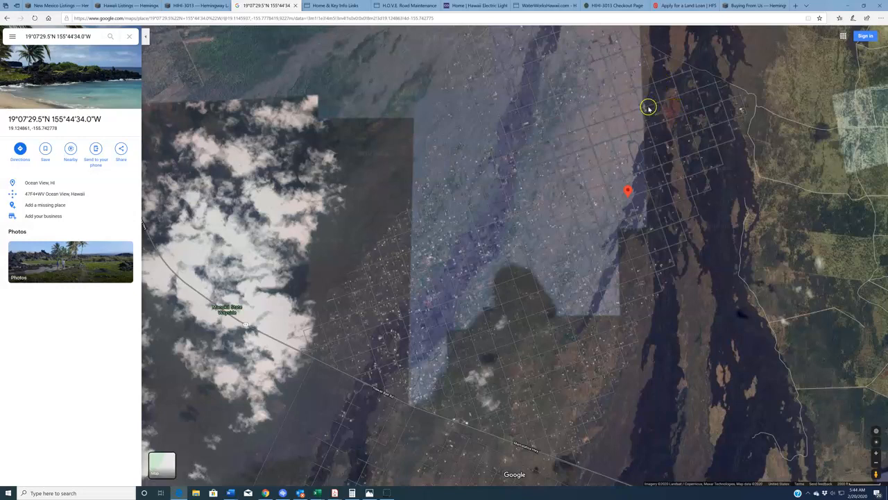
mouse_move(674, 241)
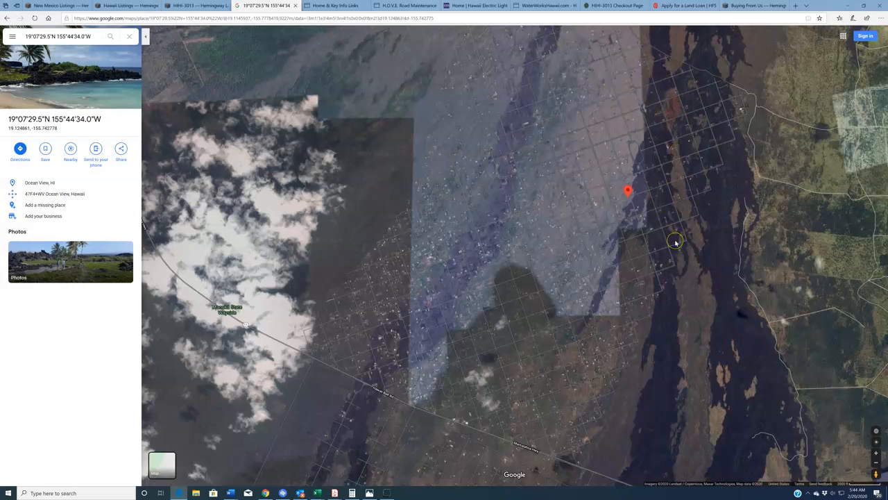
mouse_move(529, 388)
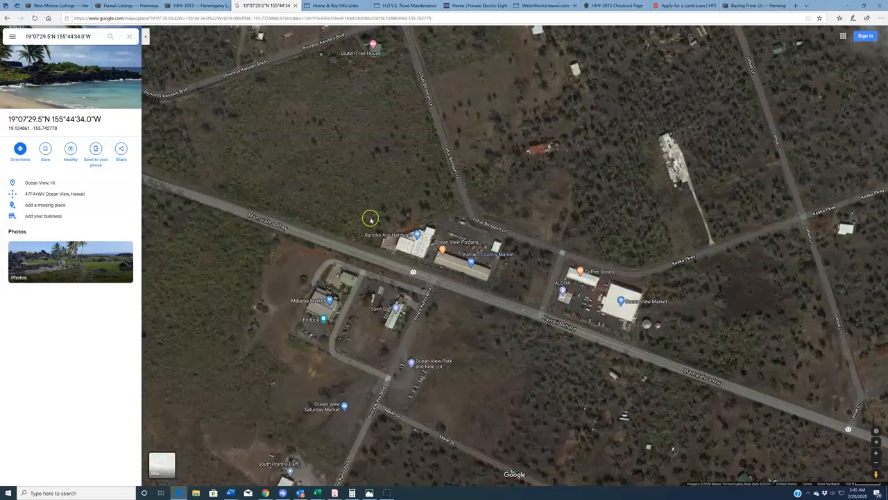
mouse_move(408, 253)
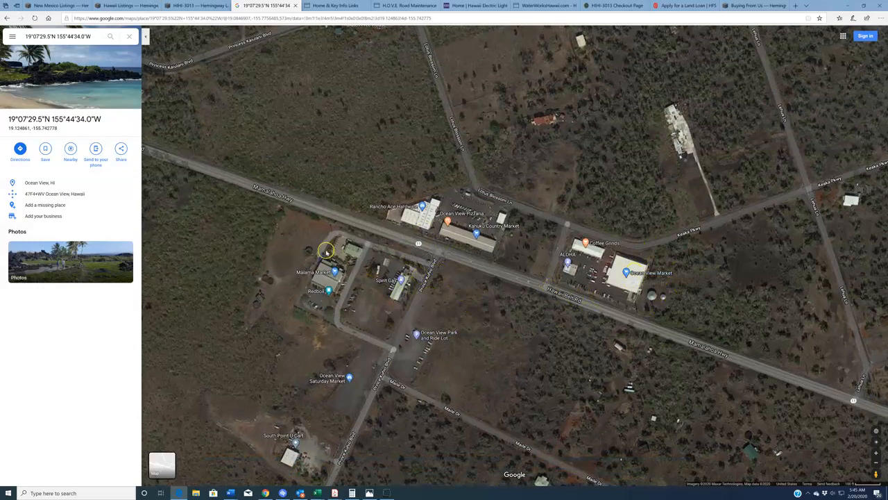
mouse_move(605, 358)
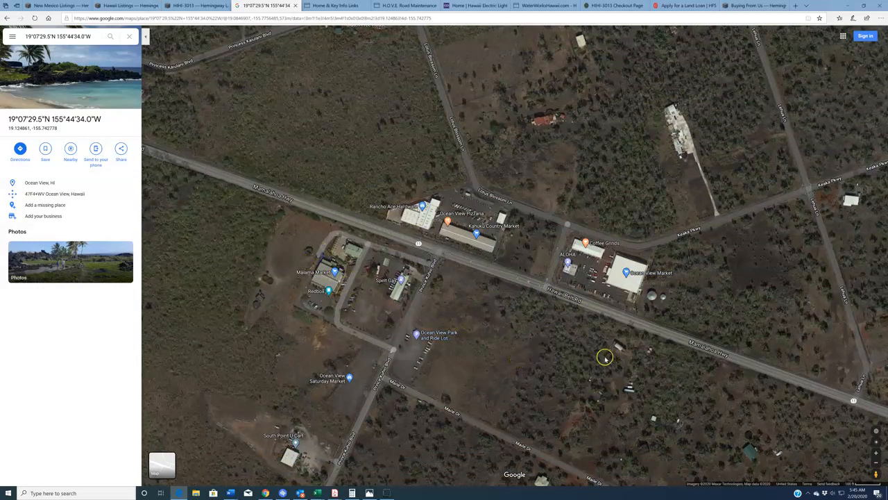
mouse_move(702, 394)
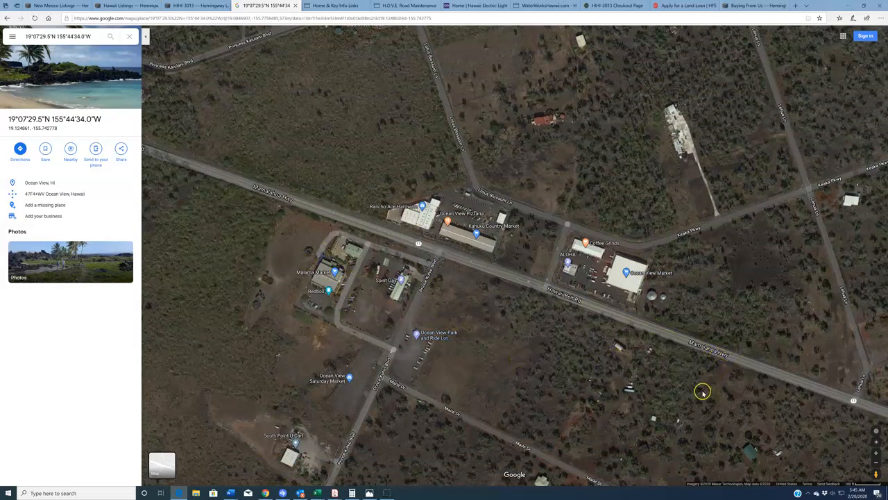
mouse_move(734, 294)
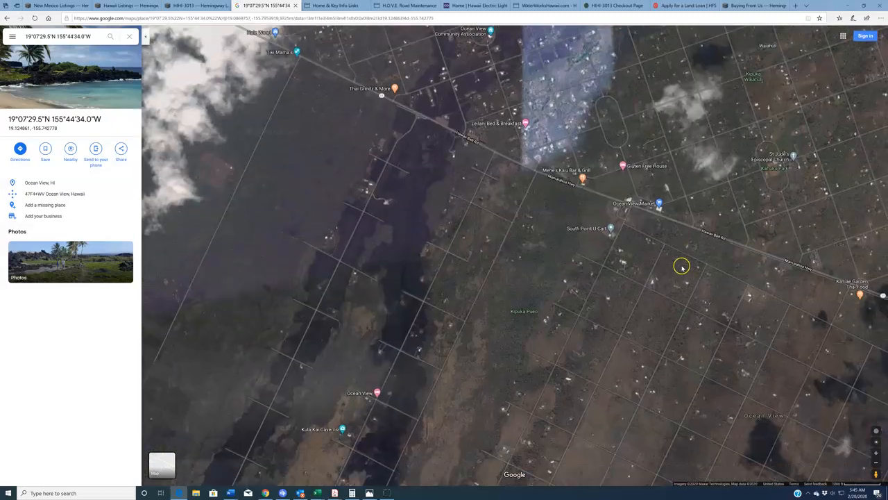
Zoom to a regional view and centre the pinned lot above the island's south coast.
scroll("down", 3)
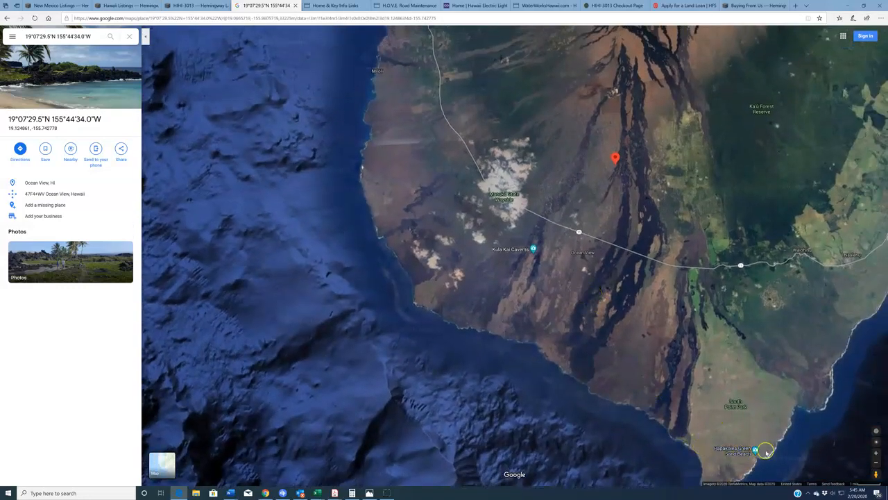
scroll("up", 3)
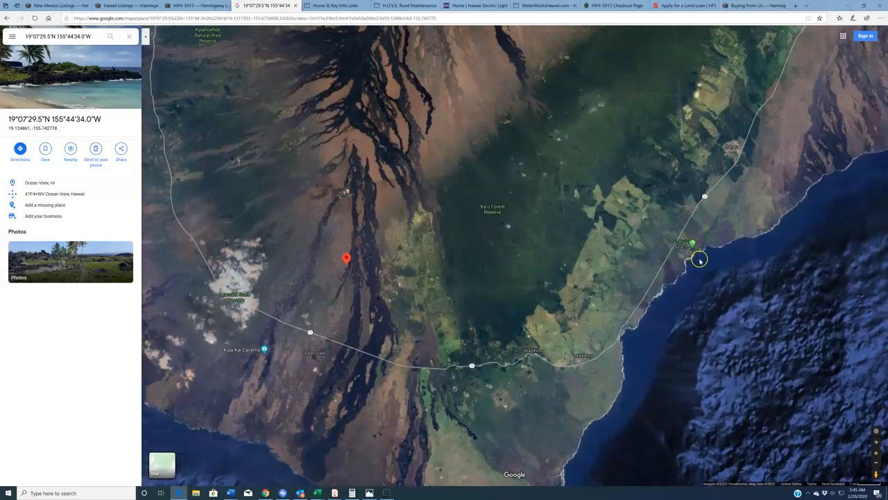
mouse_move(467, 296)
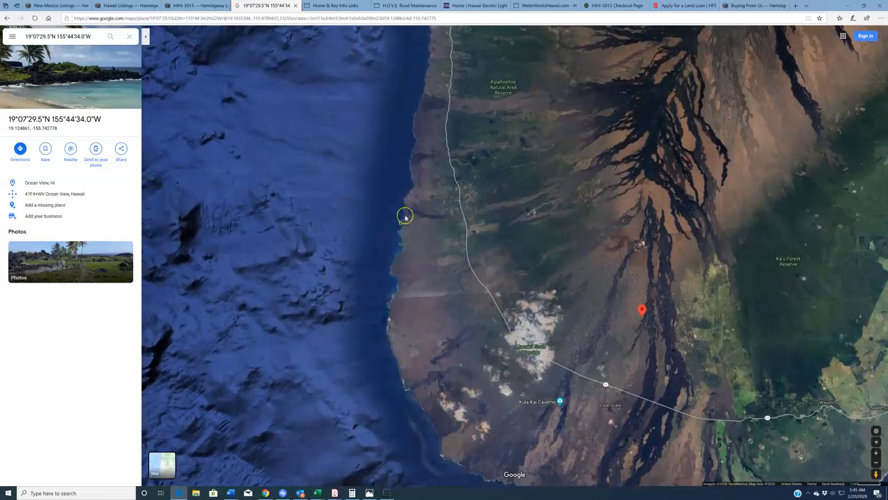
left_click_drag(406, 215, 594, 257)
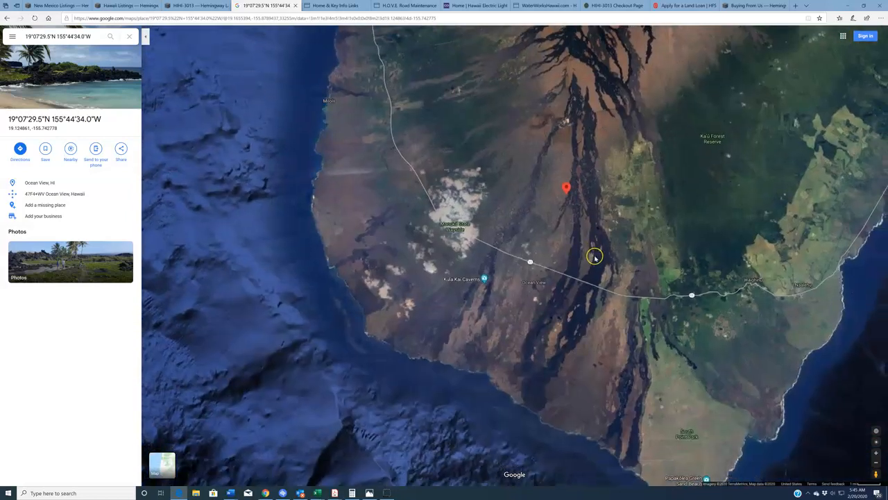
right_click(594, 257)
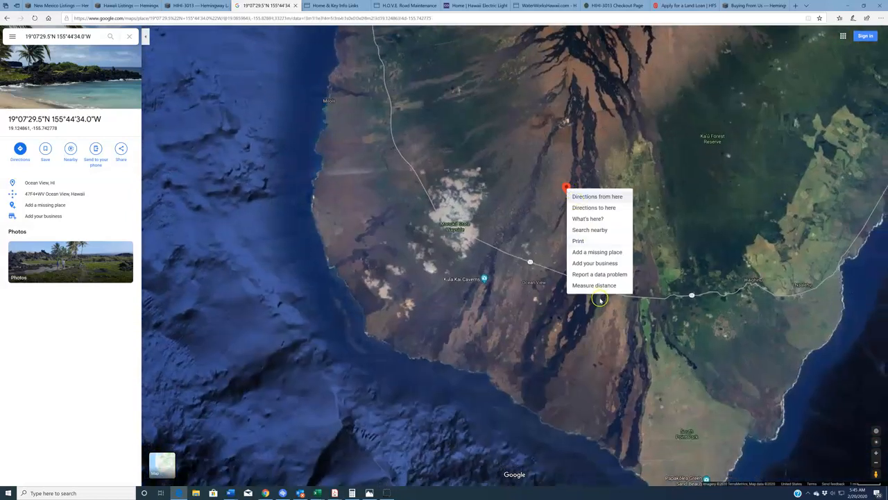
left_click(594, 286)
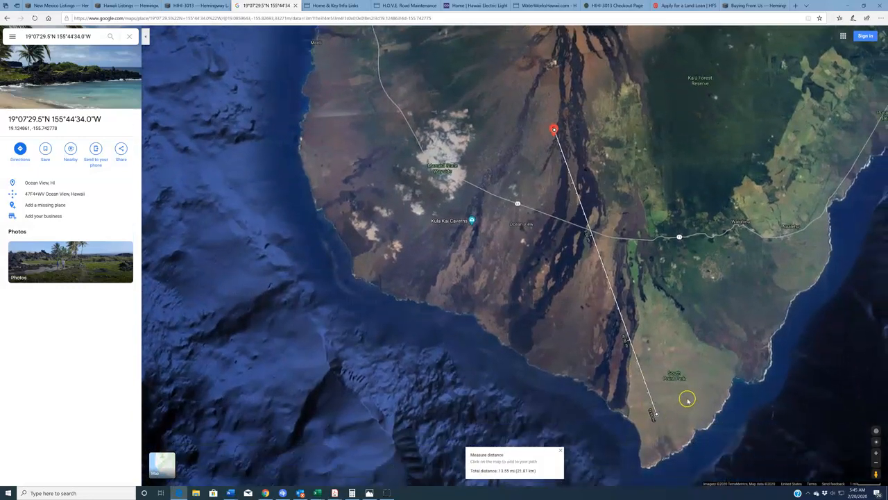
right_click(687, 400)
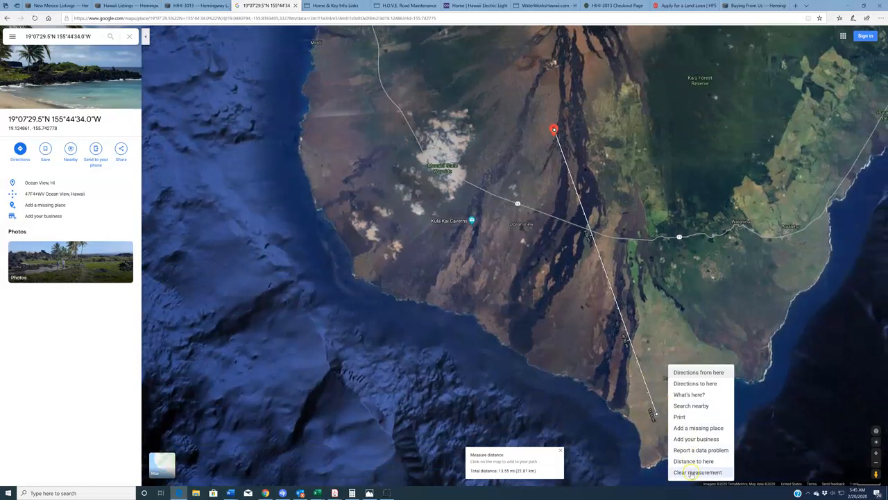
left_click(696, 472)
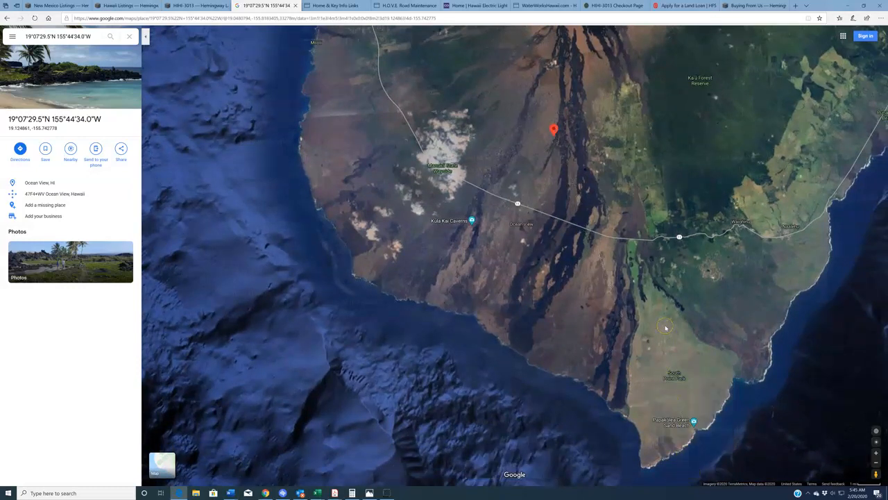
mouse_move(614, 230)
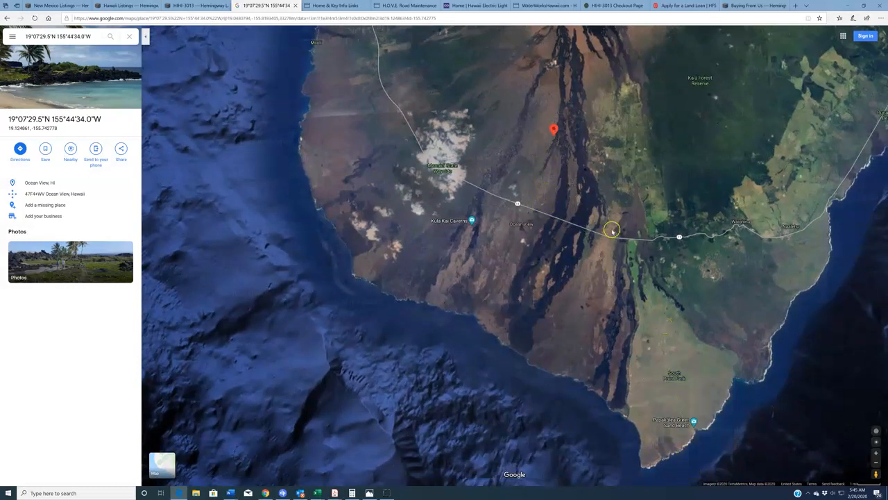
mouse_move(644, 317)
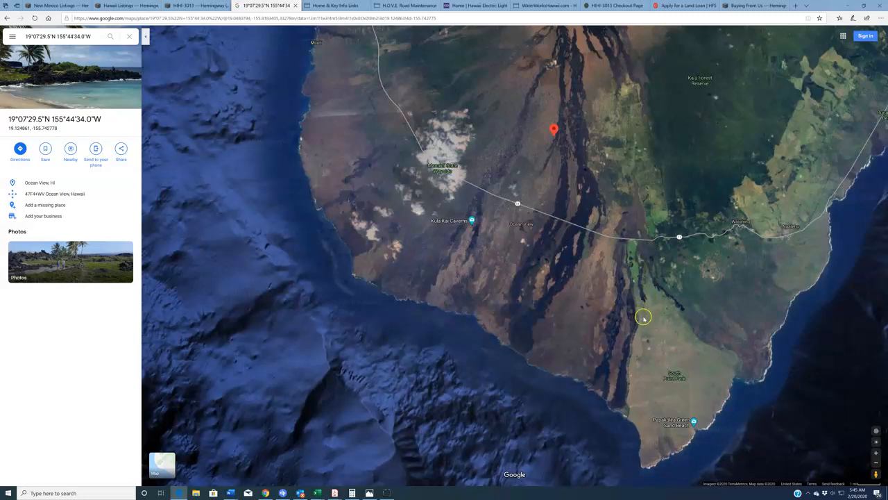
mouse_move(630, 425)
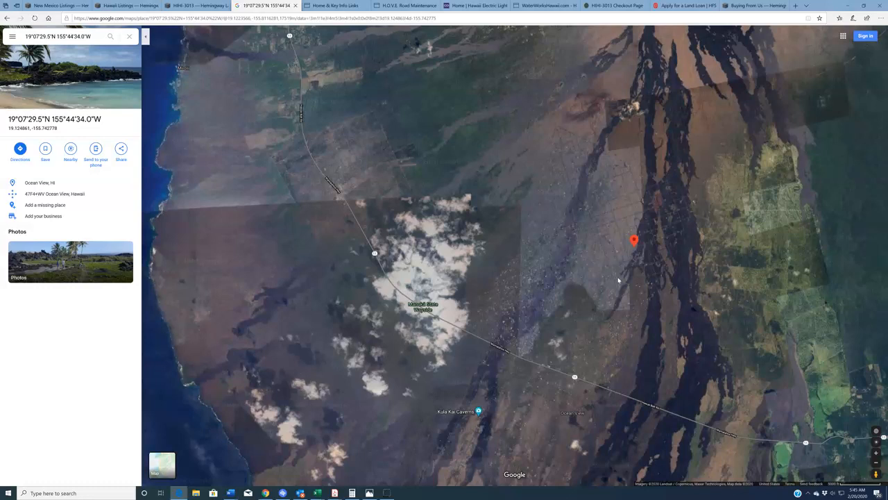
mouse_move(627, 364)
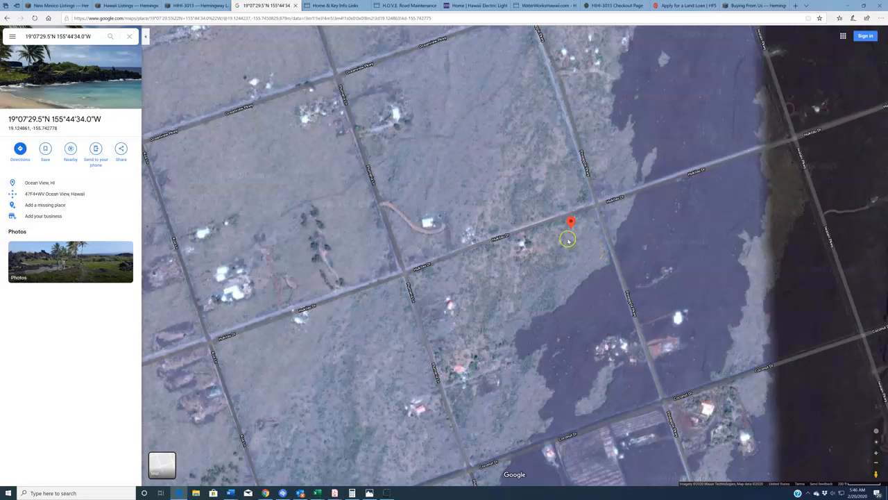
mouse_move(555, 222)
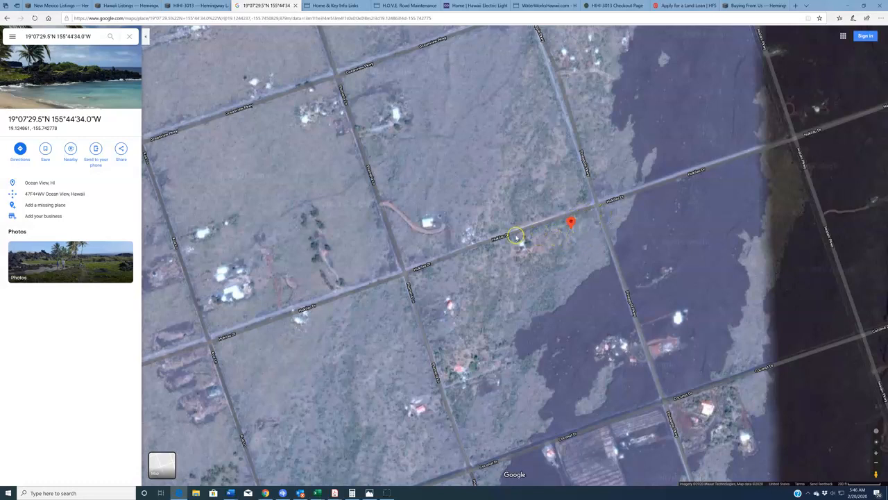
mouse_move(621, 280)
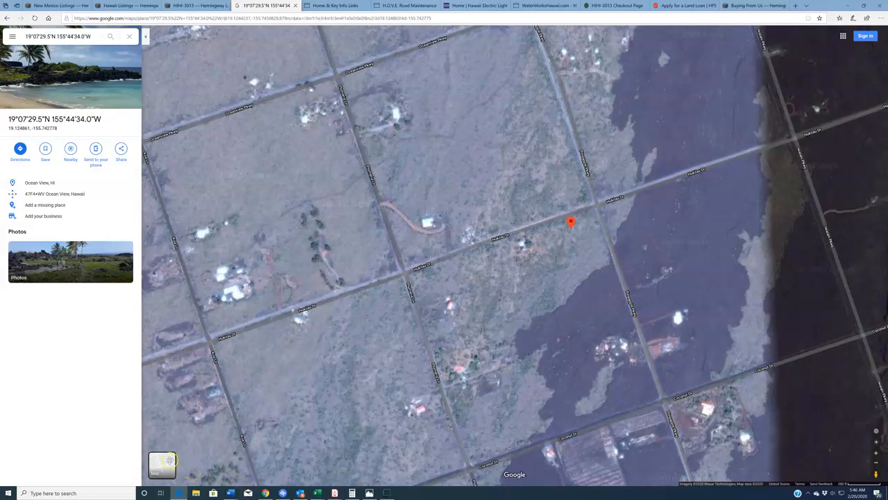
Switch the map layer from Satellite to the plain street map around Hukilau Dr.
left_click(161, 464)
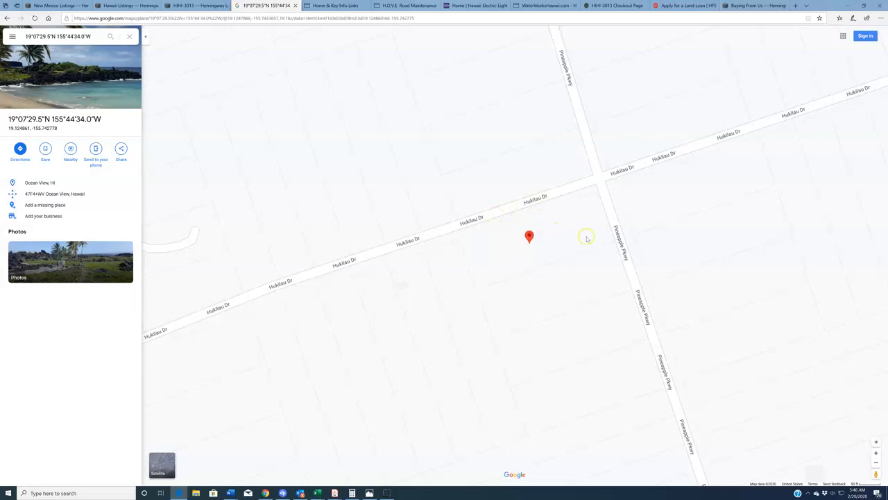
mouse_move(548, 239)
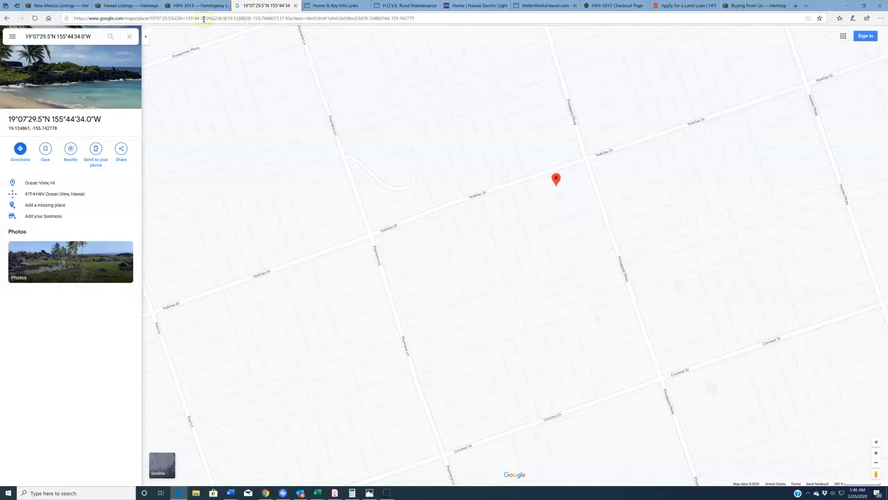
left_click(194, 6)
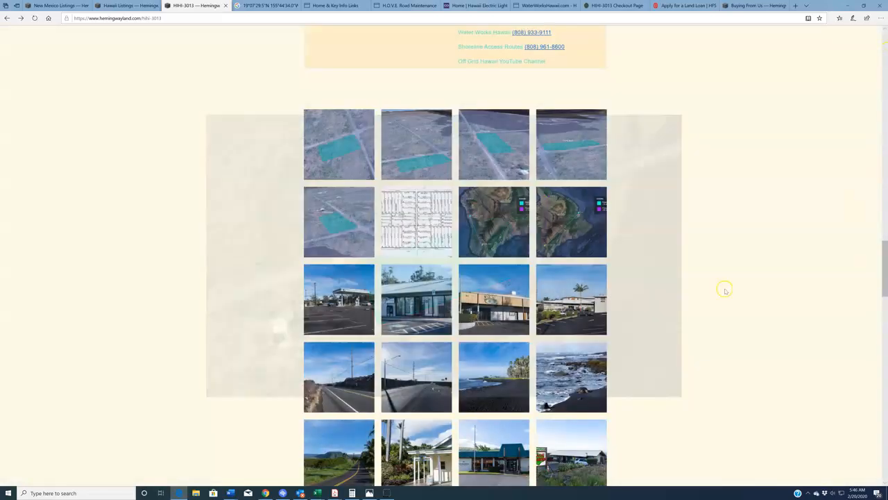
left_click(416, 220)
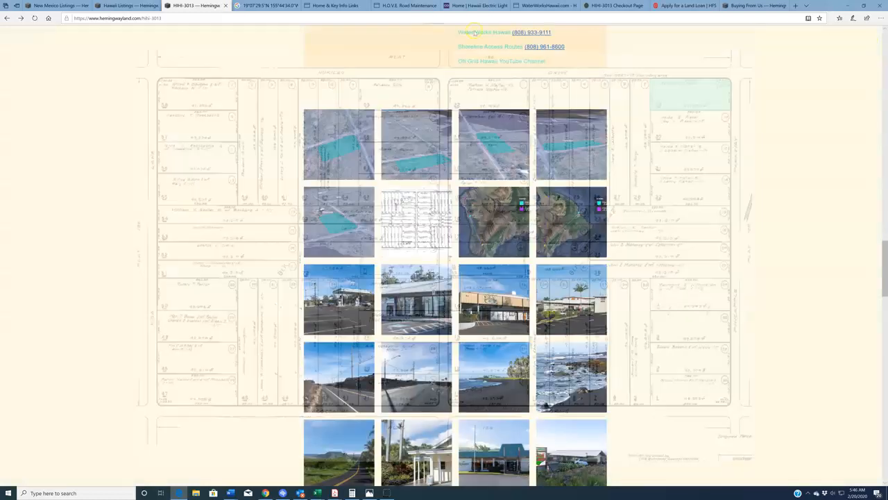
left_click(267, 5)
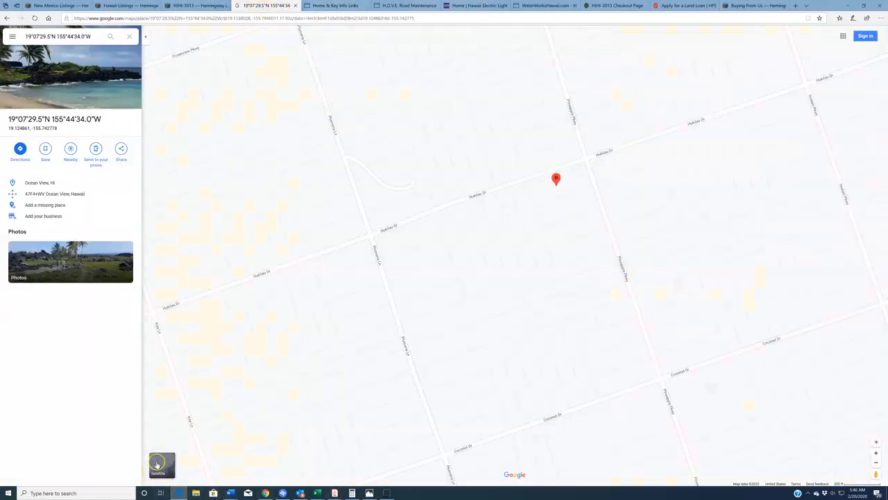
Switch back to satellite imagery and zoom in on the pinned lot beside the dark lava flow.
left_click(161, 464)
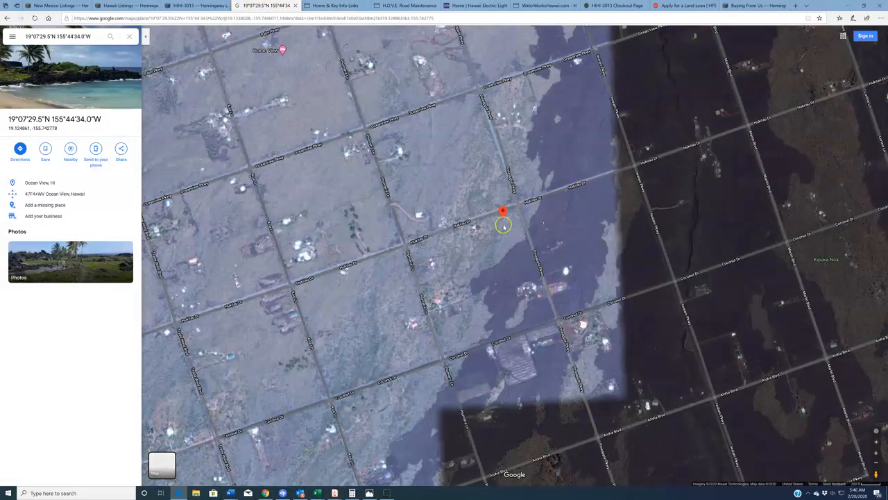
scroll("up", 3)
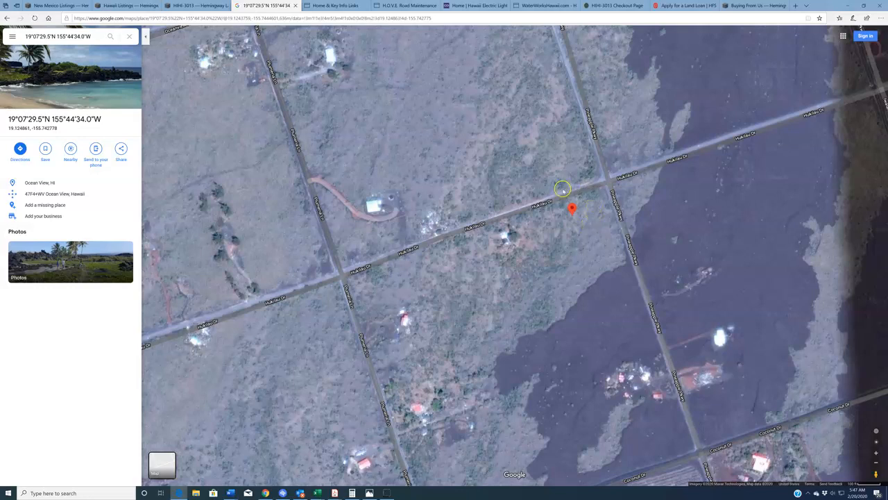
mouse_move(599, 227)
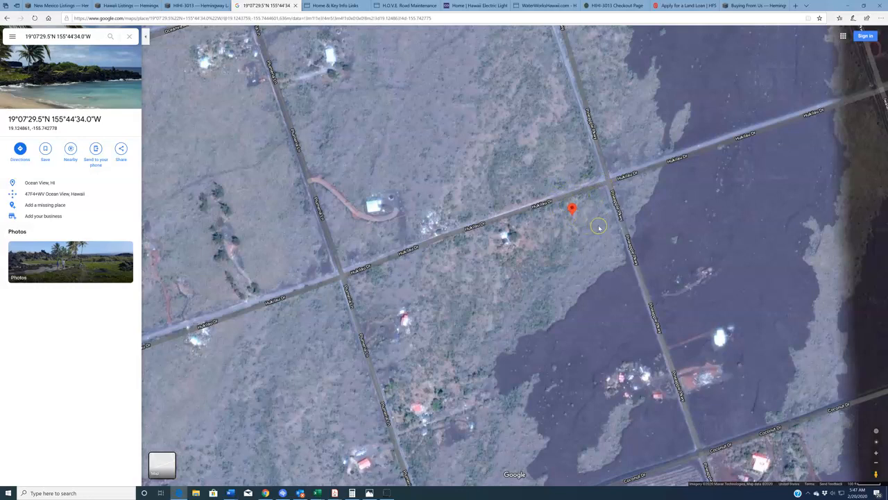
mouse_move(603, 200)
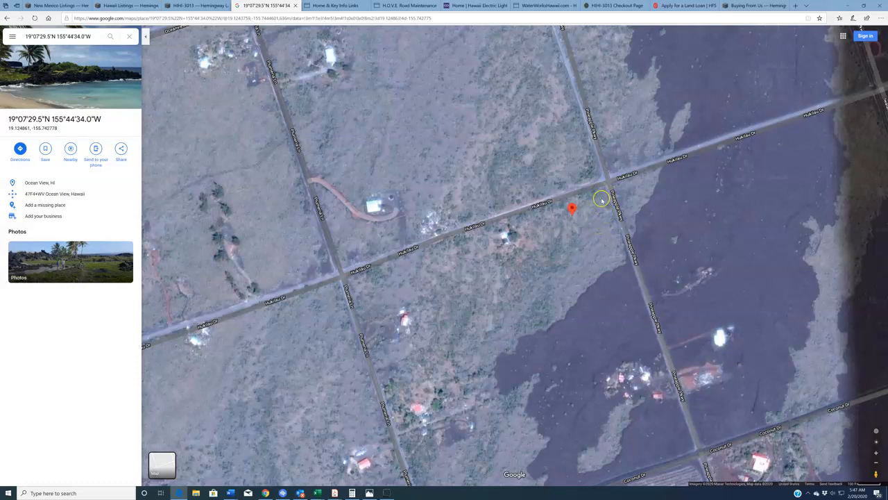
mouse_move(605, 261)
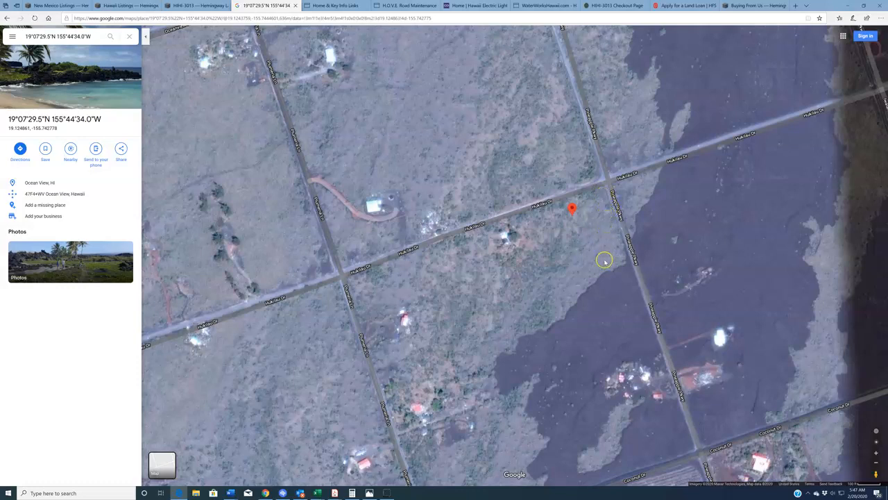
scroll("up", 3)
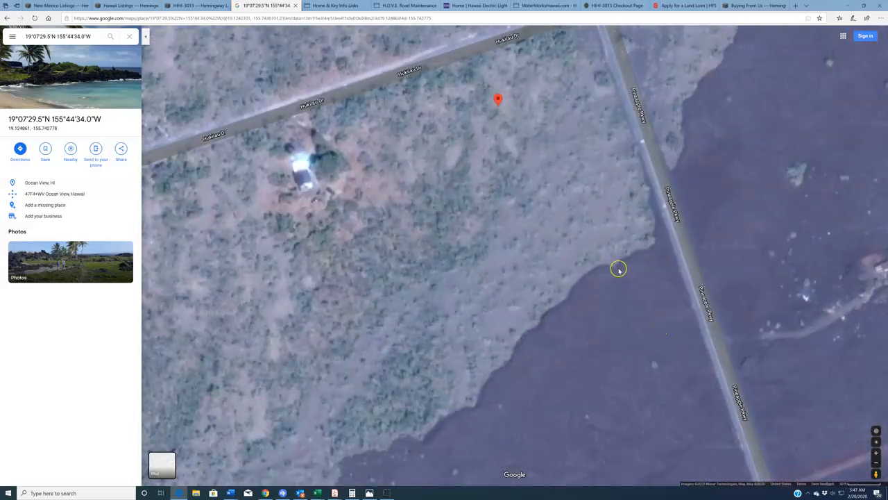
mouse_move(595, 257)
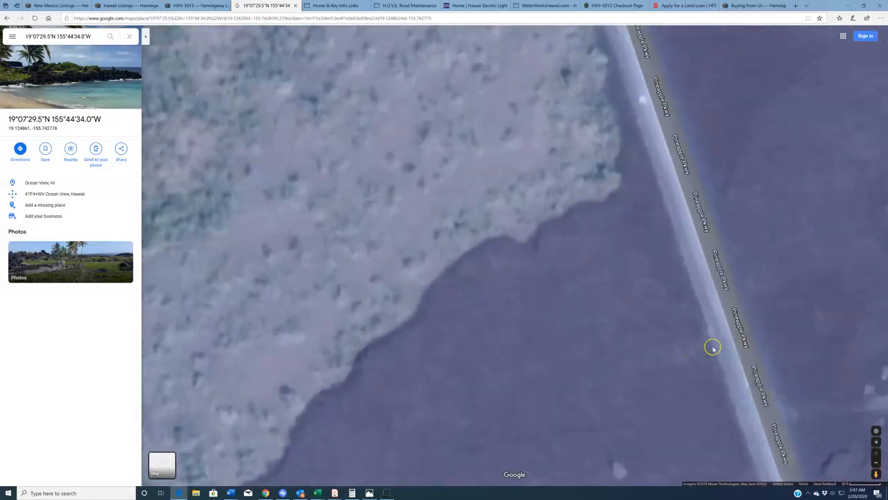
mouse_move(703, 350)
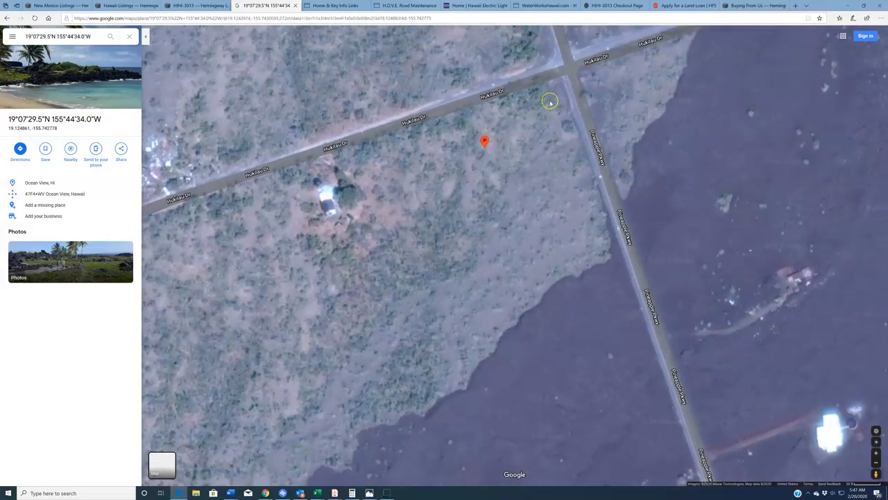
mouse_move(657, 360)
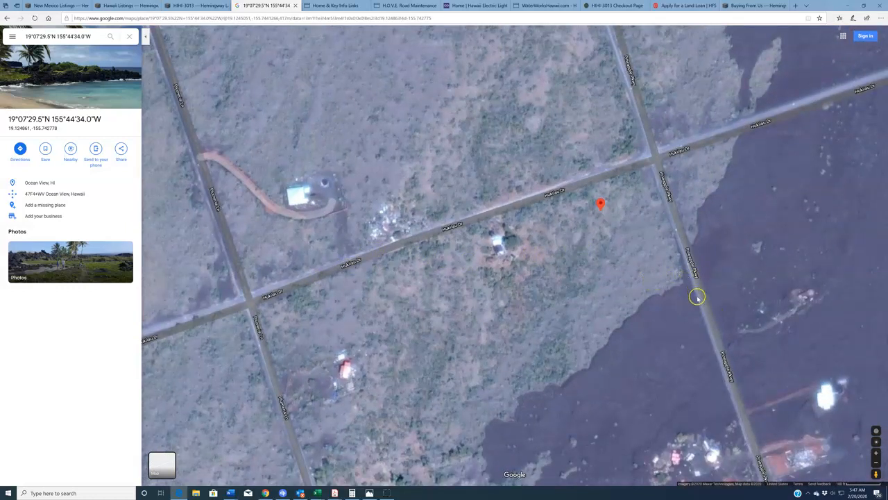
mouse_move(663, 242)
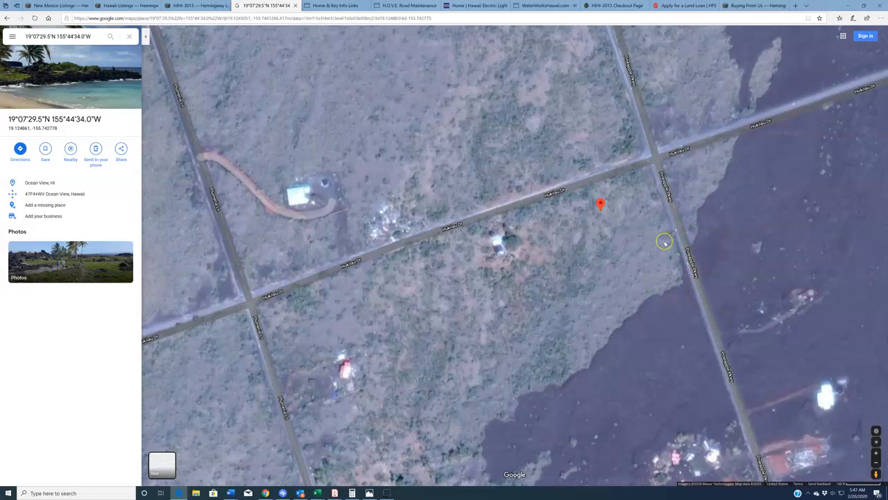
mouse_move(665, 244)
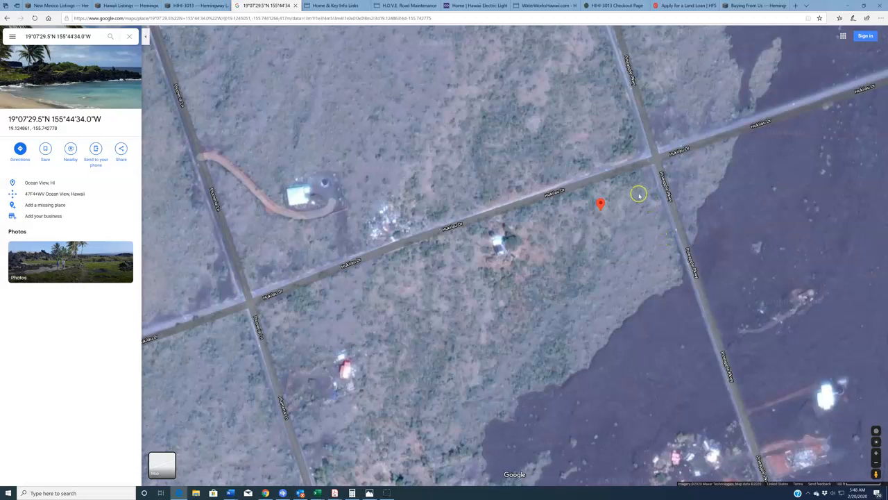
mouse_move(627, 202)
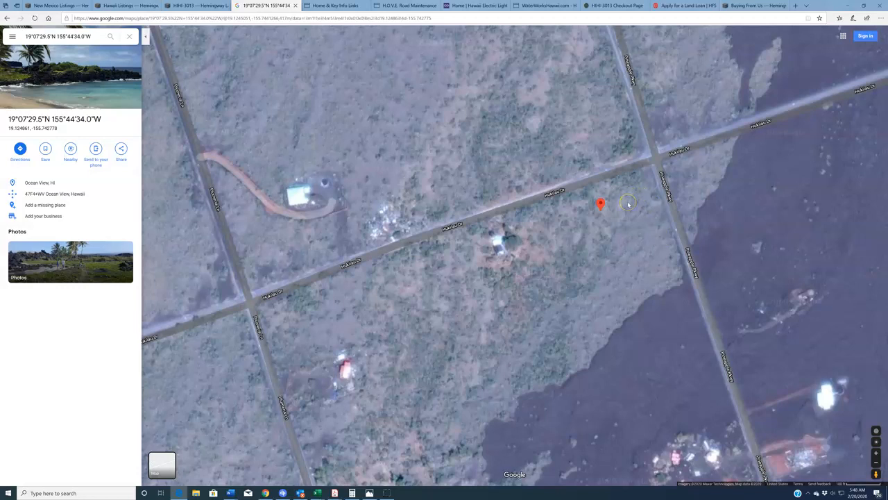
mouse_move(627, 204)
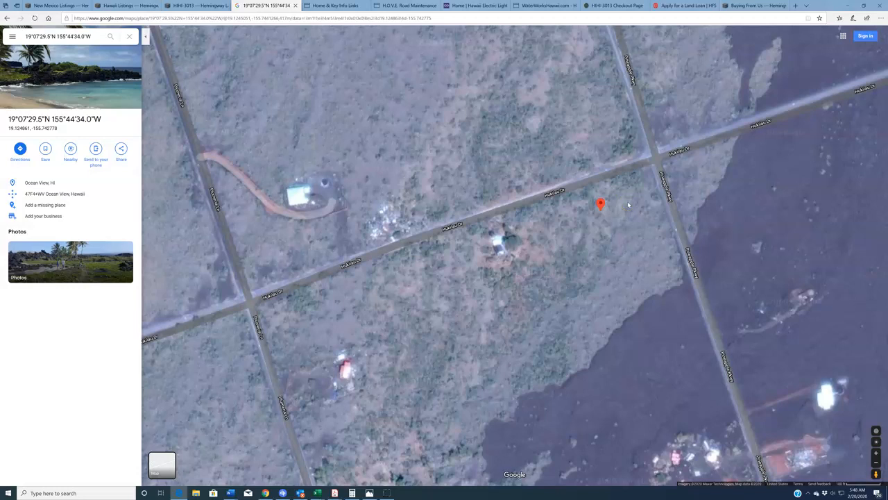
mouse_move(608, 191)
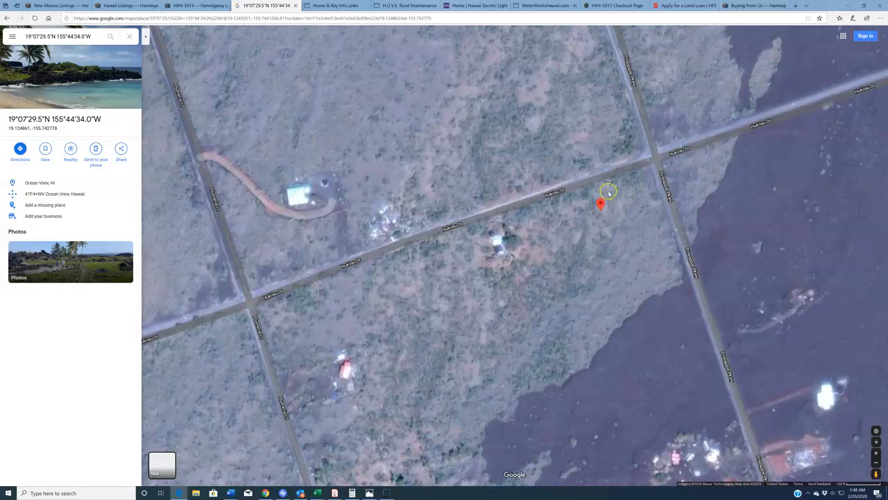
Return to the listing's photo gallery and view the gas station photo full-size.
left_click(194, 6)
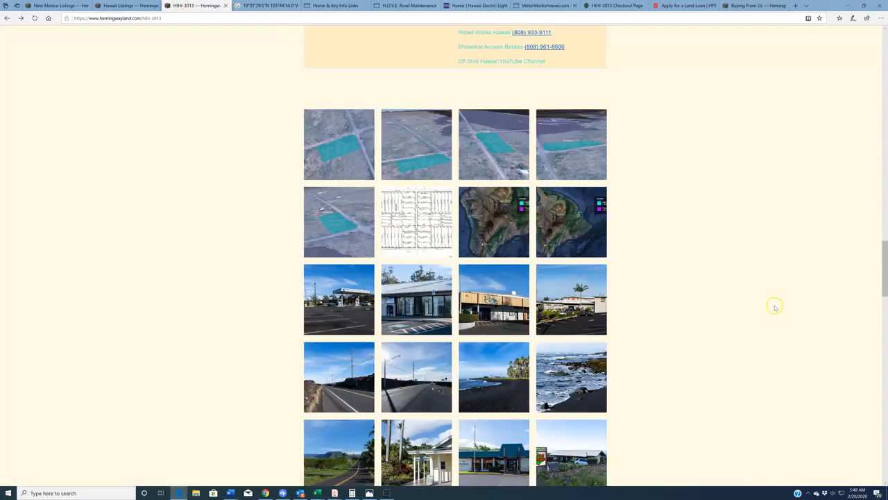
mouse_move(744, 328)
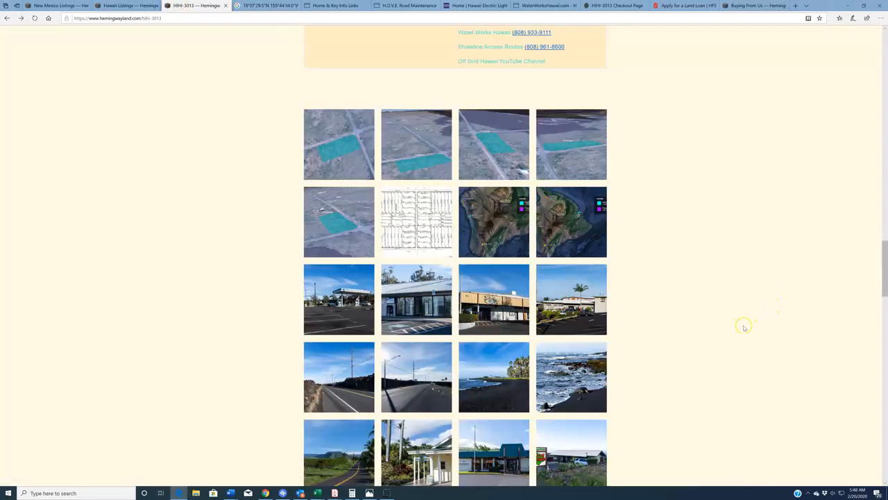
mouse_move(727, 333)
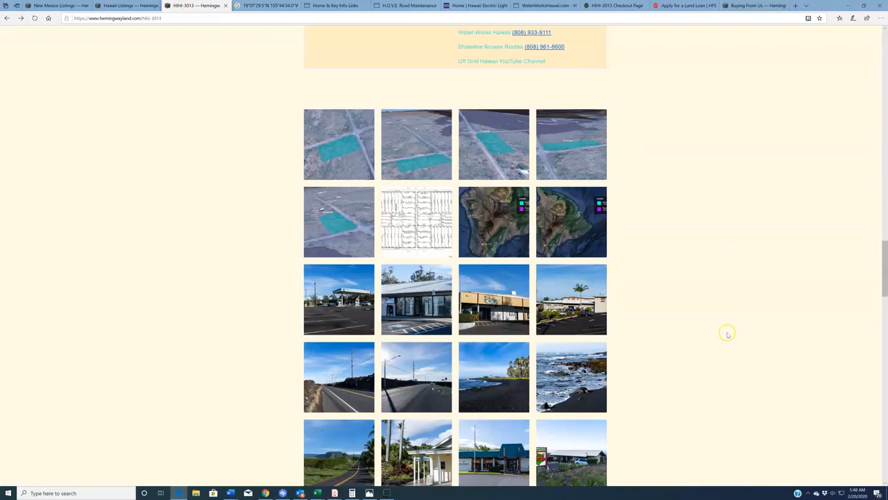
scroll("down", 3)
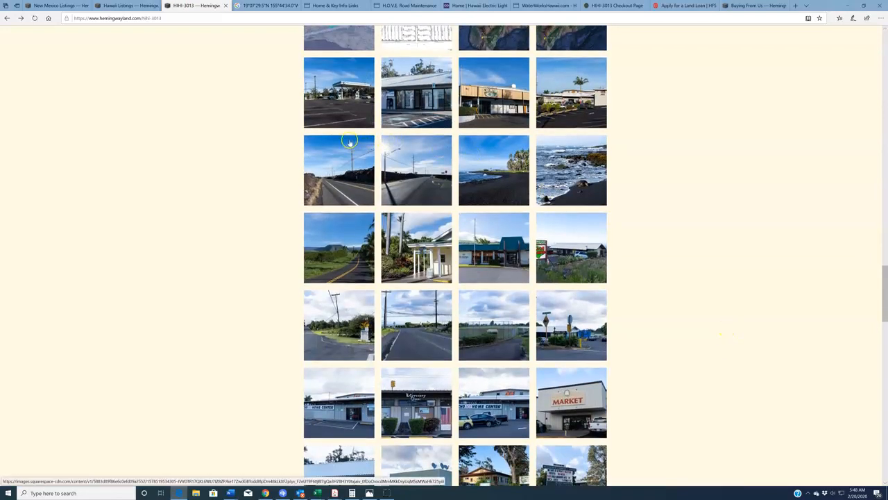
left_click(338, 92)
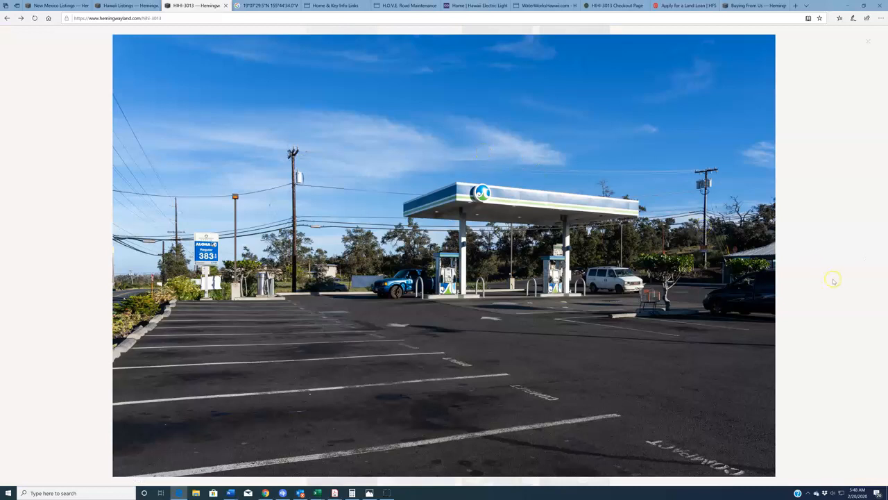
mouse_move(861, 259)
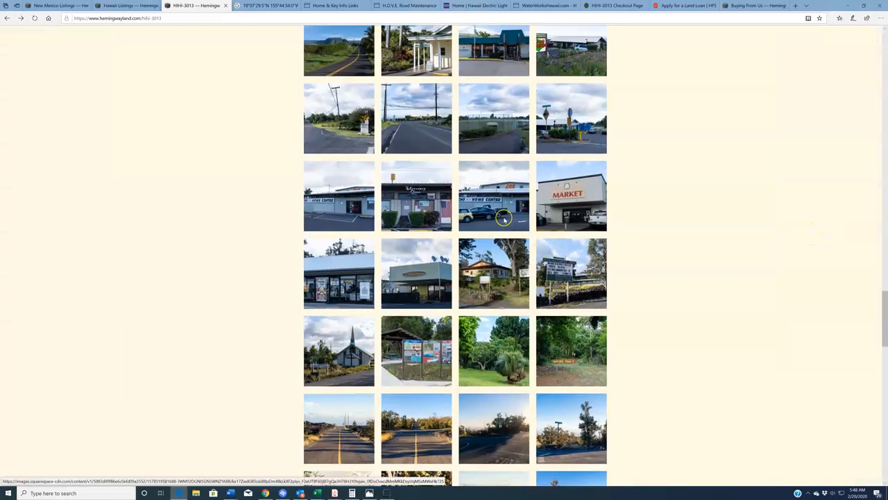
left_click(494, 195)
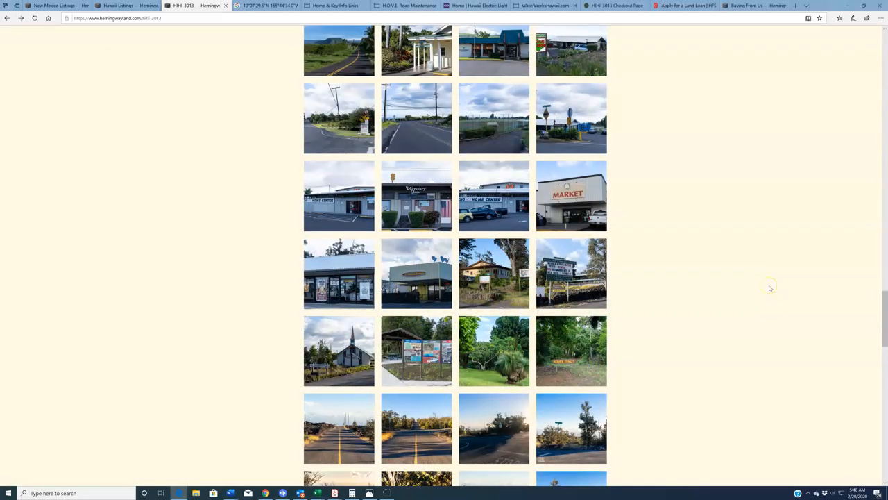
mouse_move(511, 145)
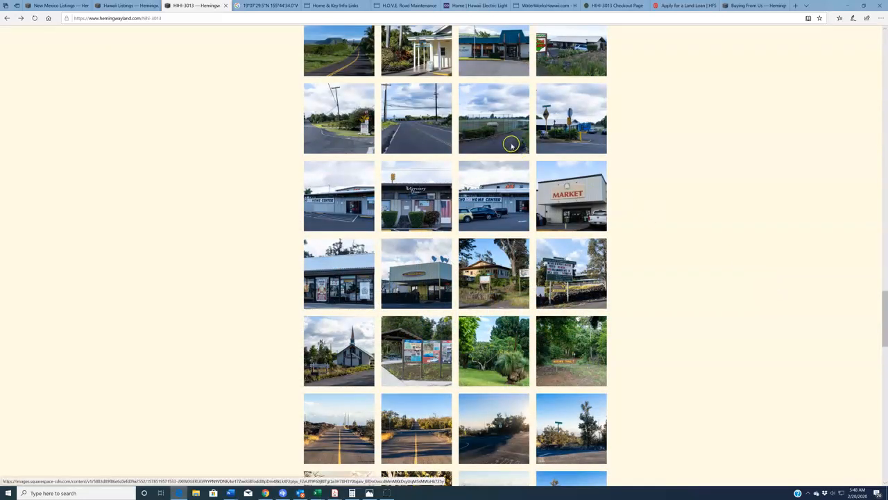
View the Kahuku Park and roadside shop photos full-size.
left_click(494, 118)
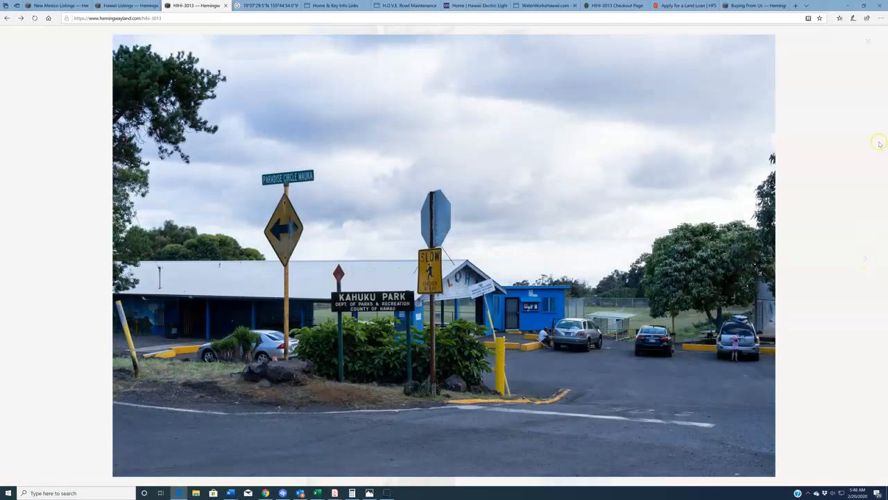
left_click(869, 41)
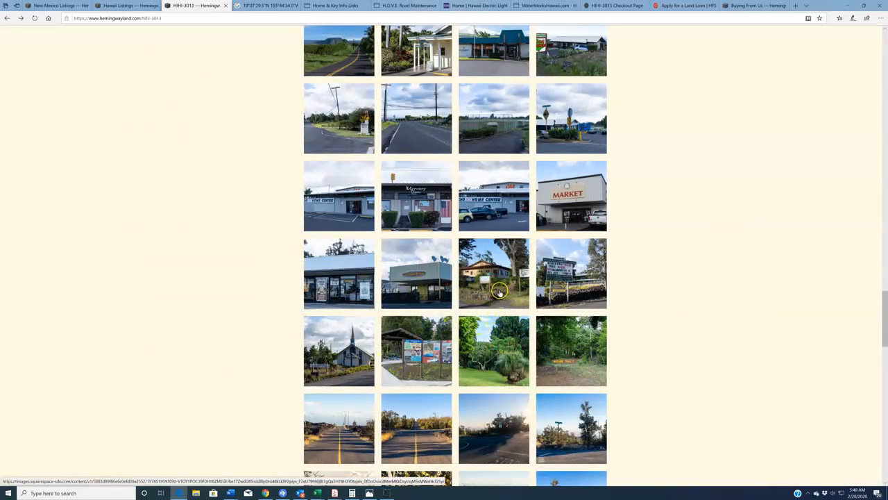
left_click(494, 273)
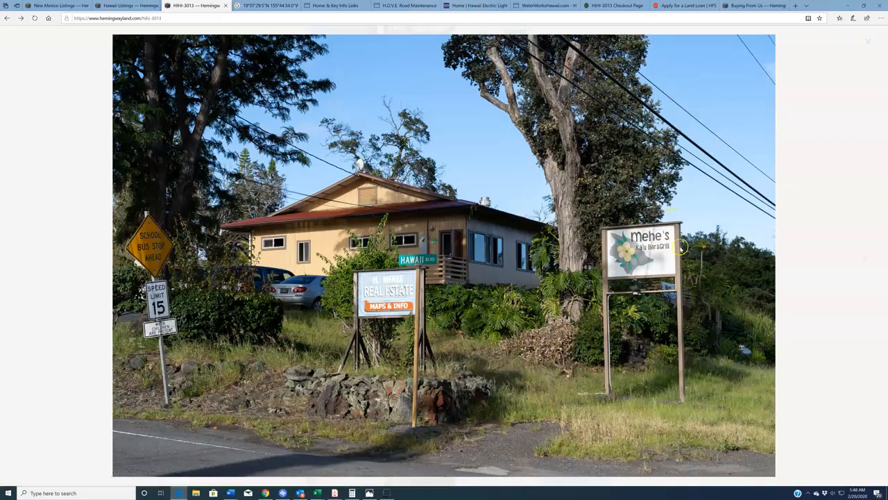
left_click(866, 256)
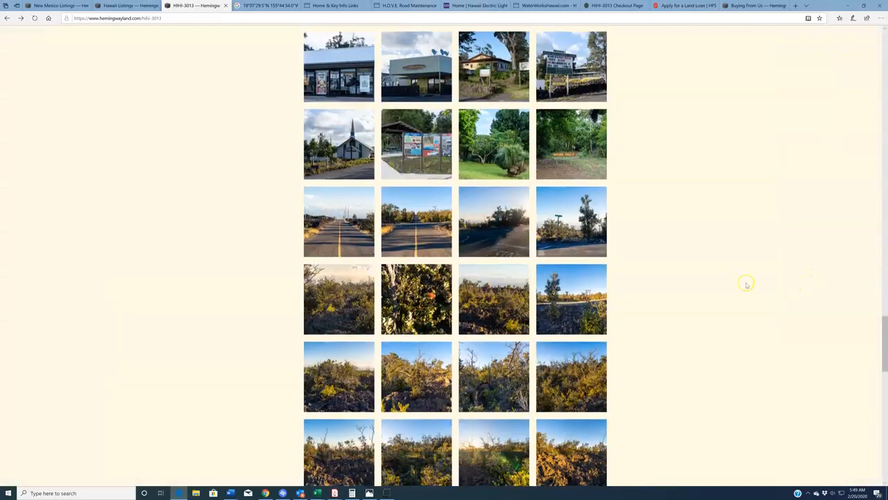
mouse_move(479, 229)
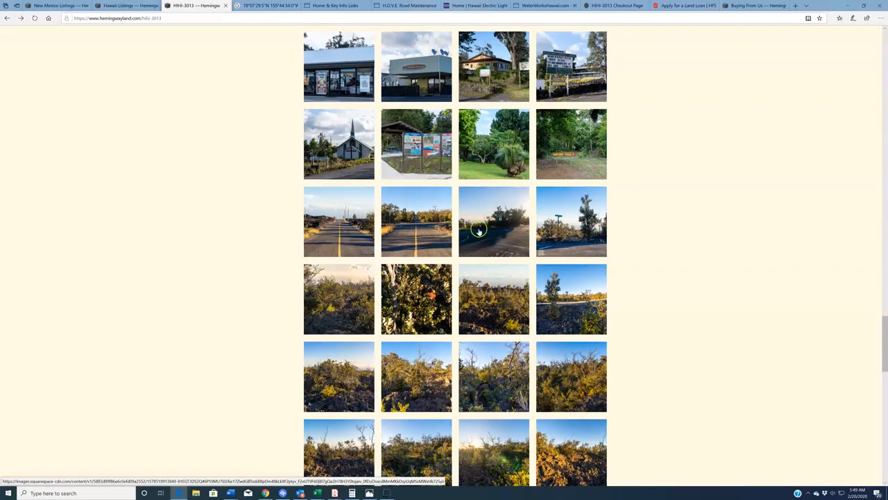
mouse_move(724, 297)
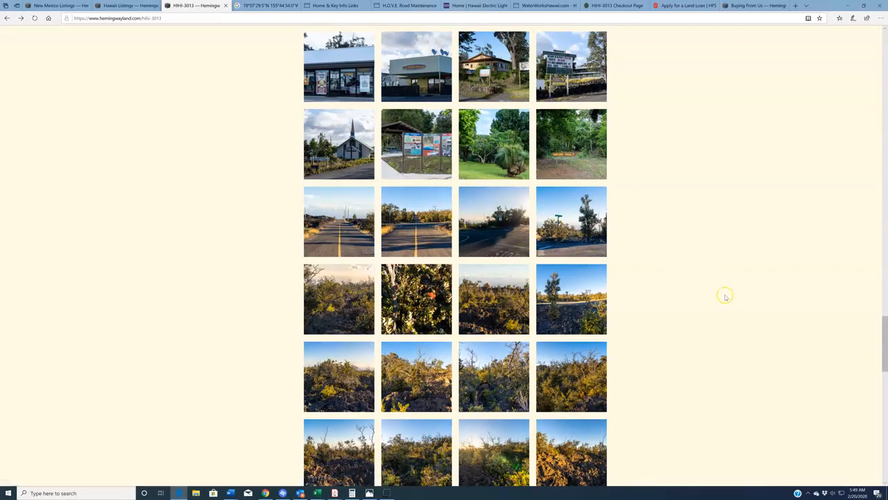
mouse_move(341, 242)
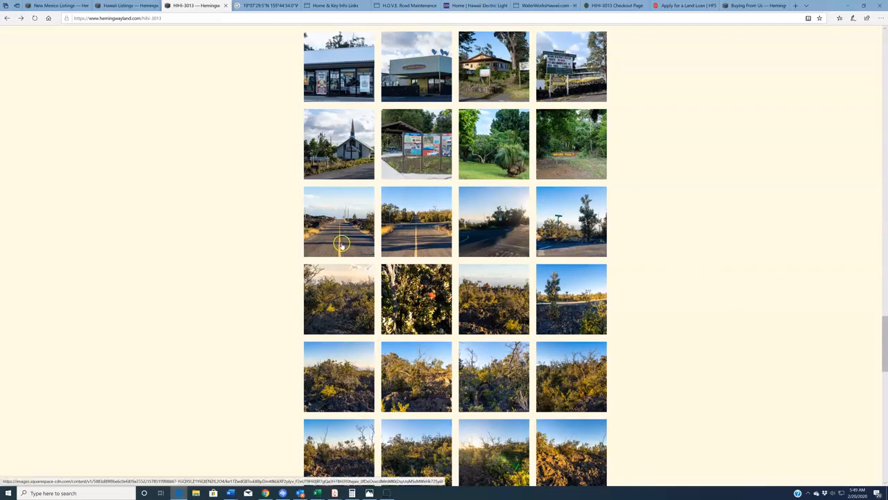
View the straight road and yellow-house sunset photos full-size, reaching the $5,300.00 price section.
left_click(339, 221)
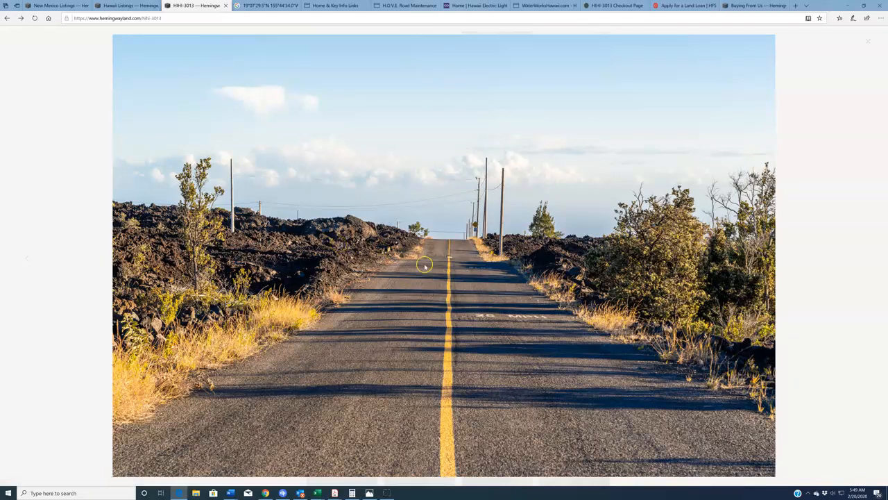
mouse_move(589, 331)
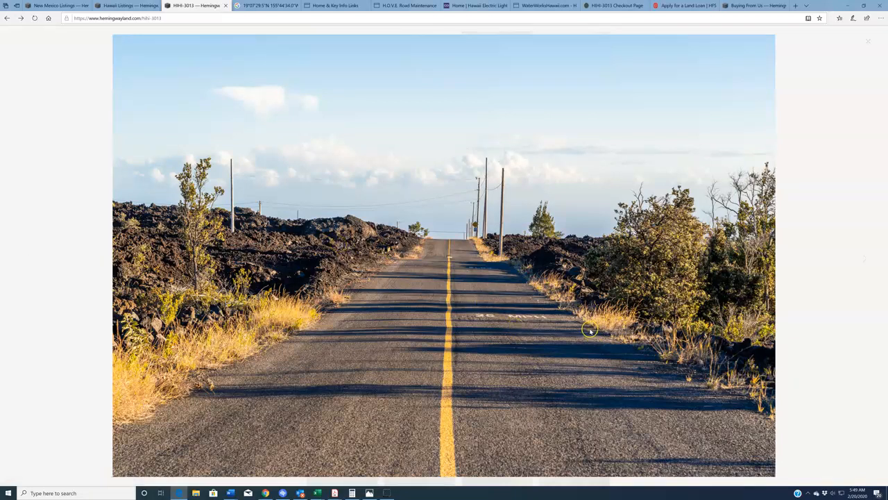
mouse_move(516, 247)
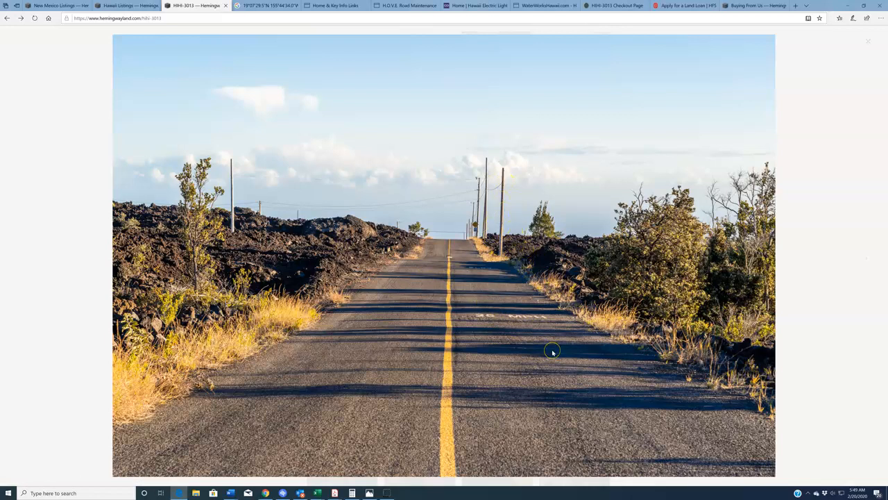
mouse_move(474, 225)
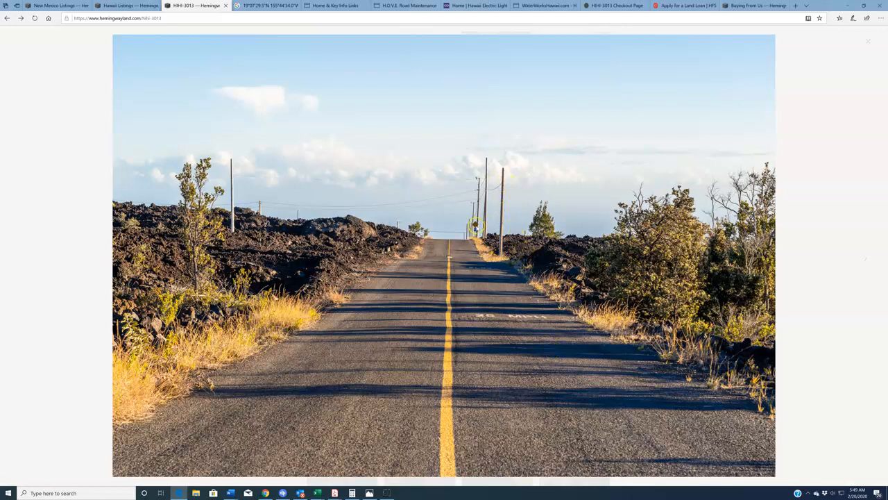
mouse_move(548, 253)
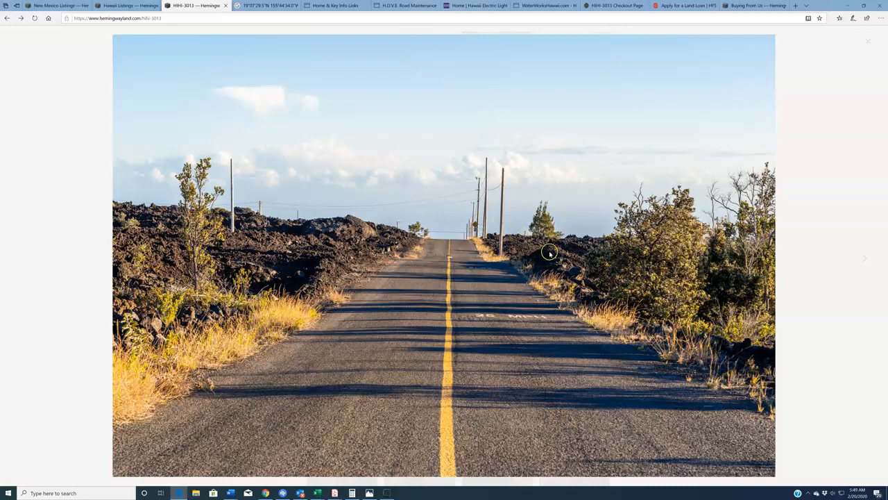
mouse_move(866, 259)
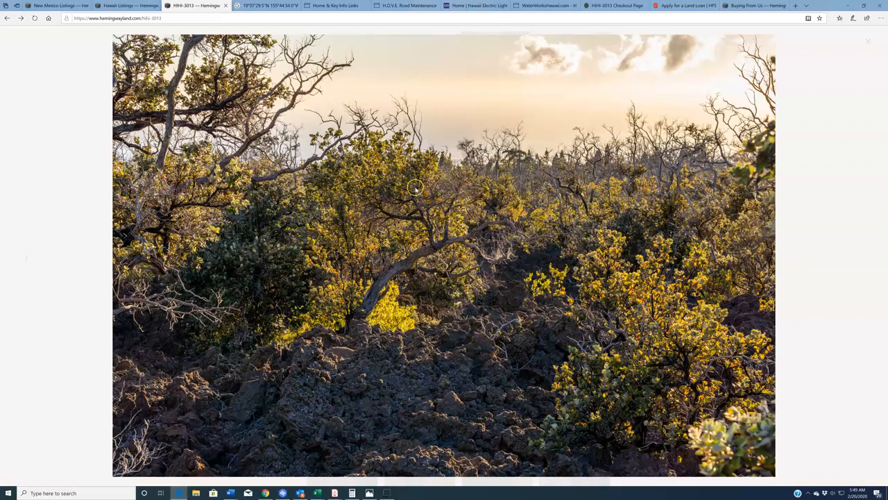
left_click(866, 261)
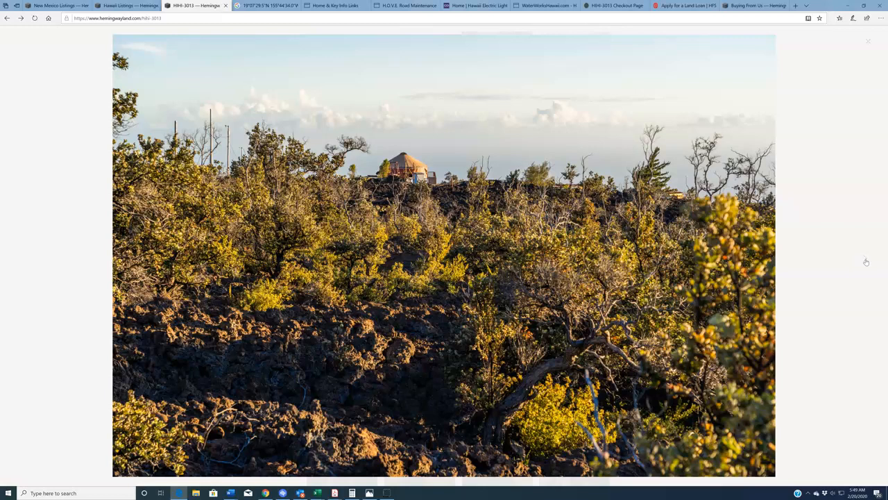
mouse_move(421, 145)
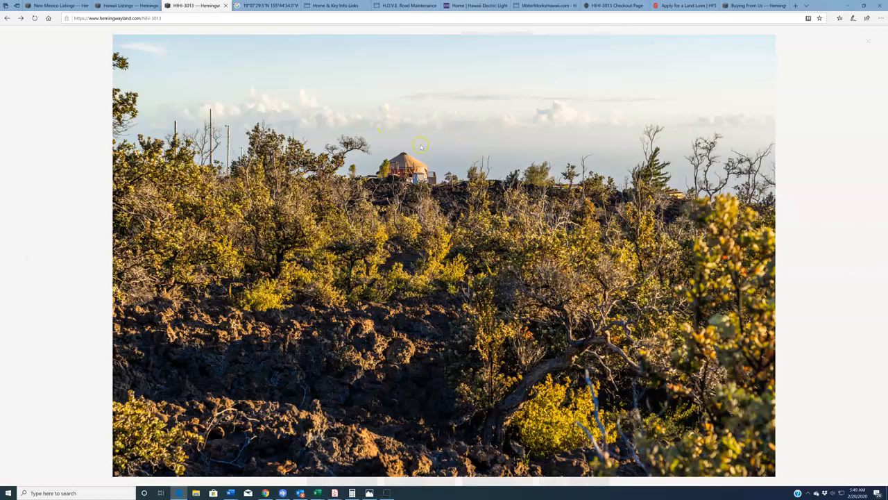
mouse_move(866, 260)
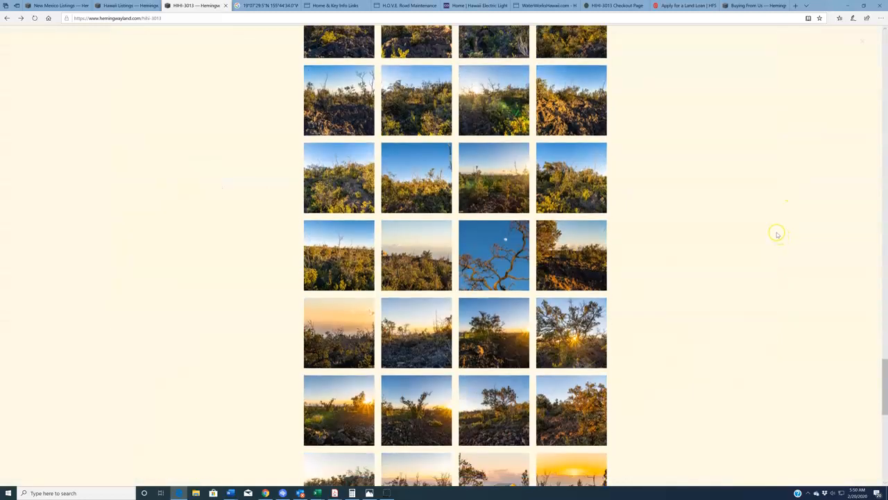
scroll("down", 3)
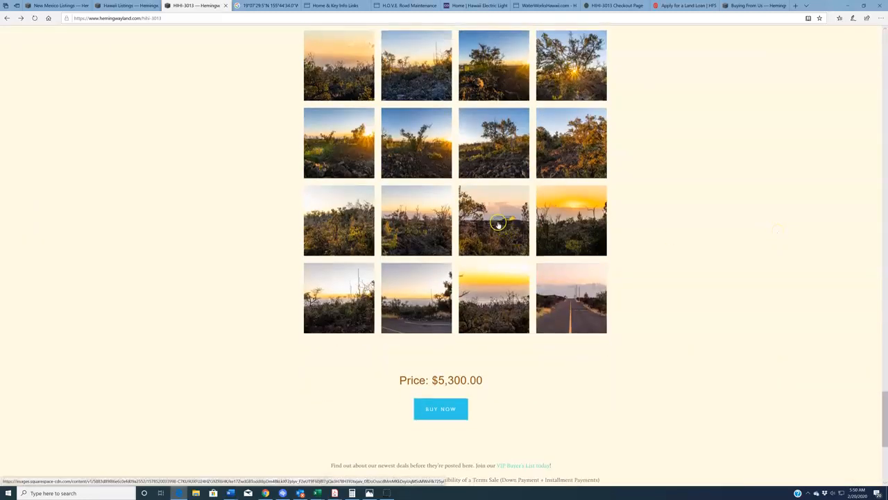
left_click(494, 219)
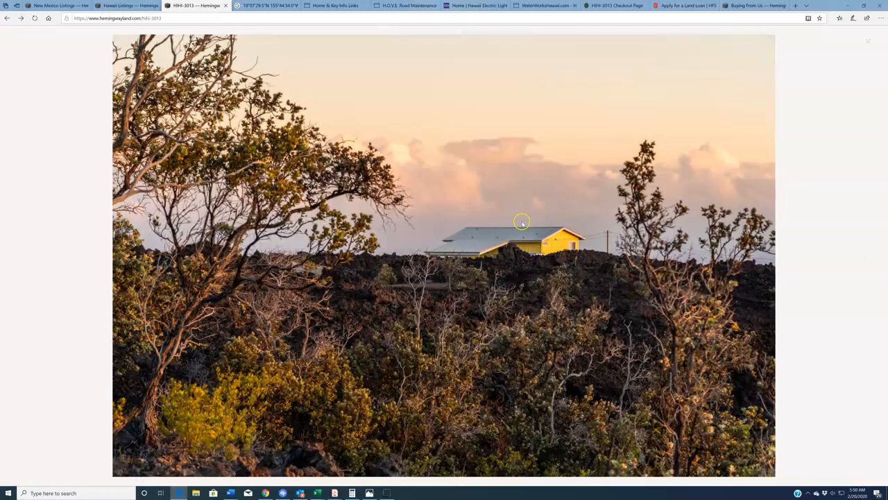
mouse_move(863, 253)
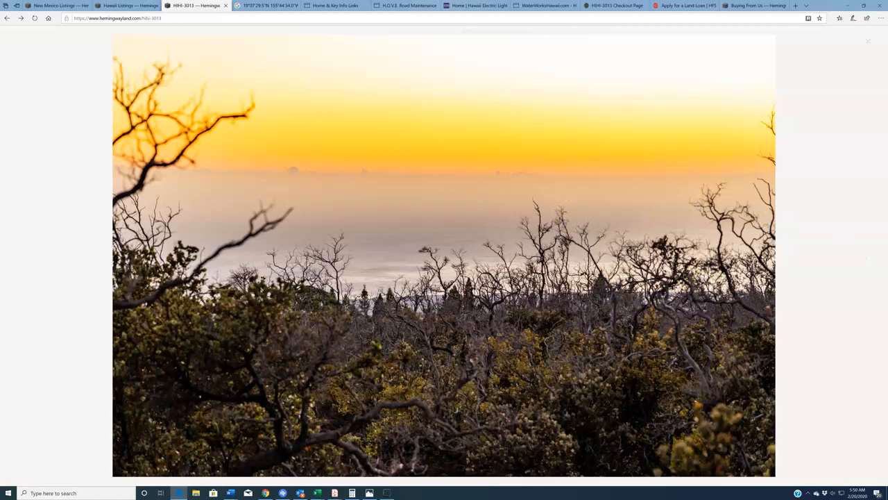
mouse_move(882, 115)
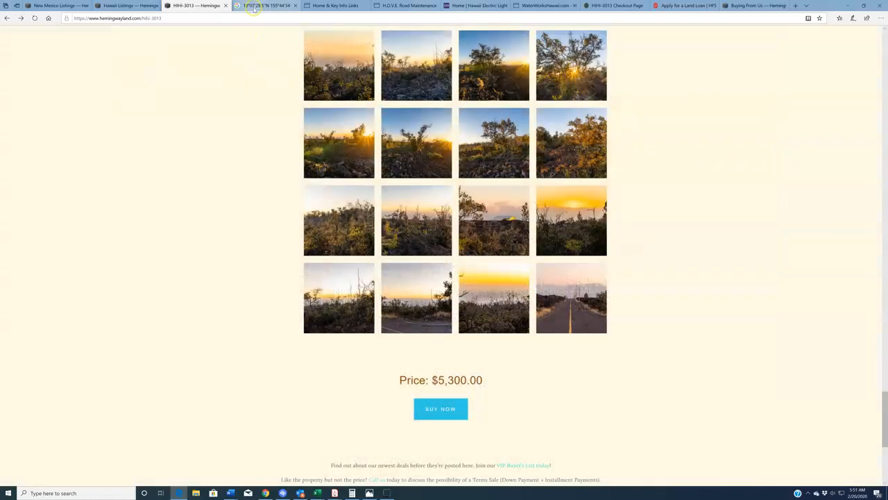
Switch to the Google Maps tab and zoom in on the red pin among the Ocean View parcels.
left_click(266, 5)
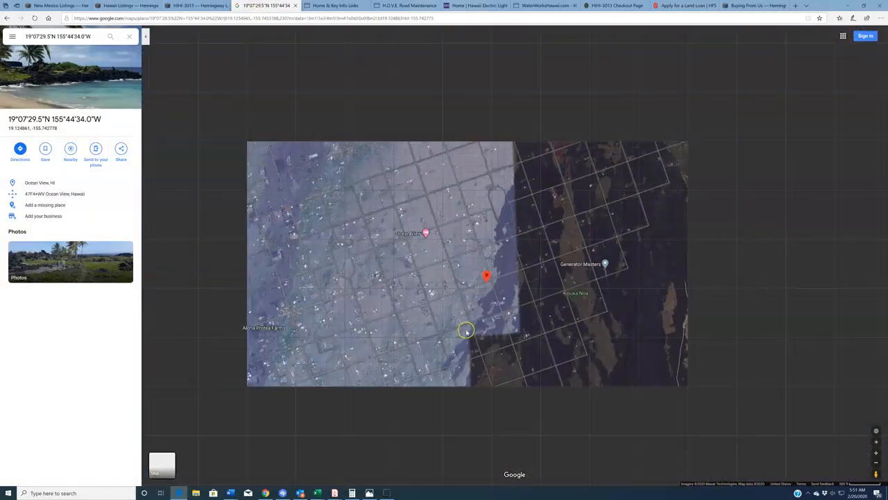
scroll("up", 3)
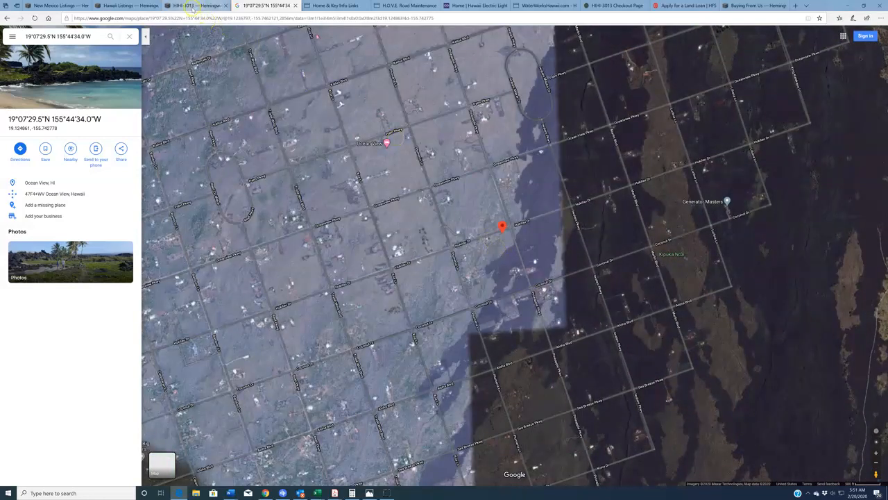
Return to the listing and scroll its property details table to County Contact Info.
left_click(194, 6)
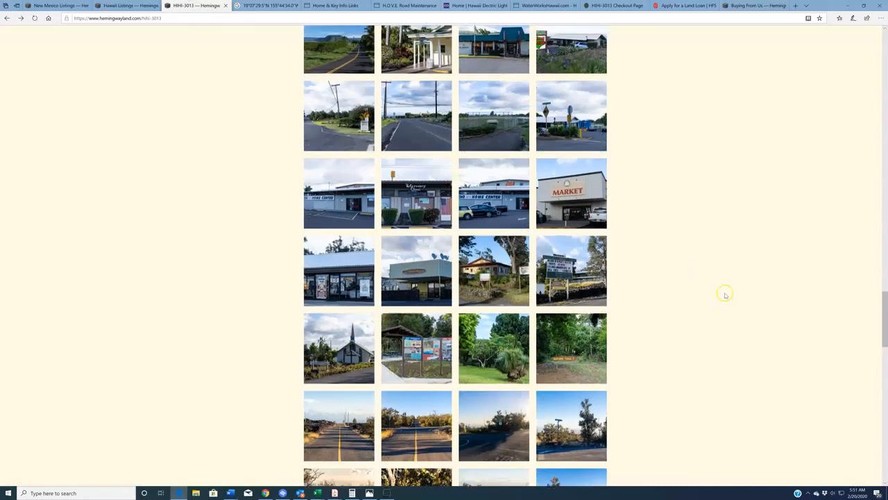
scroll("up", 3)
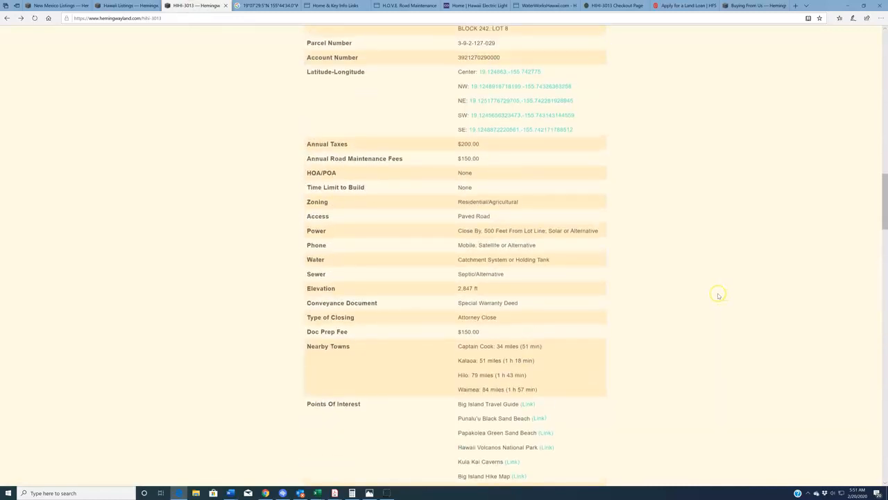
scroll("up", 3)
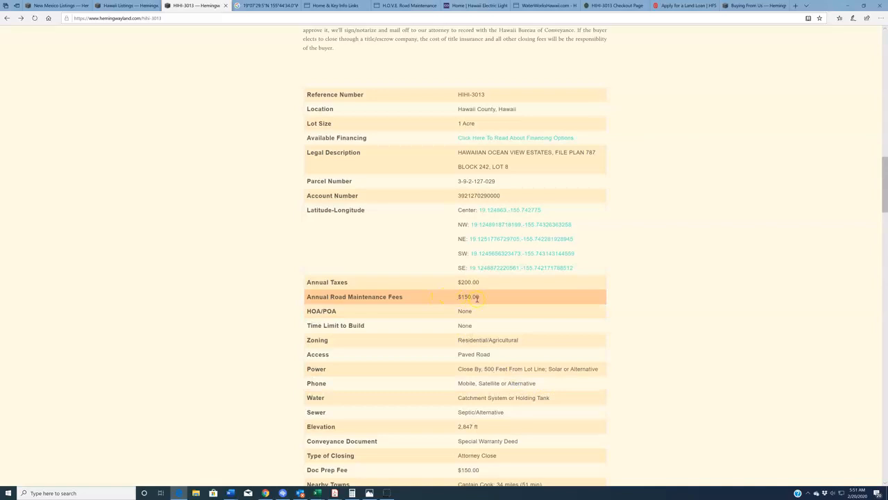
mouse_move(818, 382)
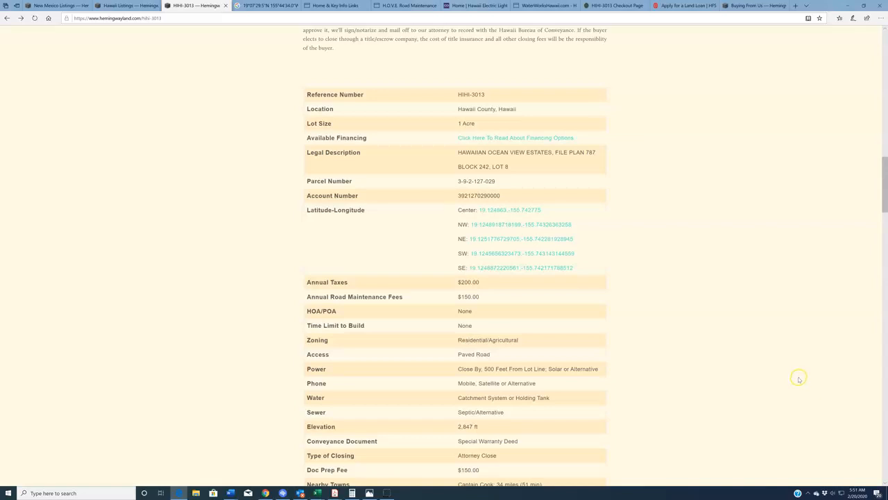
scroll("down", 3)
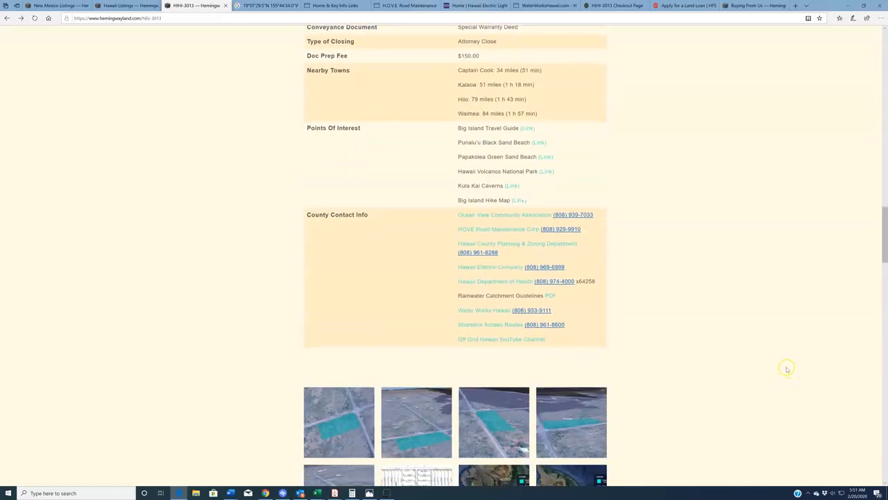
mouse_move(525, 223)
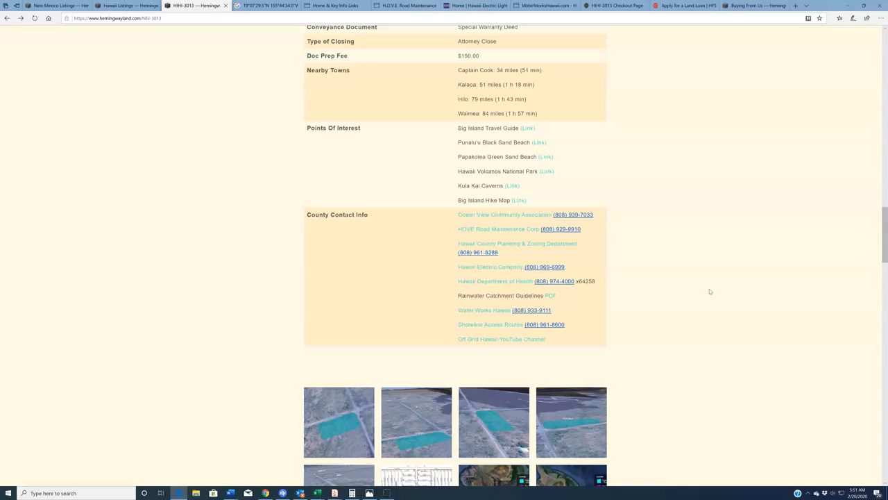
mouse_move(505, 214)
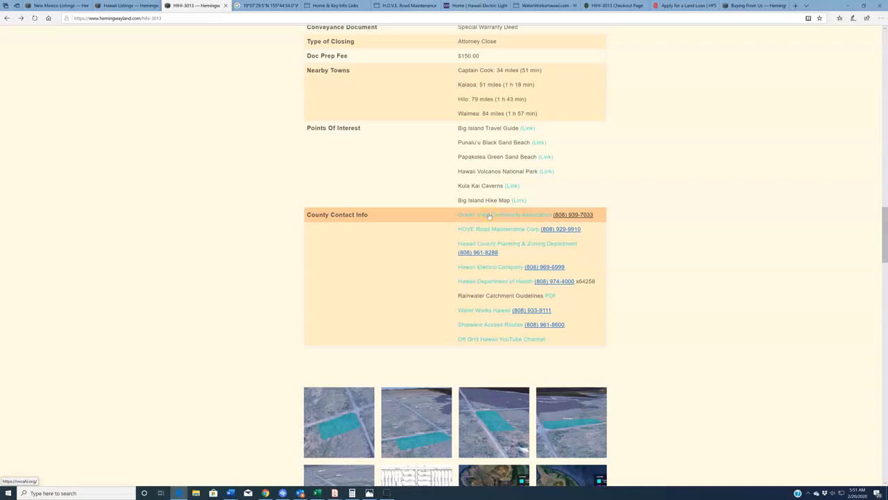
mouse_move(512, 216)
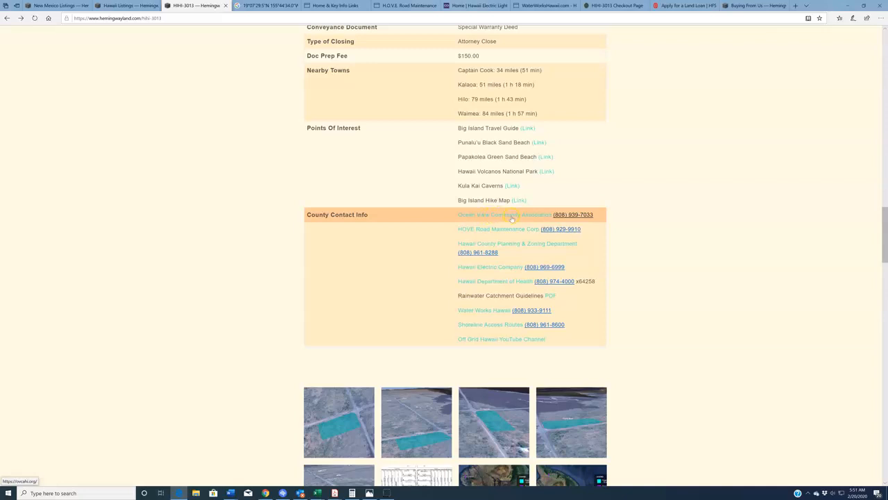
Open the Ocean View Community Association homepage from the county contacts, then return to the listing.
left_click(500, 214)
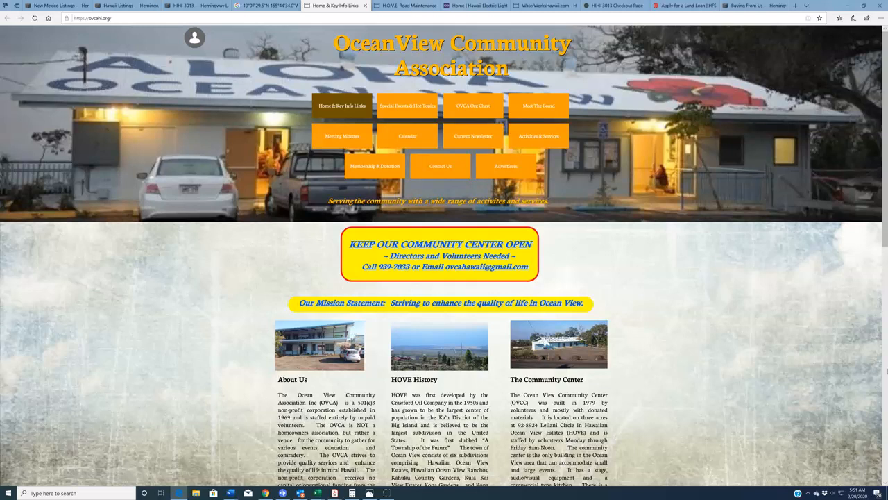
left_click(194, 5)
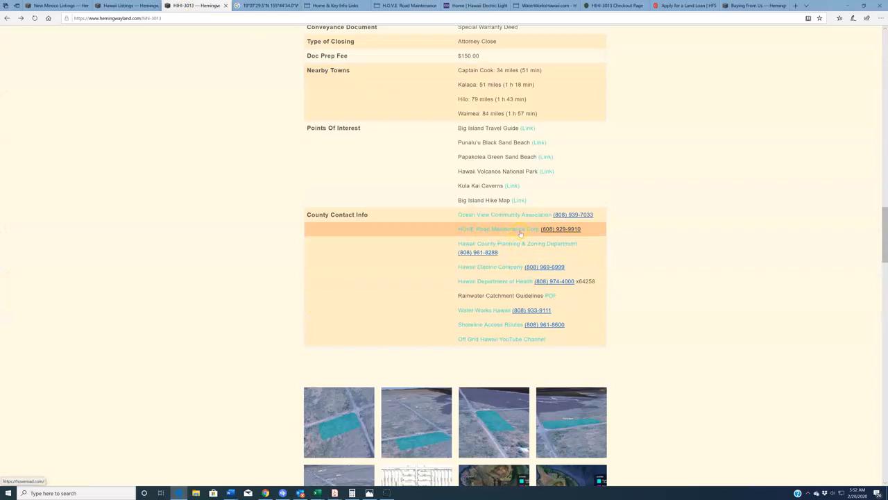
Scroll through the HOVE Road Maintenance annual billing, agenda, road work and contact sections.
scroll("up", 3)
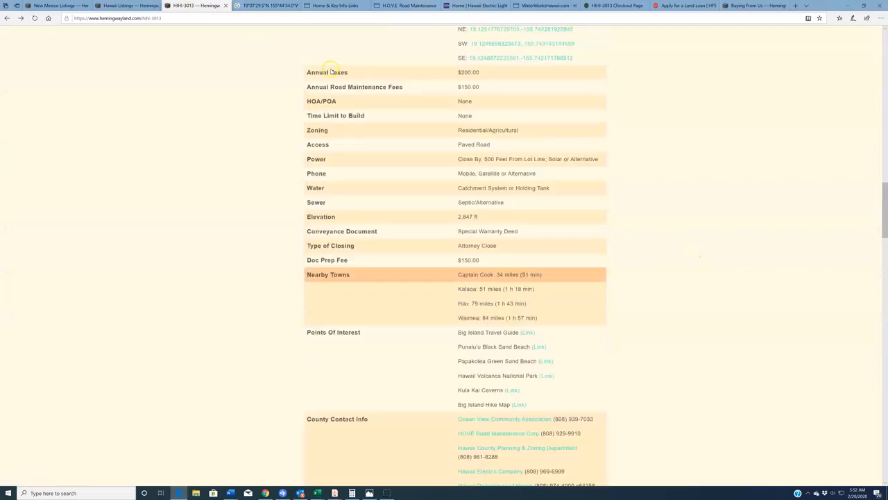
scroll("up", 3)
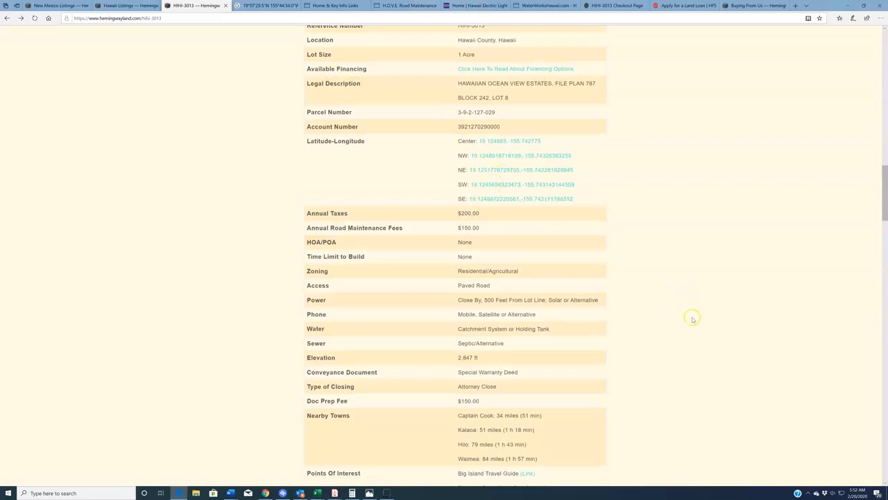
scroll("down", 3)
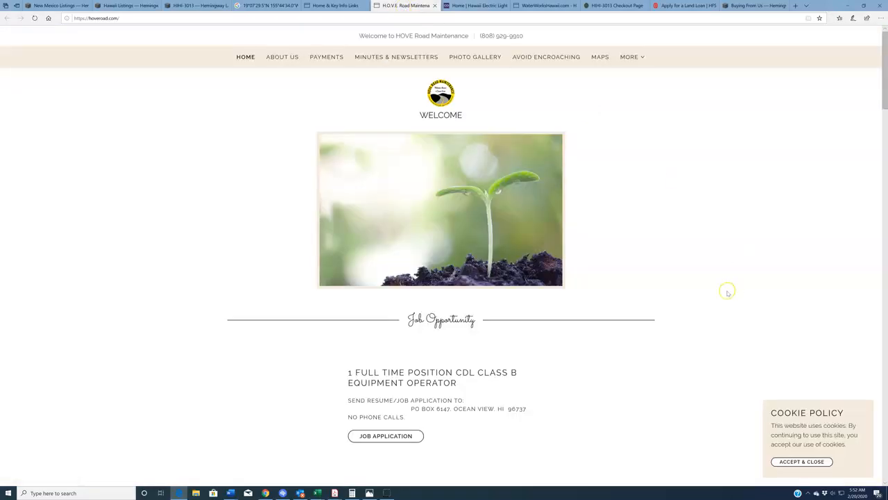
scroll("down", 3)
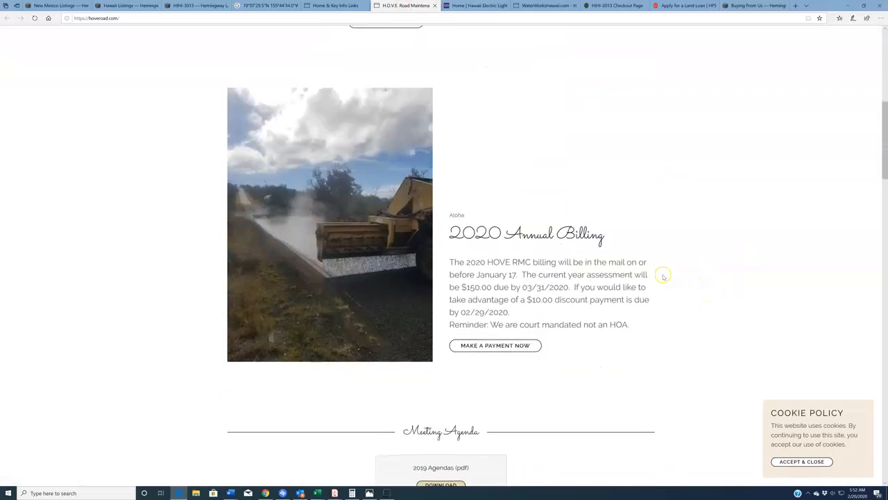
mouse_move(522, 272)
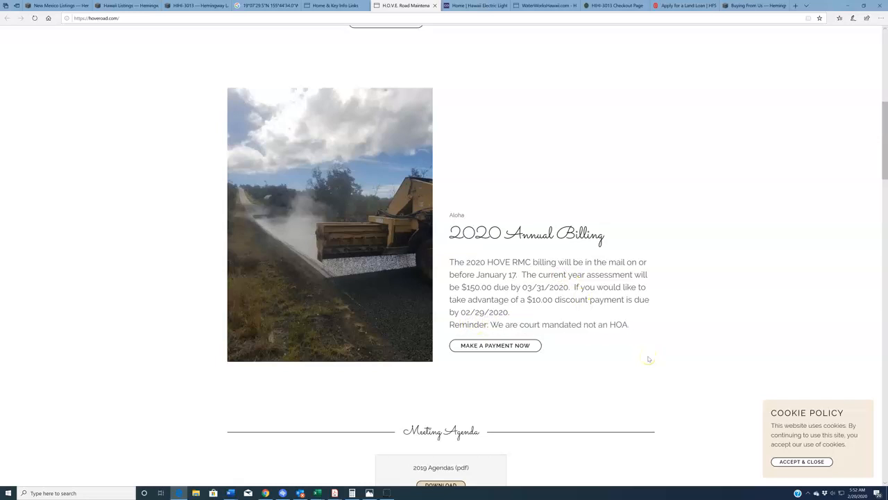
scroll("down", 3)
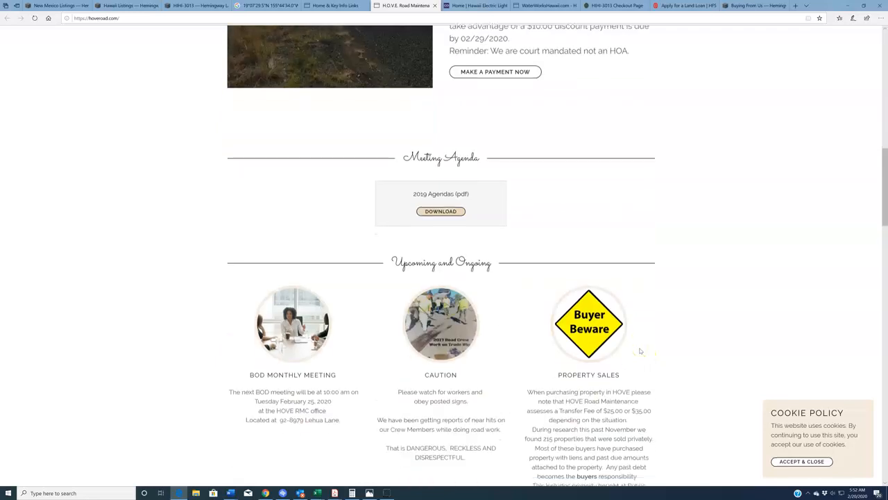
scroll("down", 3)
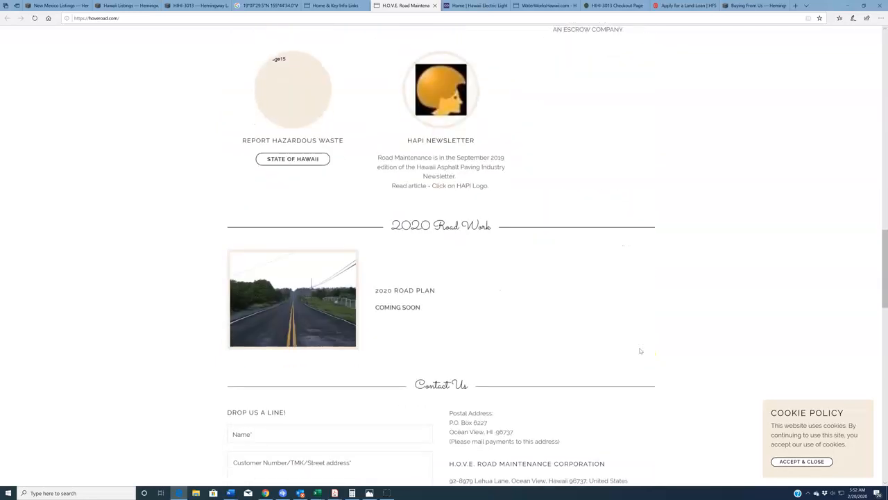
scroll("down", 3)
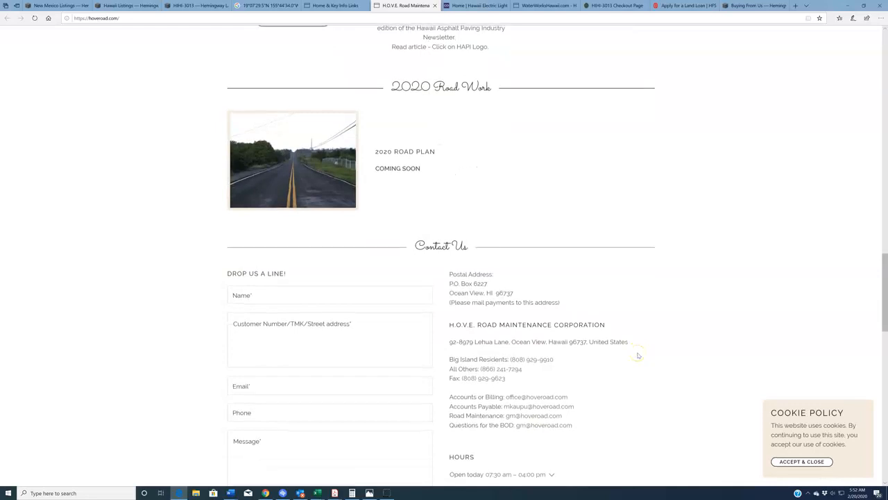
scroll("up", 3)
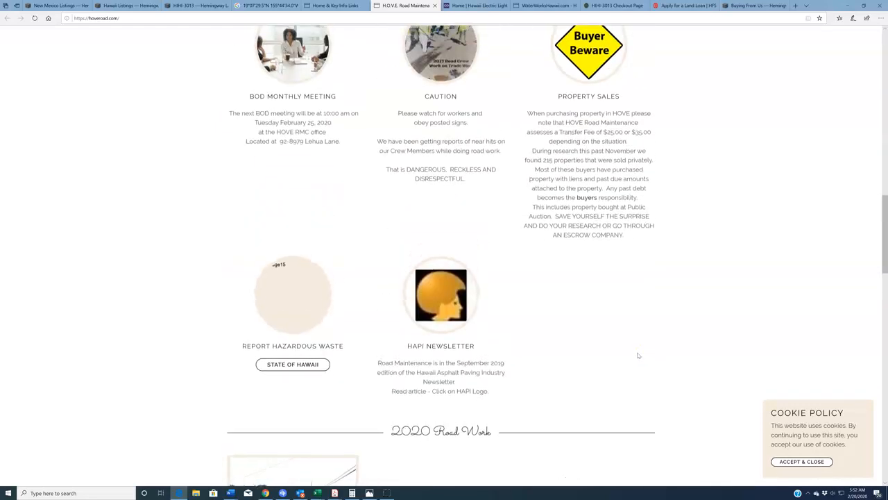
scroll("up", 3)
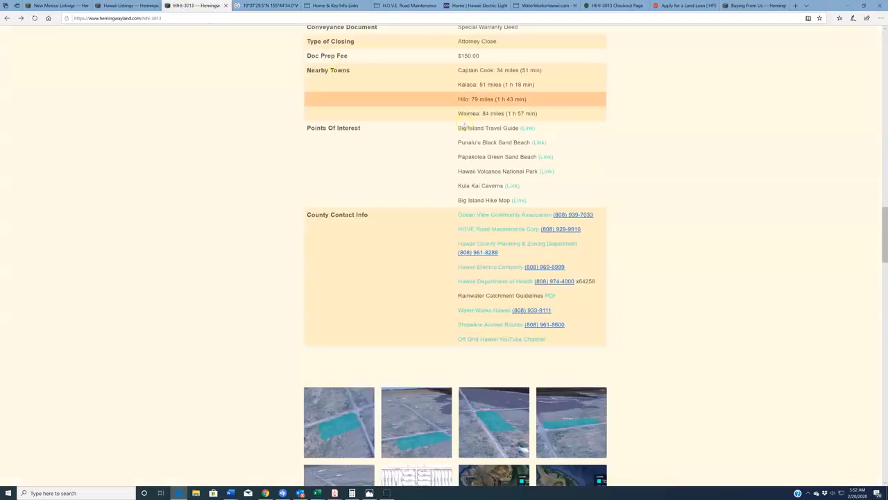
mouse_move(486, 271)
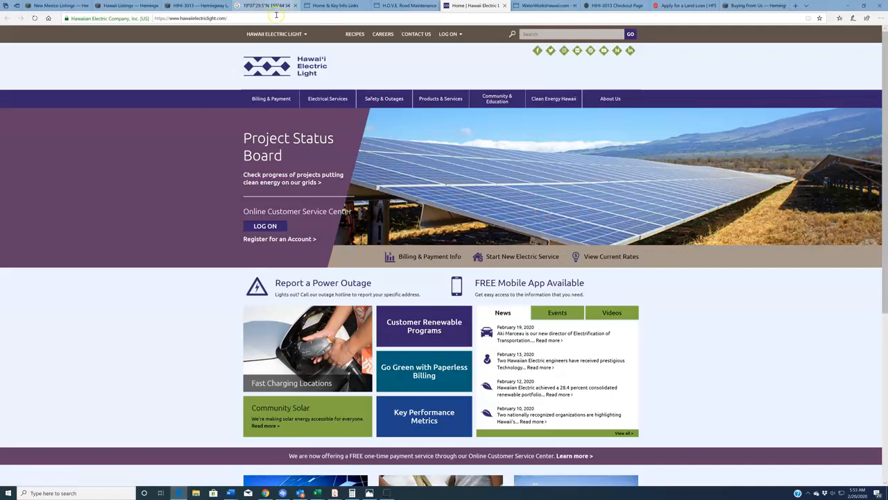
Return to the listing and open the Water Works Hawaii tank supplier homepage from its contacts.
left_click(198, 6)
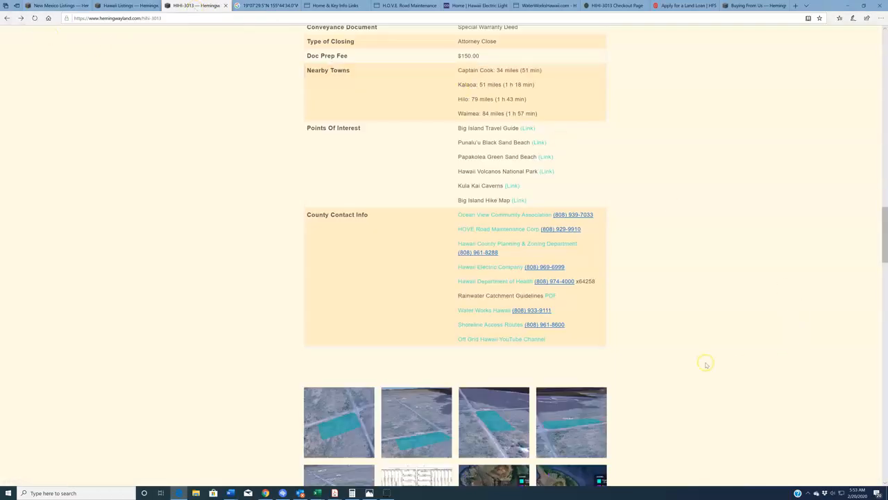
mouse_move(705, 360)
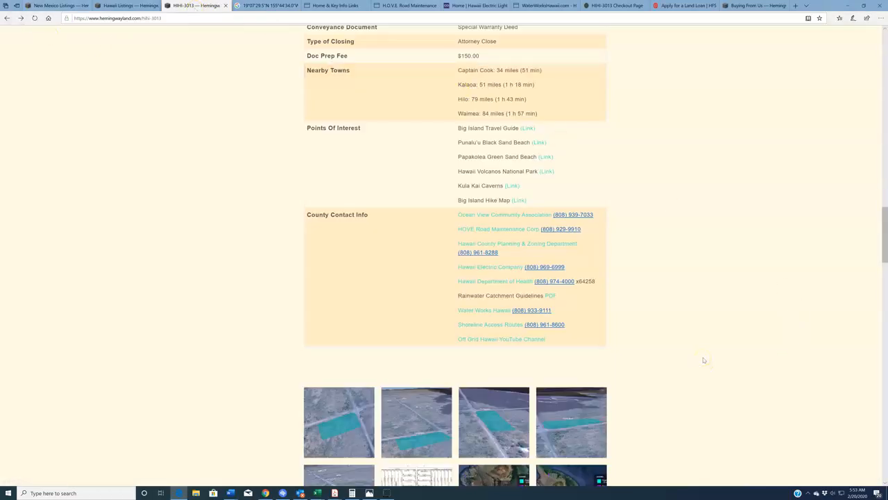
mouse_move(483, 311)
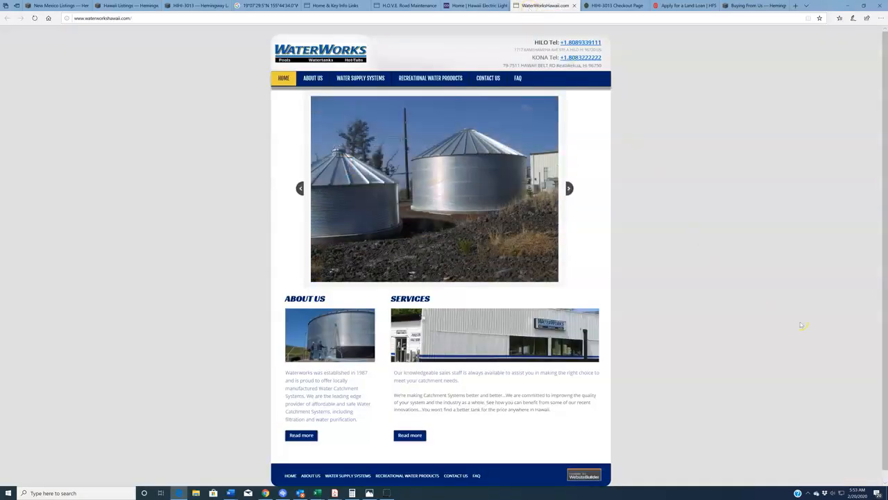
mouse_move(826, 338)
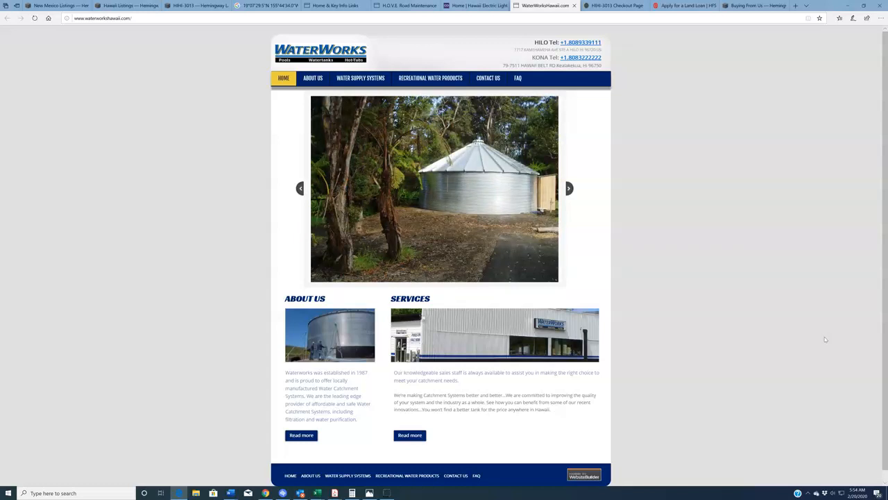
left_click(569, 187)
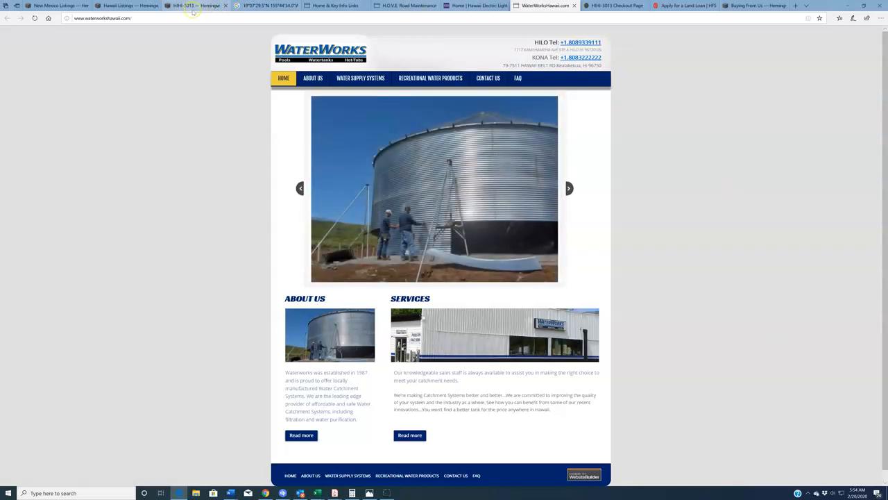
From the listing's Points of Interest, open the Love Big Island travel guide and browse its destinations.
left_click(194, 6)
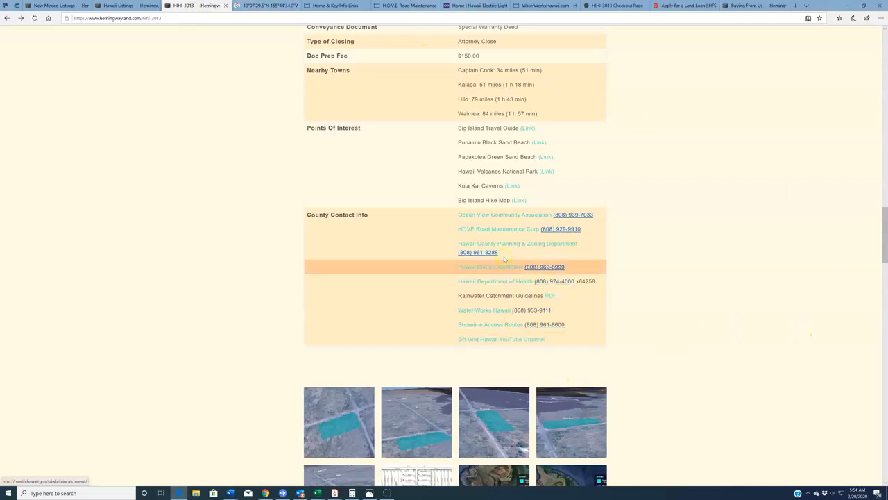
scroll("up", 3)
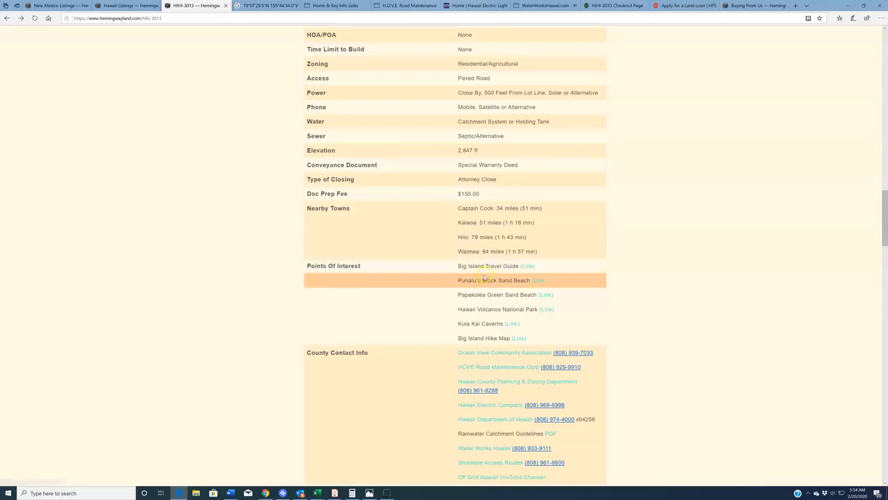
mouse_move(529, 267)
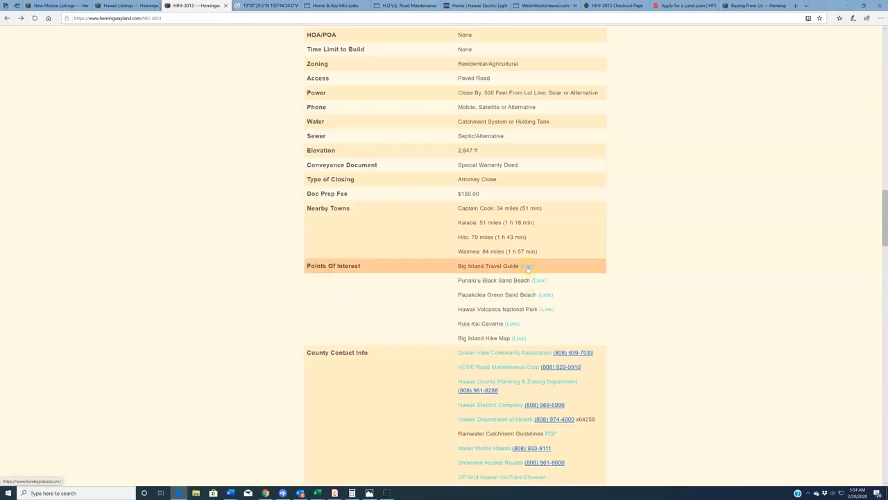
left_click(530, 267)
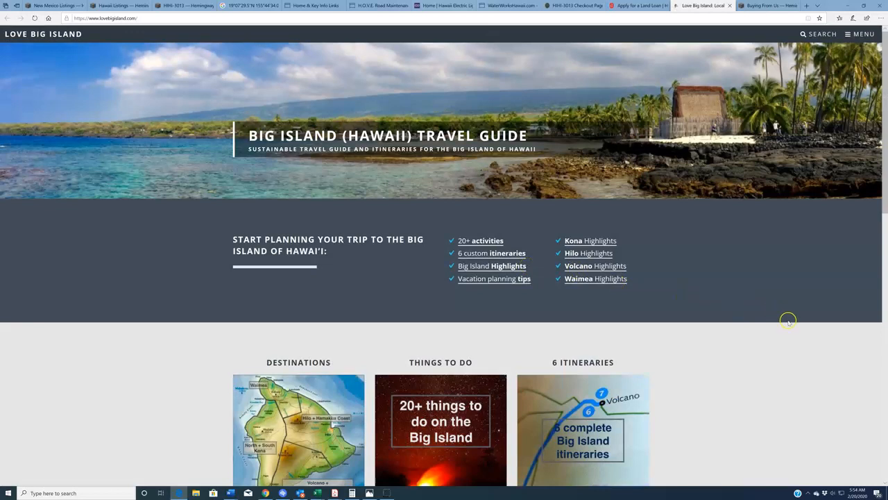
mouse_move(775, 330)
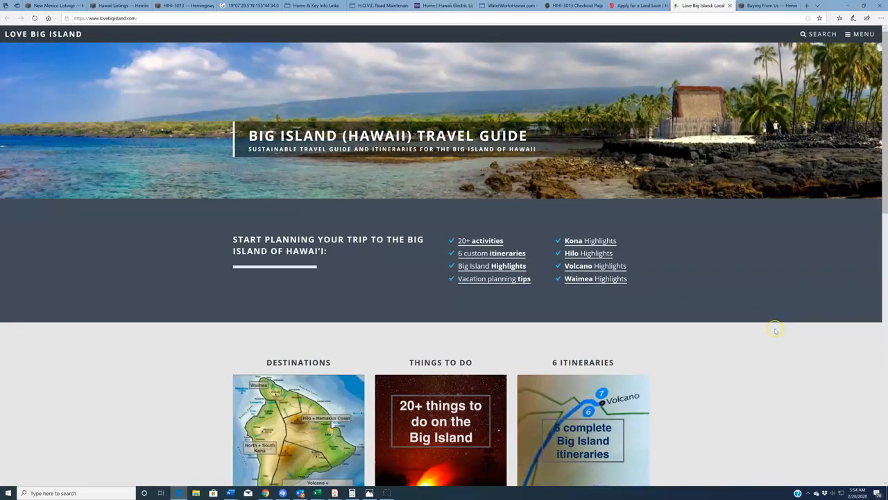
scroll("down", 3)
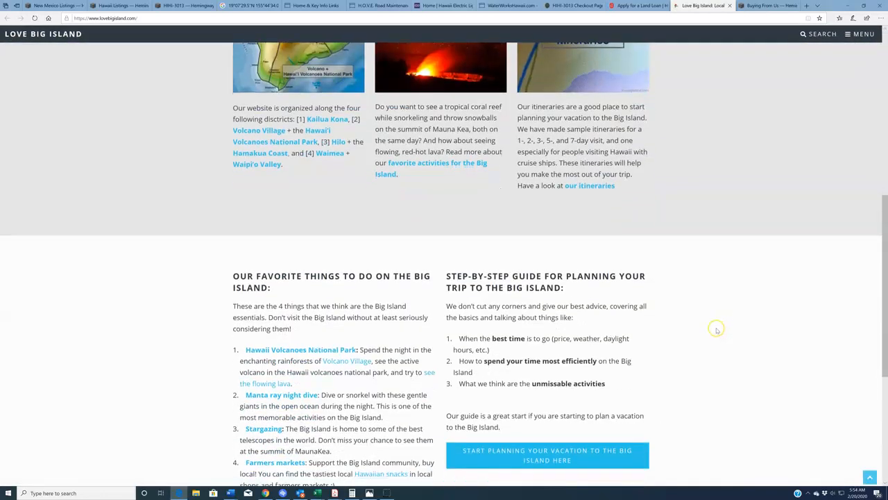
scroll("up", 3)
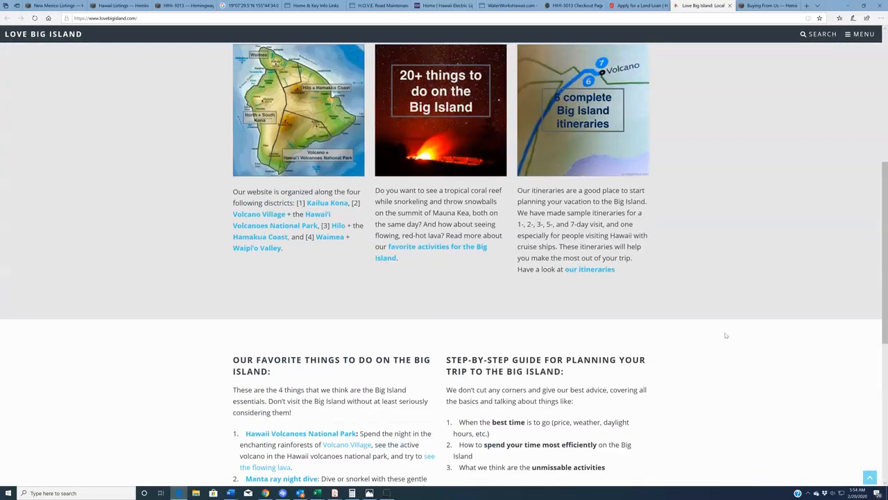
scroll("up", 3)
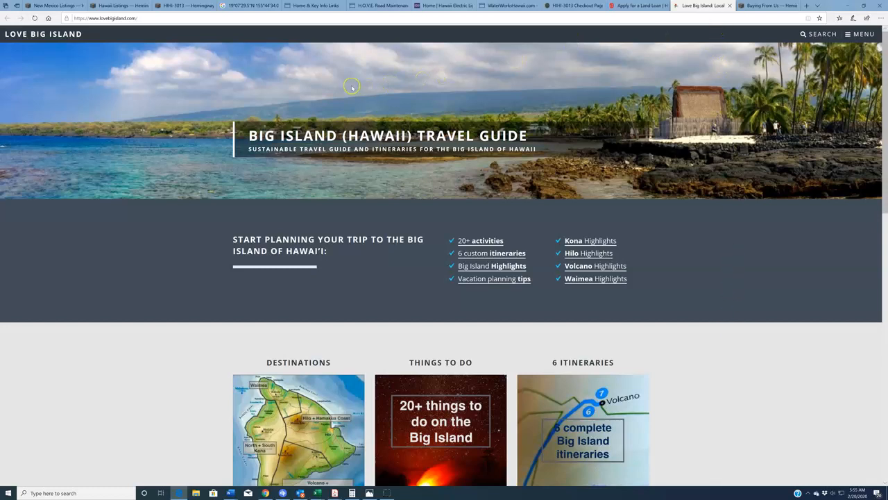
Switch to the HIHI-3013 checkout page showing the $5,300.00 price and empty buyer fields.
left_click(181, 5)
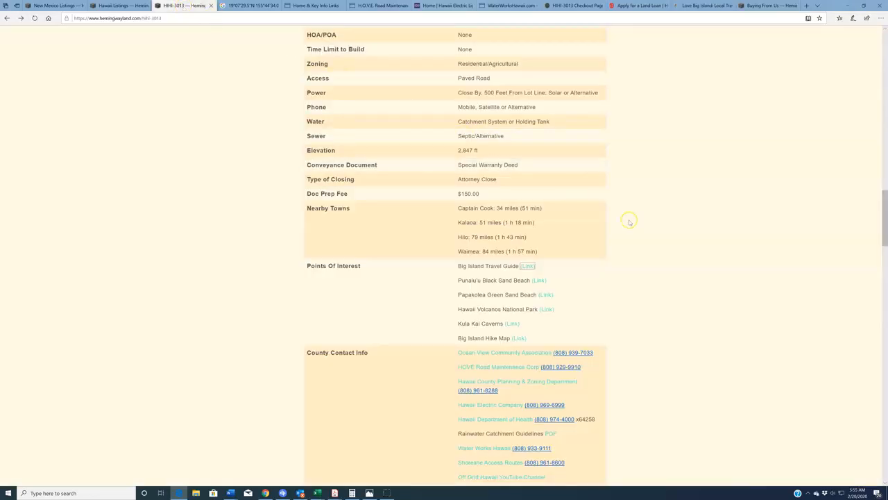
scroll("up", 3)
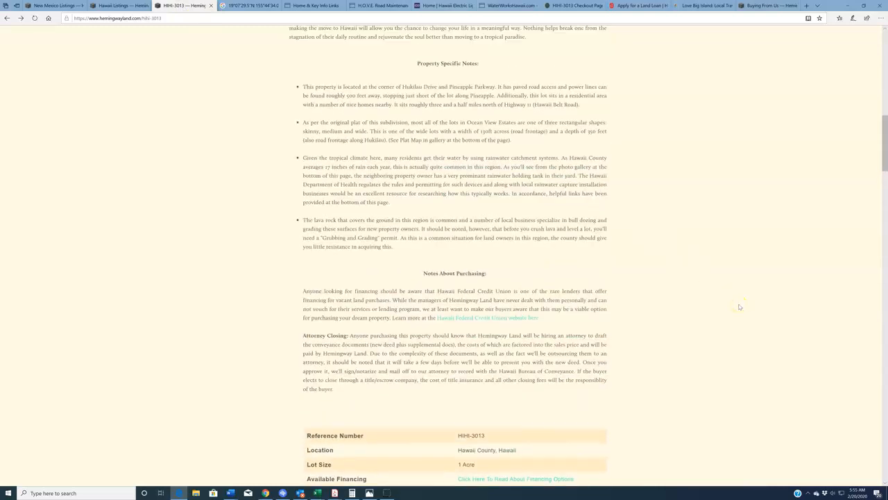
scroll("up", 3)
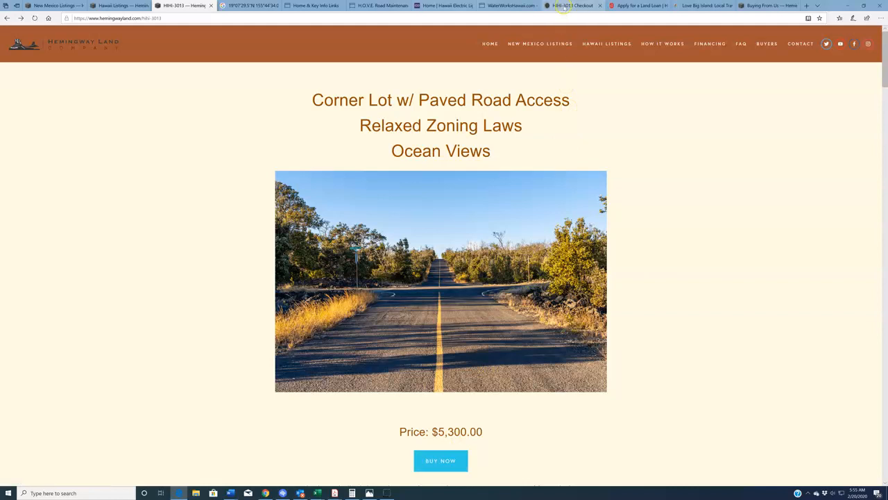
left_click(442, 461)
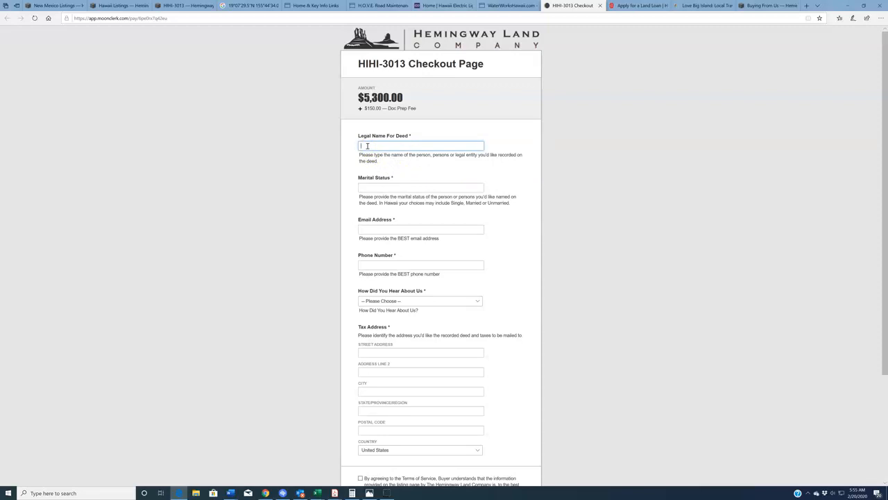
mouse_move(591, 175)
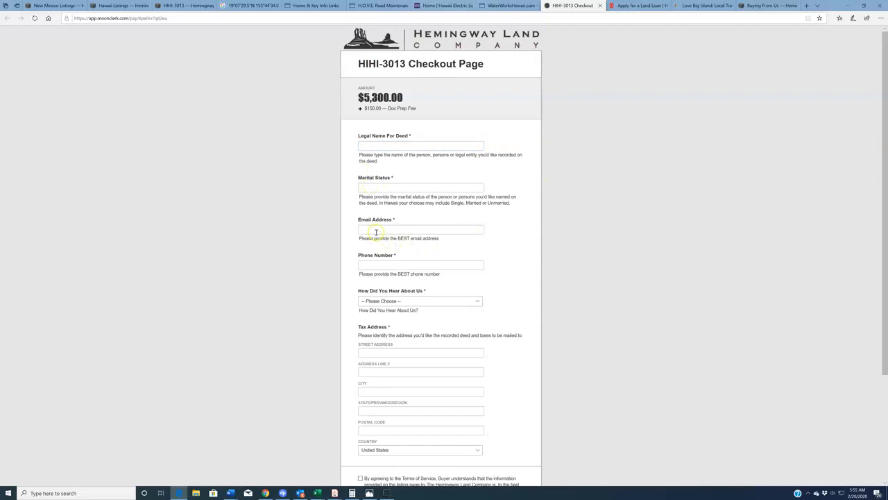
mouse_move(594, 307)
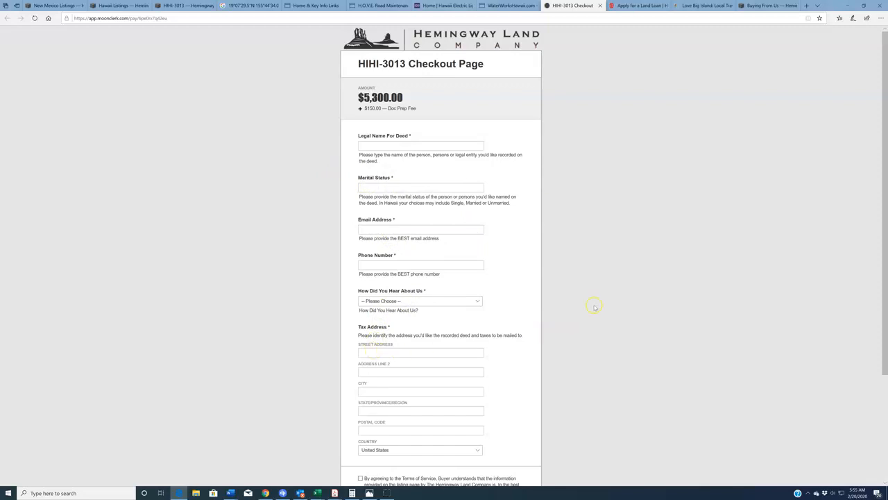
scroll("down", 3)
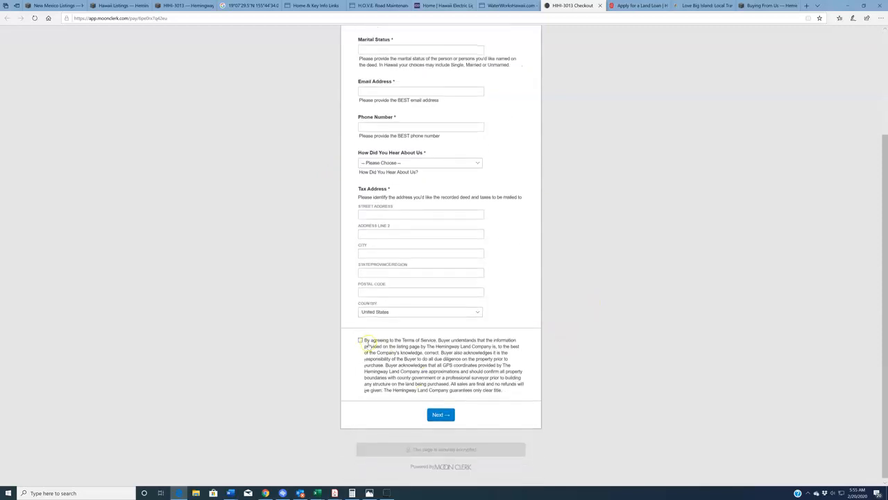
scroll("up", 3)
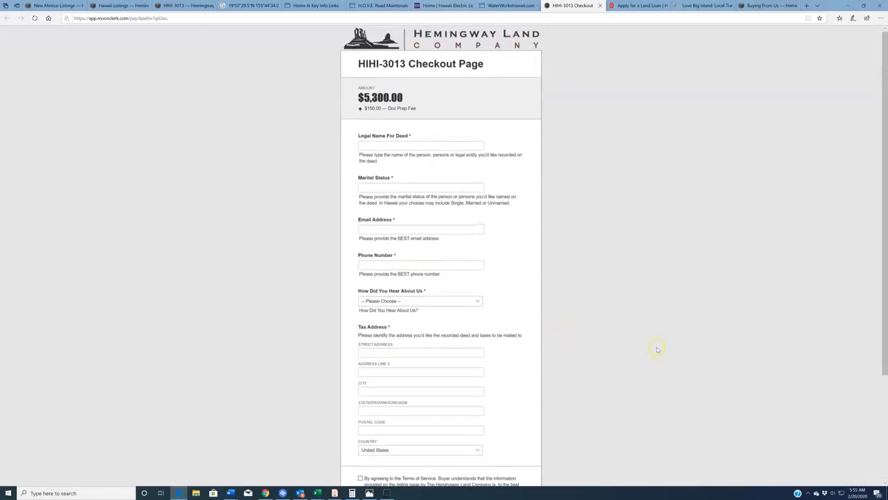
mouse_move(658, 350)
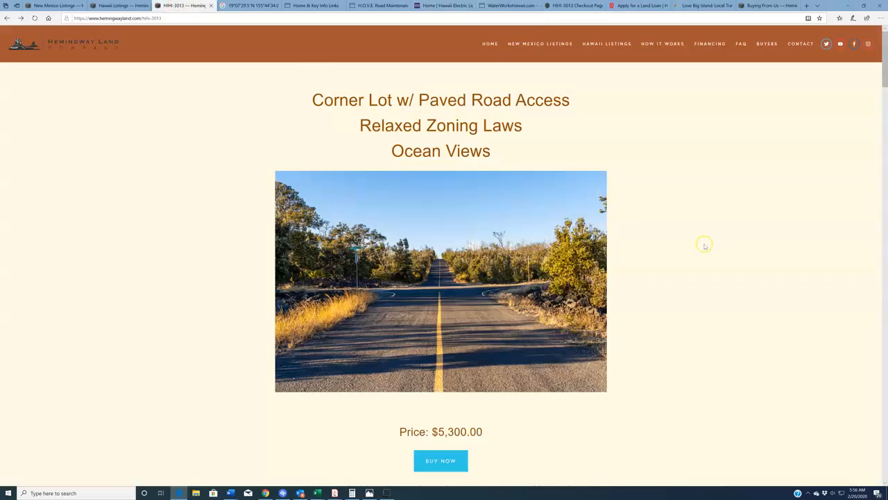
mouse_move(735, 247)
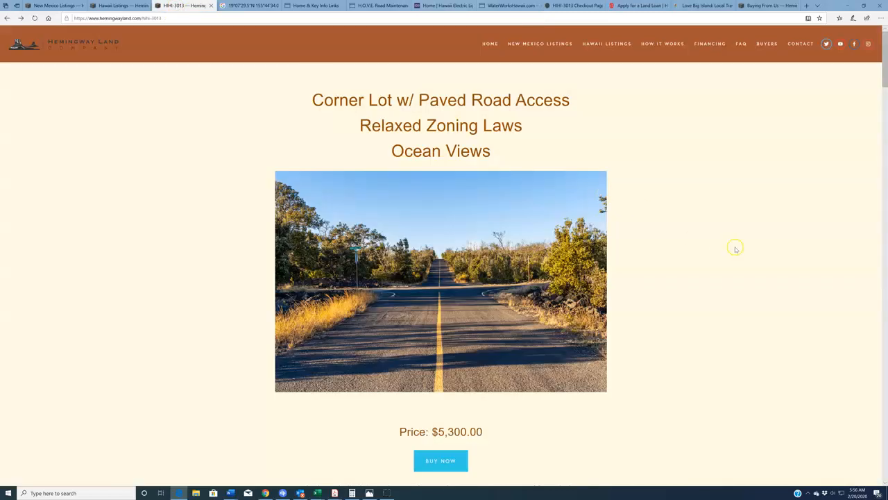
mouse_move(751, 230)
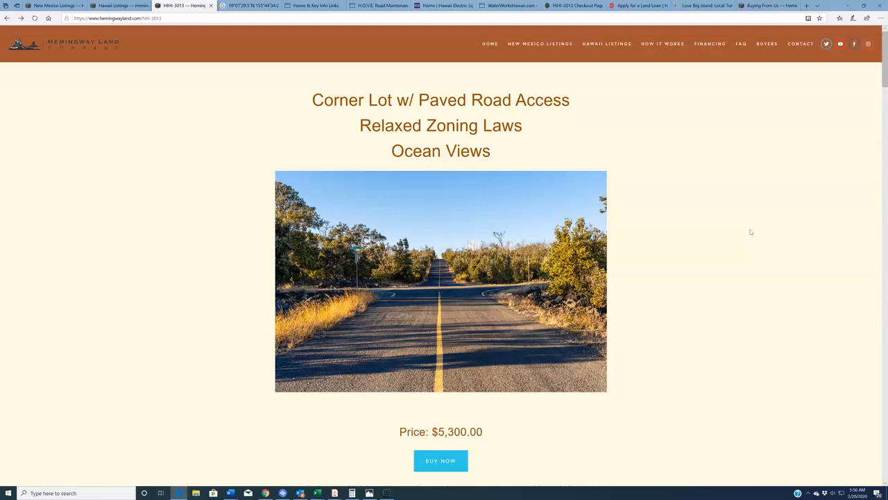
Scroll the HIHI-3013 listing down to the Attorney Closing purchasing note.
scroll("down", 3)
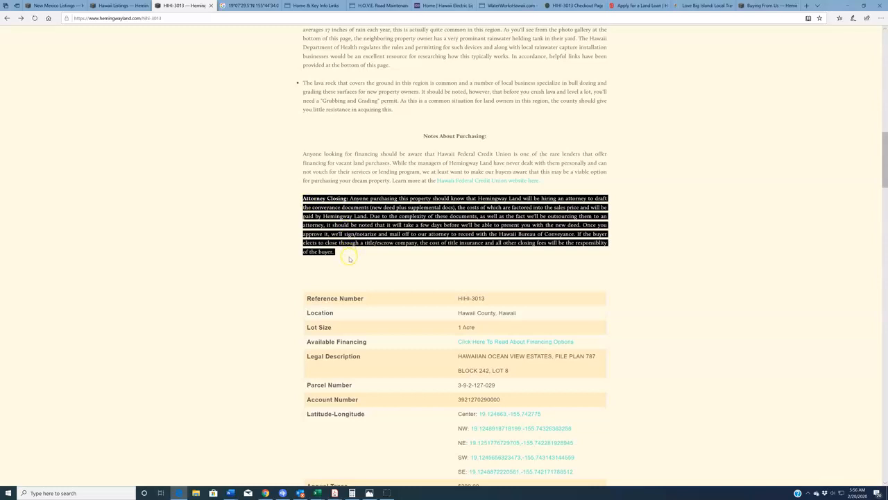
left_click(863, 260)
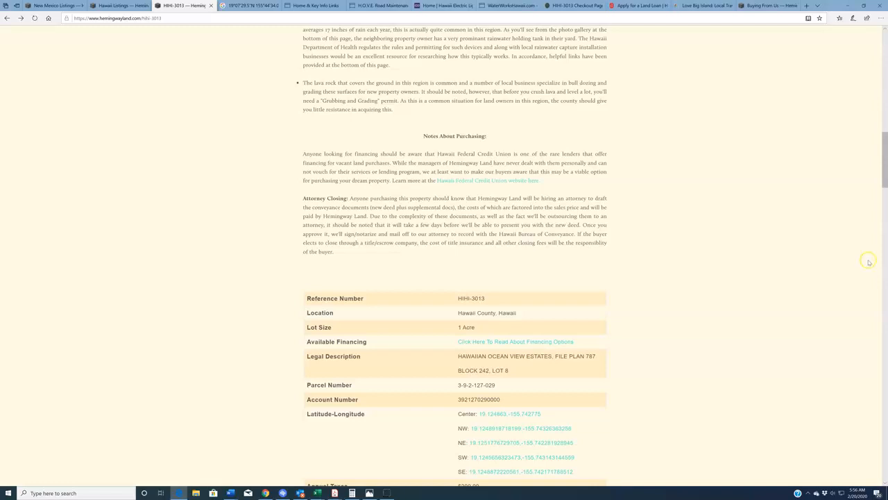
scroll("up", 3)
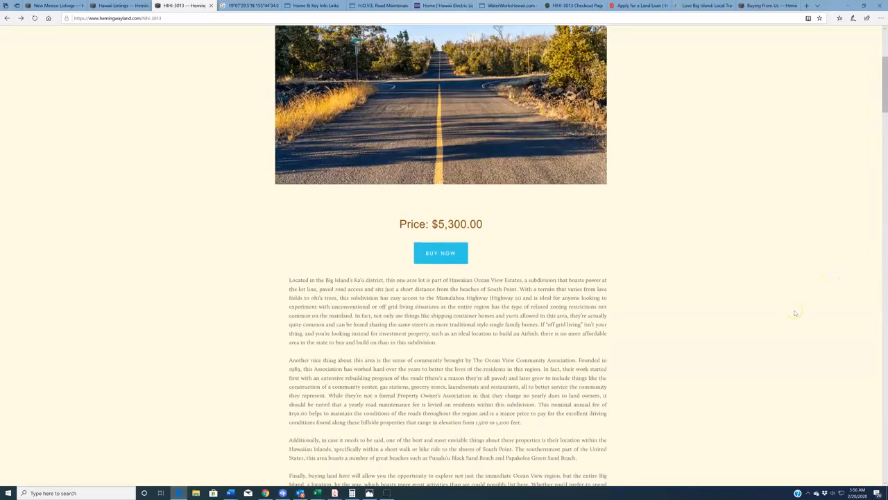
scroll("up", 3)
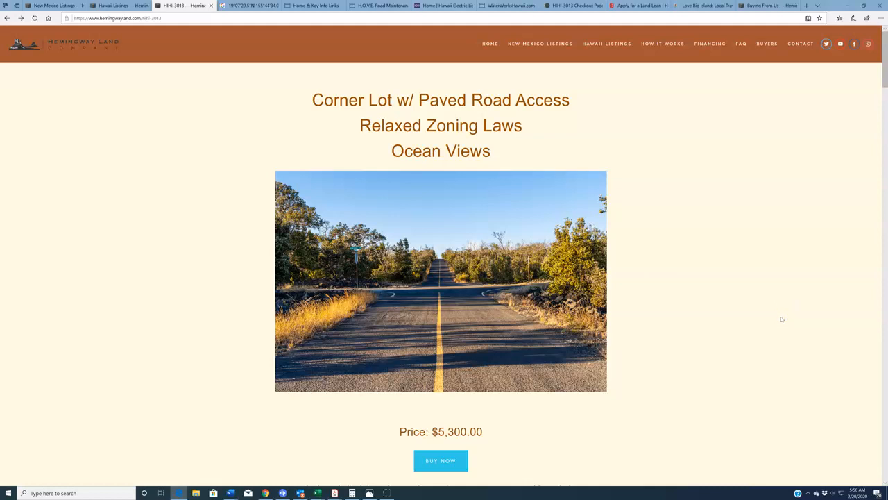
mouse_move(441, 390)
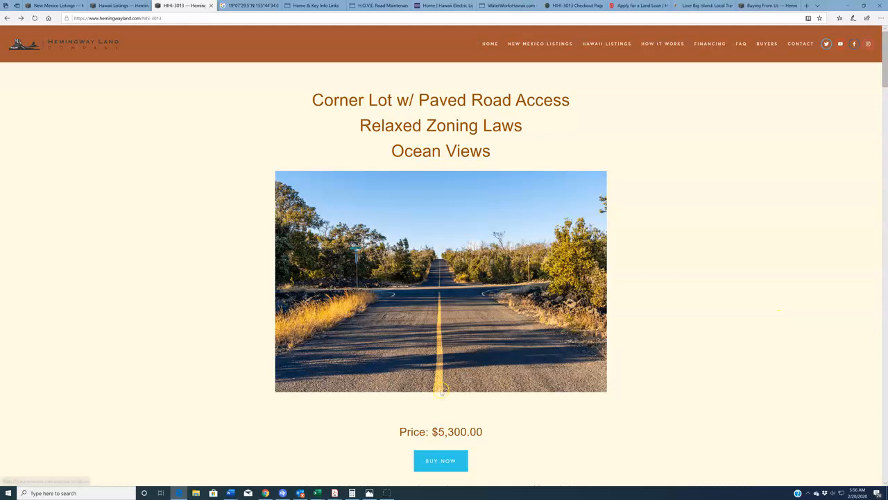
mouse_move(737, 381)
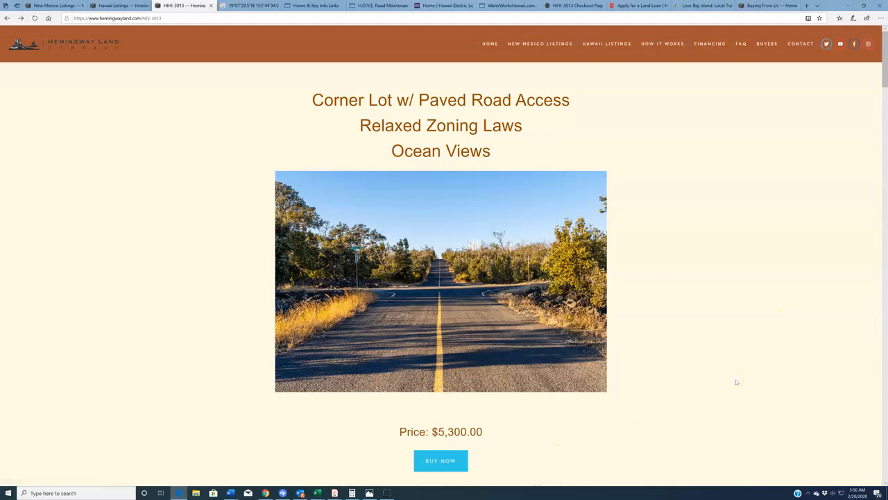
scroll("down", 3)
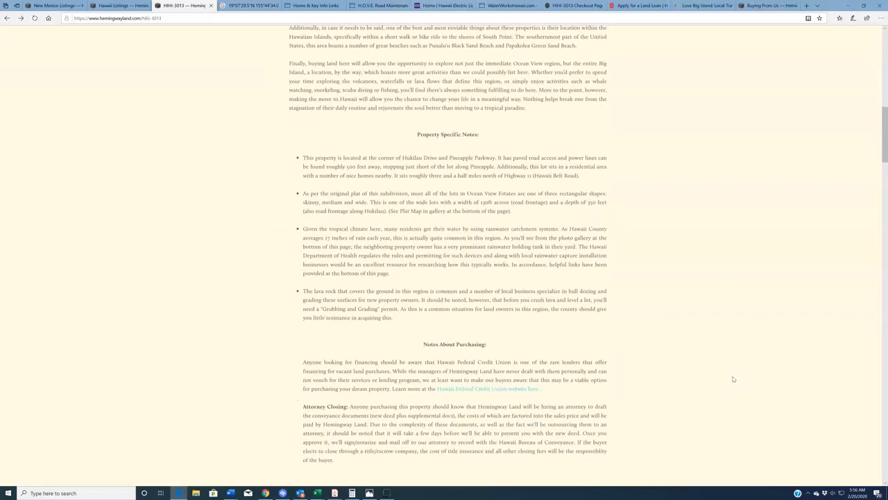
From the Notes About Purchasing financing link, switch to the HFS Apply for a Land Loan site.
scroll("down", 3)
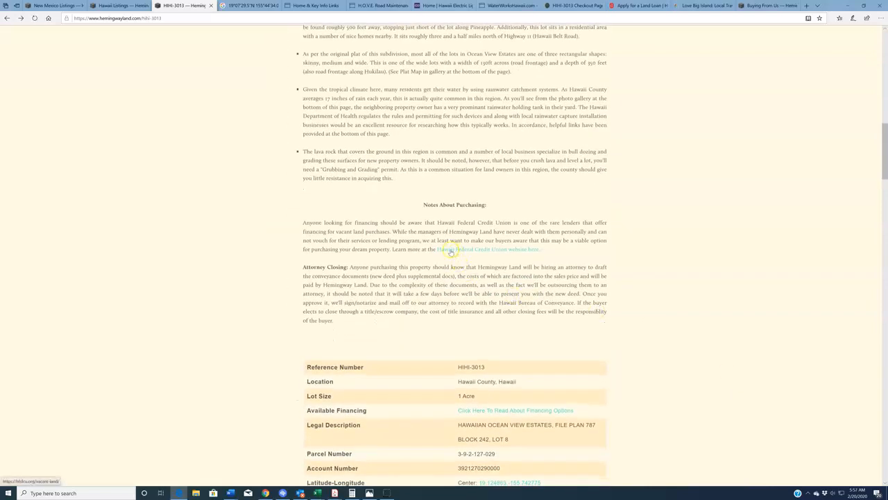
double_click(311, 222)
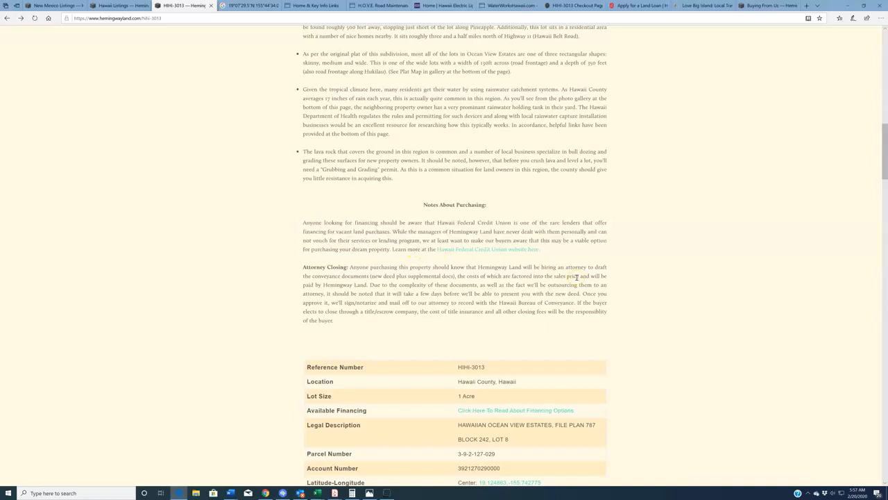
mouse_move(486, 249)
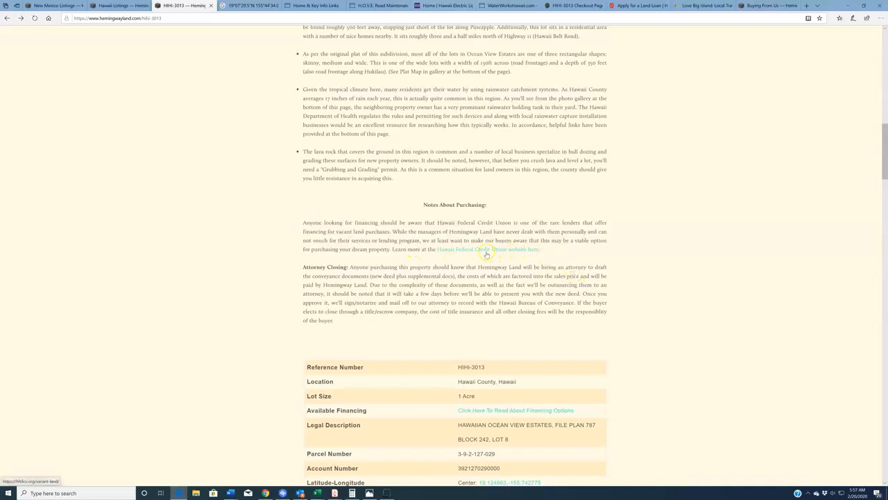
mouse_move(640, 23)
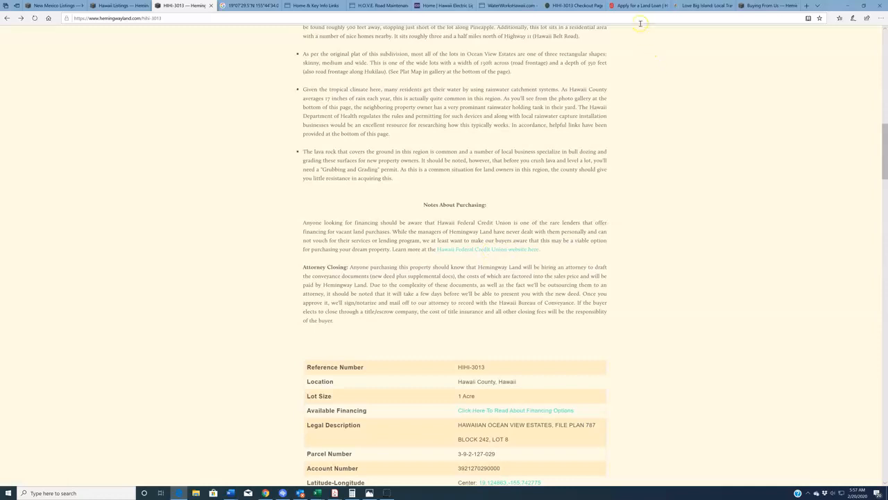
left_click(637, 5)
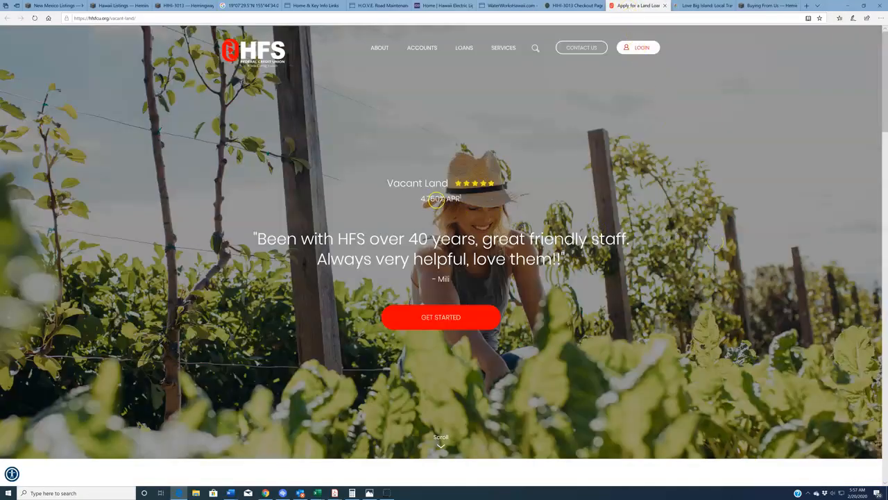
mouse_move(608, 220)
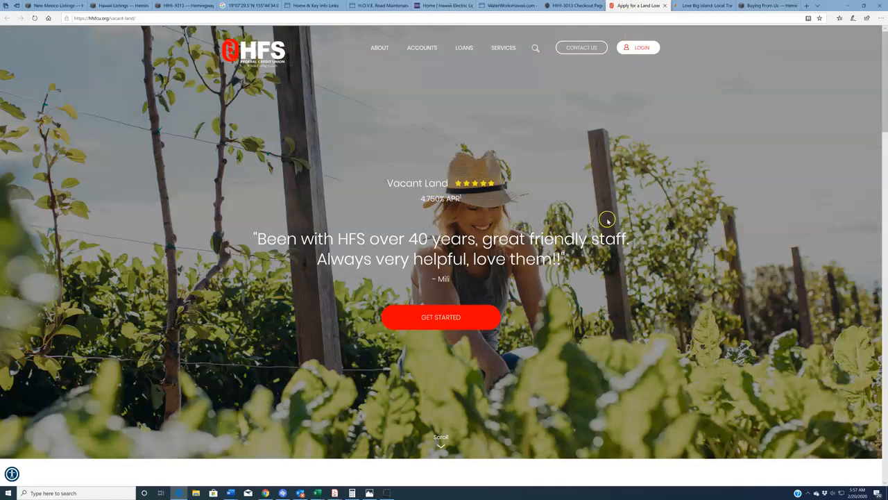
mouse_move(721, 238)
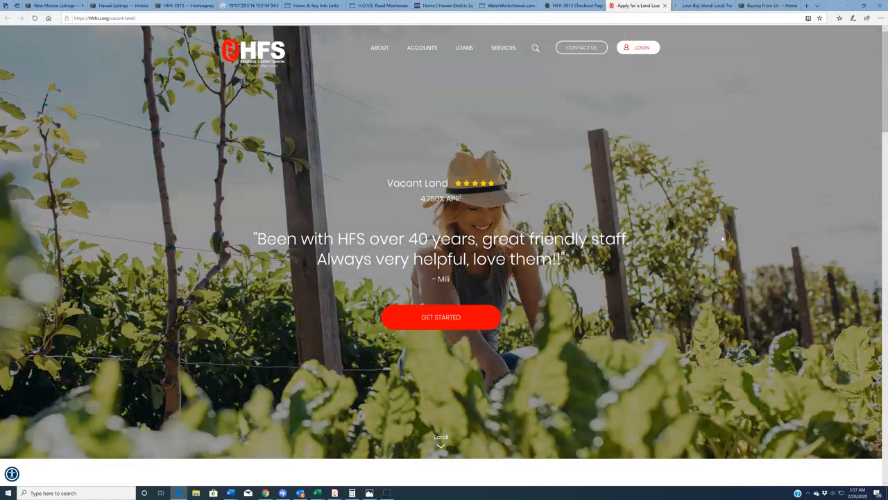
mouse_move(880, 264)
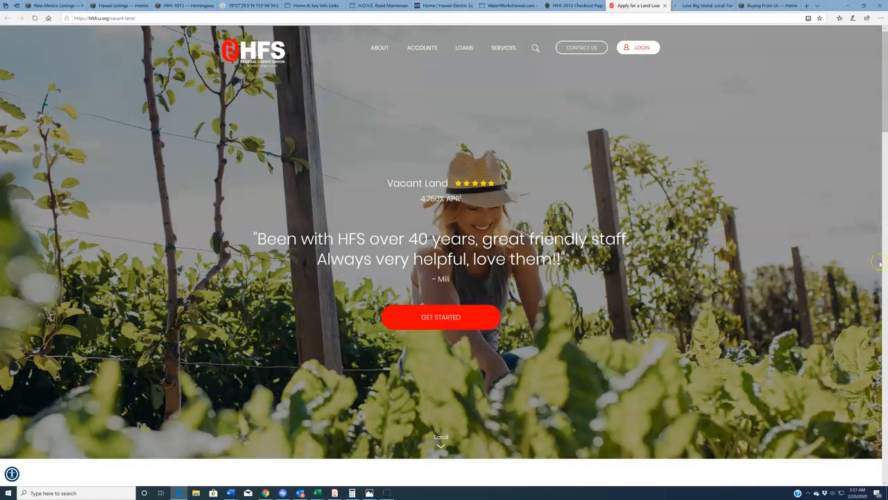
mouse_move(863, 263)
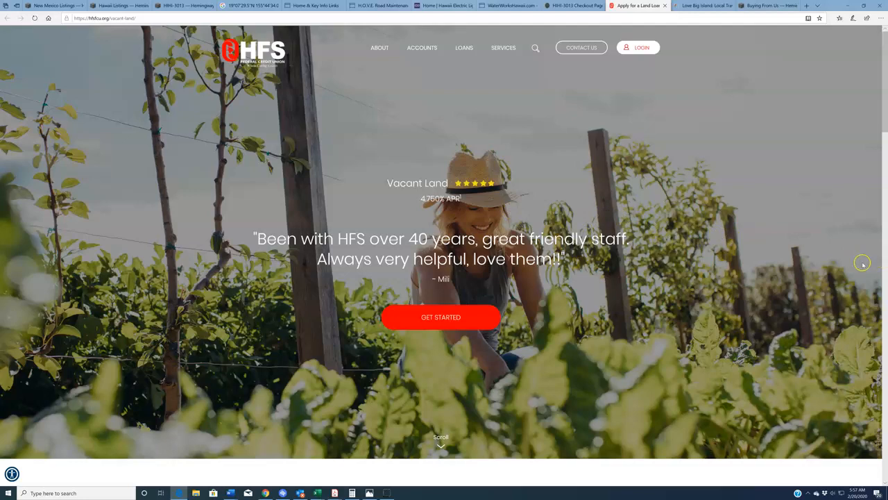
Scroll through the HFS vacant land loan details, then return to the Hemingway Land listing.
scroll("down", 3)
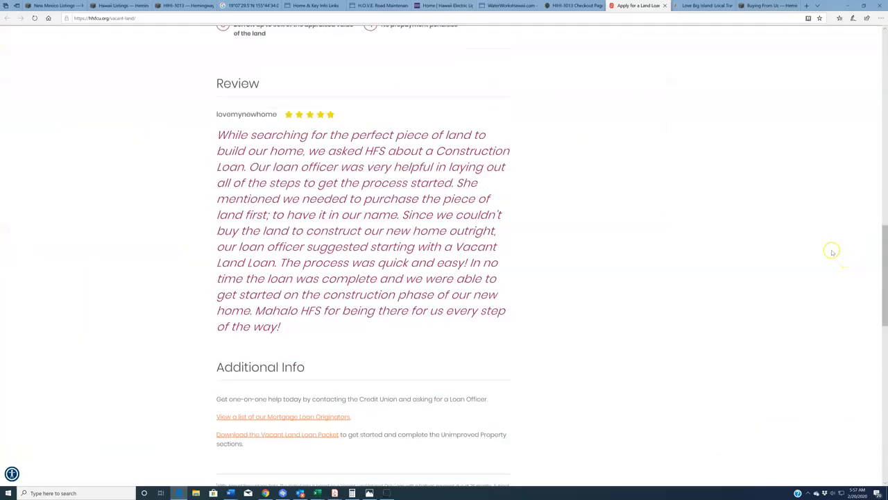
scroll("down", 3)
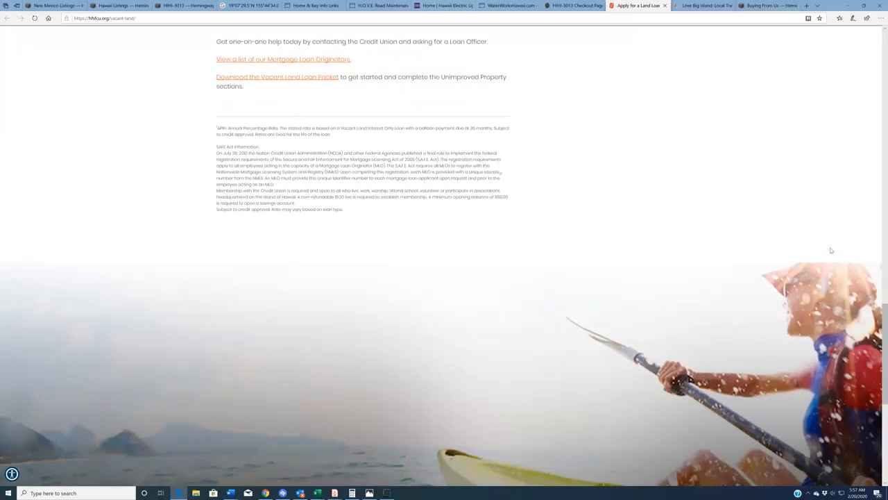
scroll("up", 3)
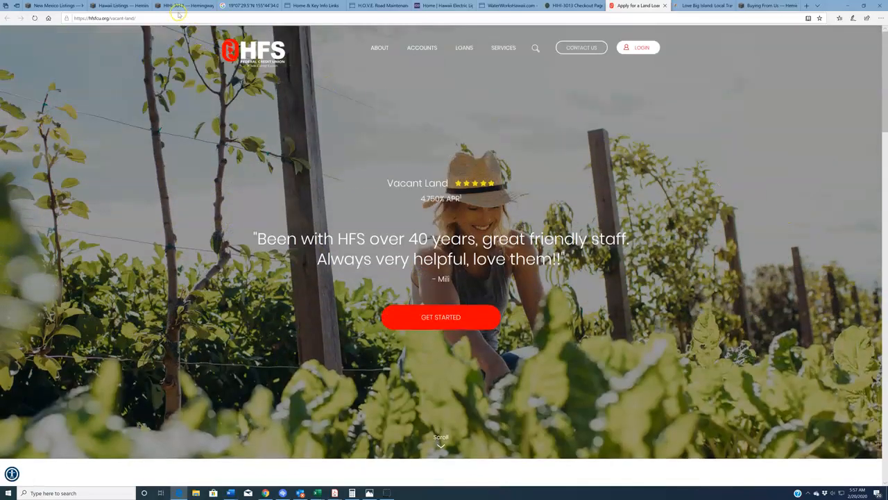
left_click(182, 6)
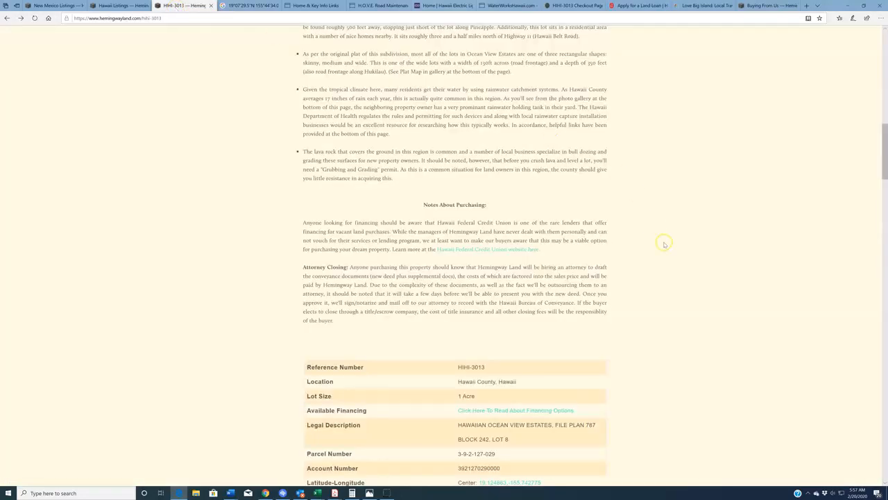
Scroll back to the listing top showing the corner lot title, road photo and $5,300 price.
scroll("up", 3)
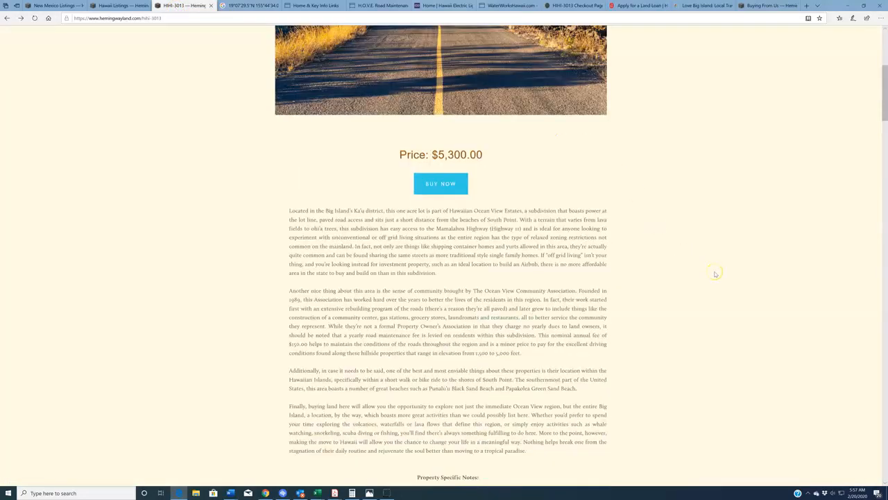
scroll("up", 3)
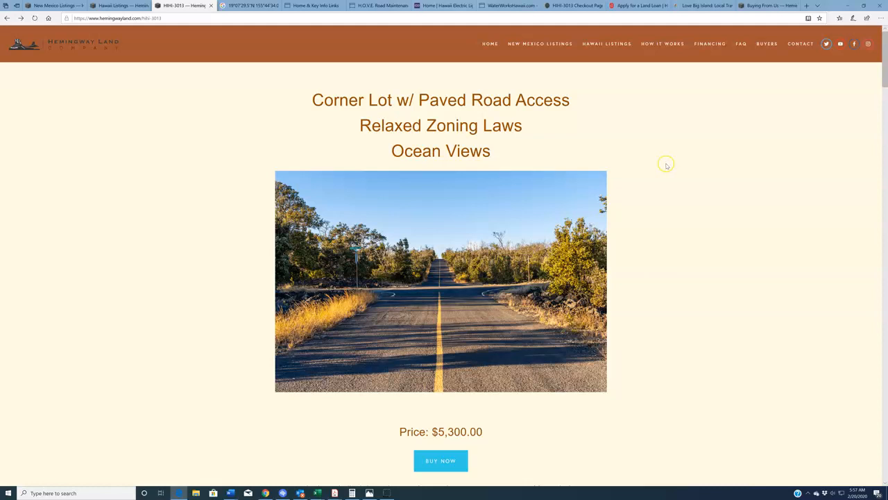
mouse_move(667, 165)
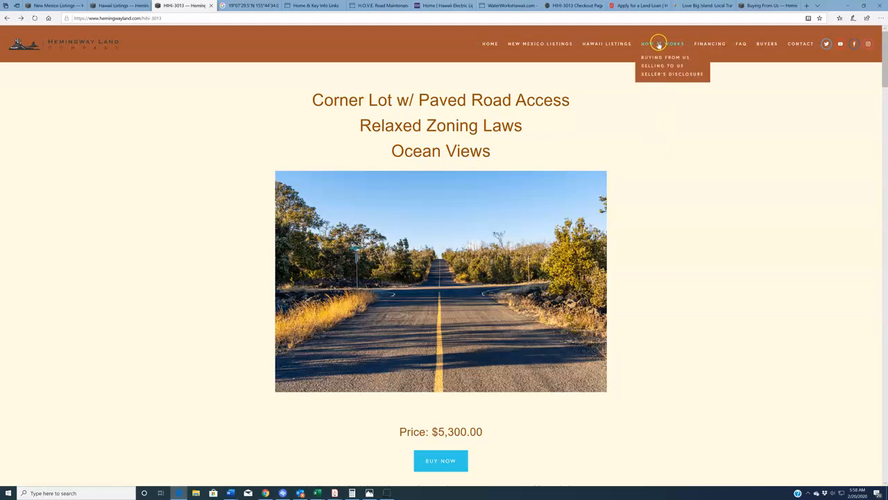
Read the Buying From Us Notary Close and Title/Escrow steps, then open the sample Sale & Purchase Agreement.
left_click(665, 57)
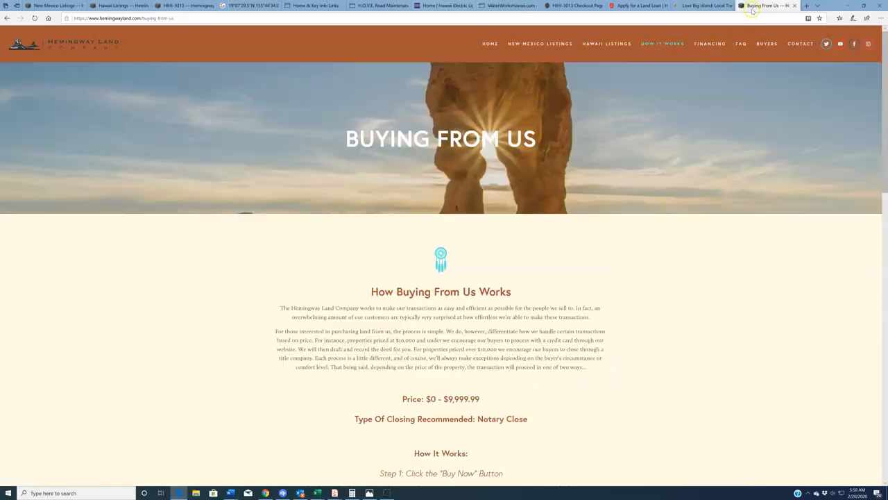
scroll("down", 3)
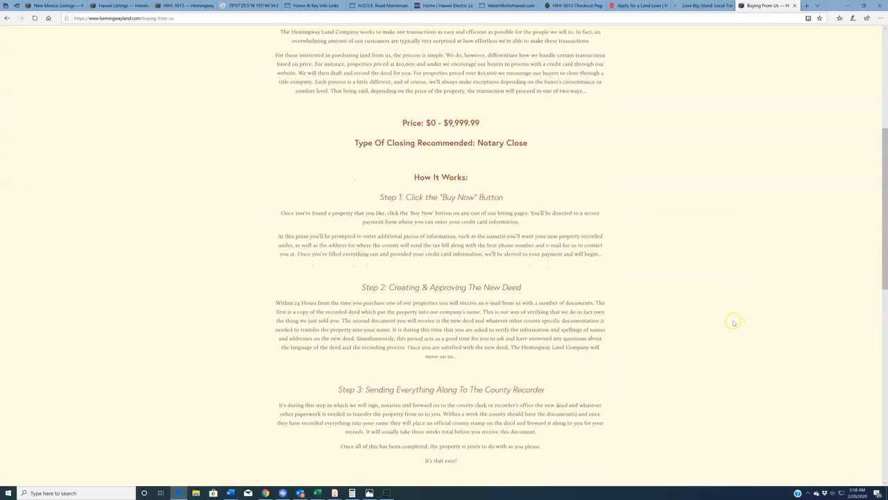
scroll("down", 3)
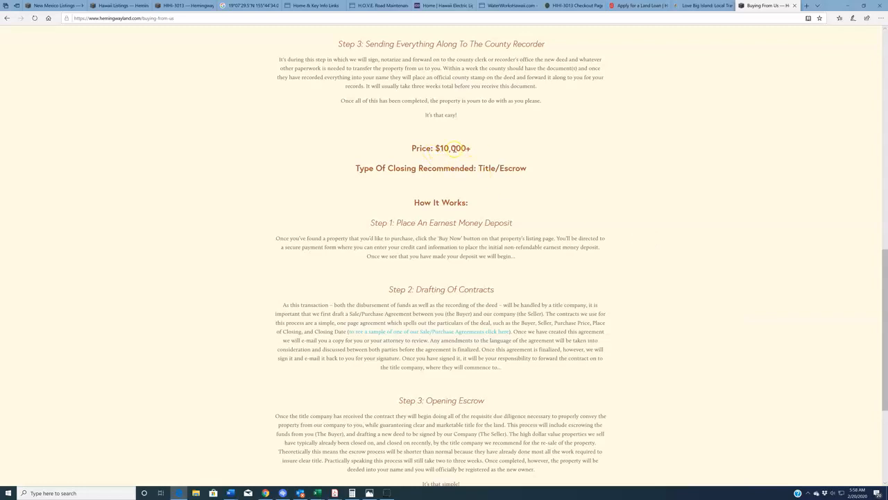
mouse_move(729, 175)
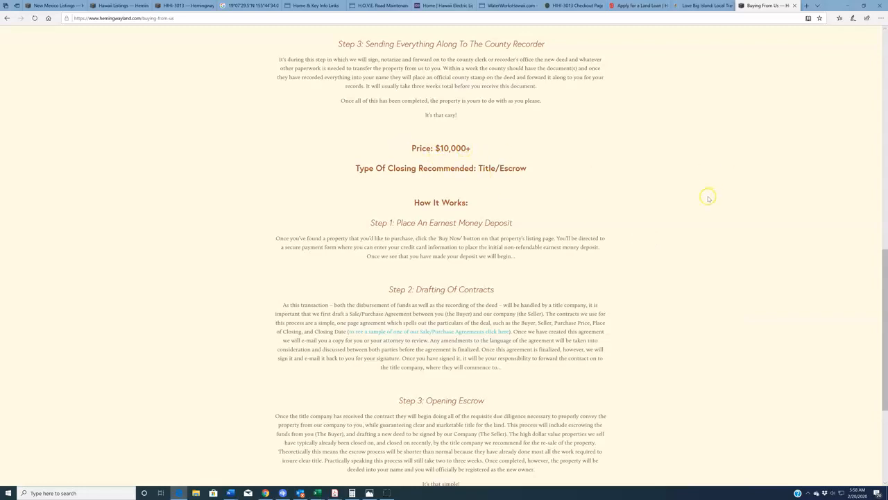
scroll("down", 3)
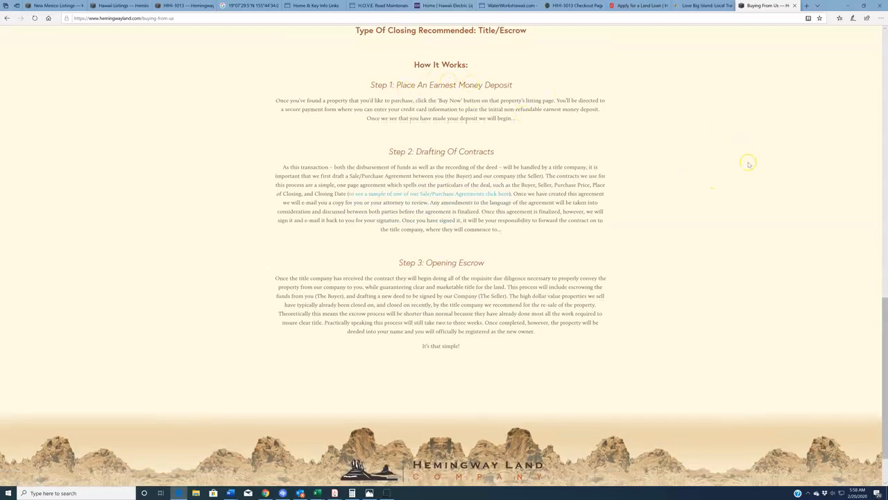
mouse_move(737, 182)
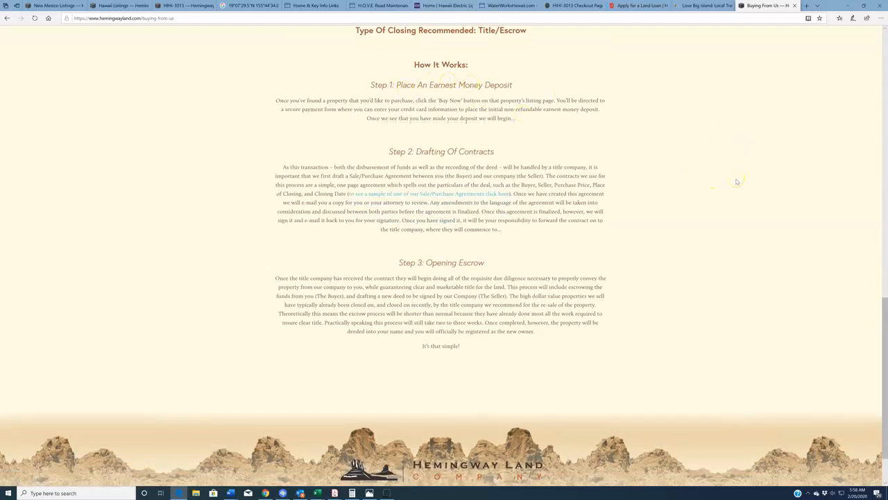
mouse_move(564, 220)
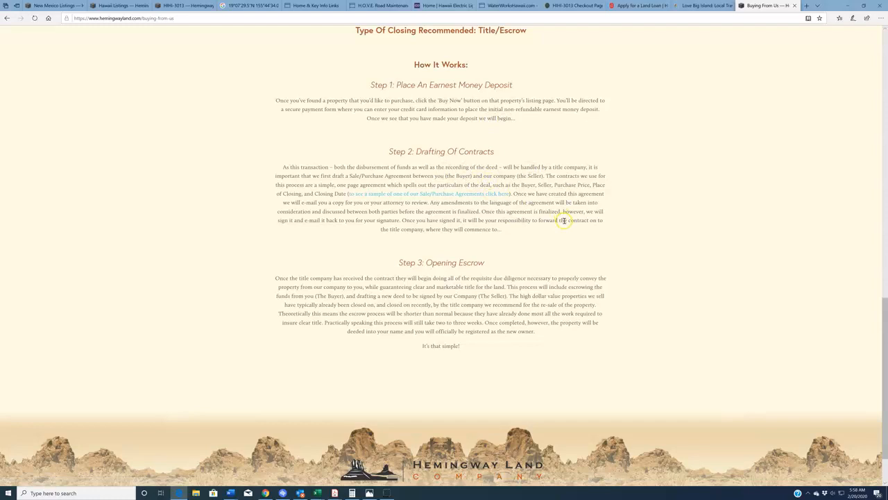
mouse_move(664, 249)
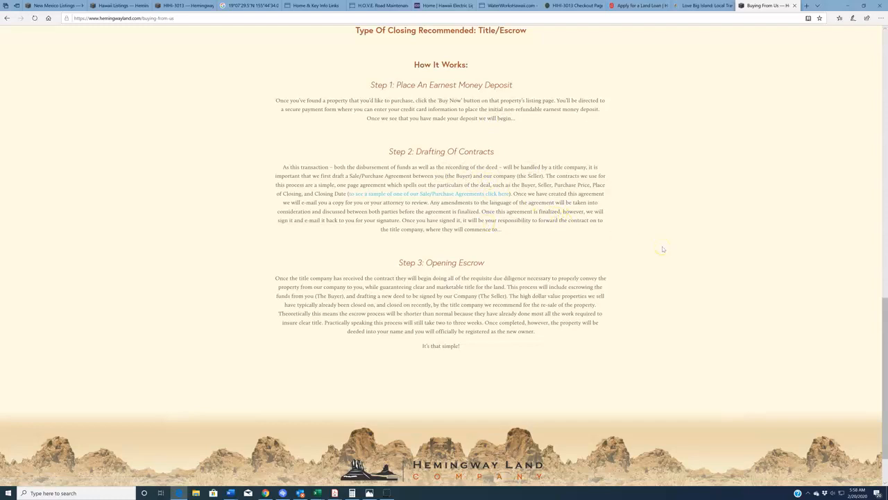
mouse_move(707, 282)
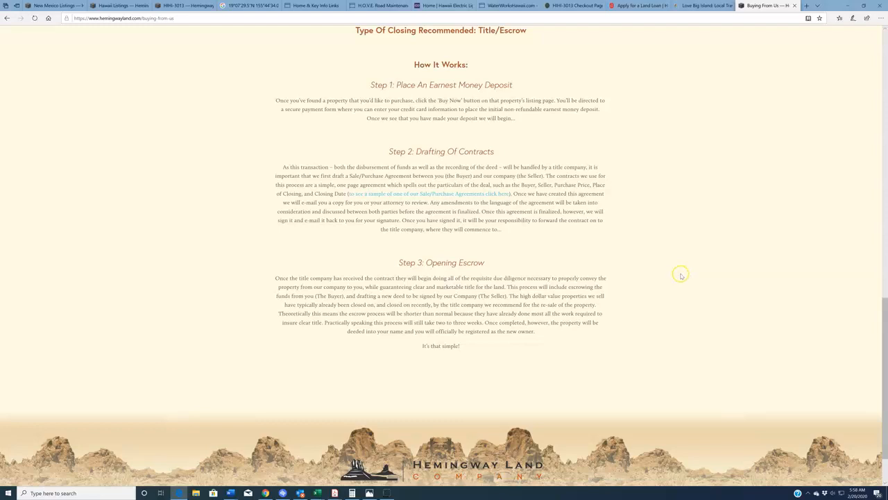
mouse_move(682, 275)
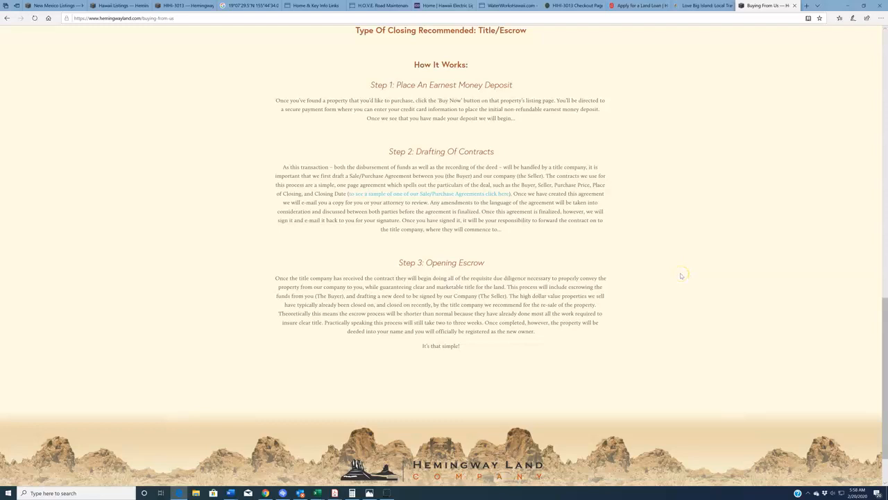
mouse_move(469, 216)
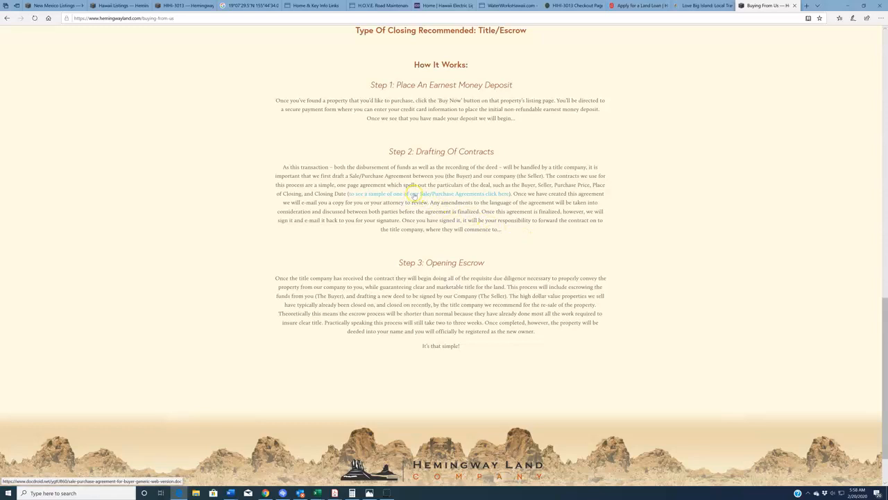
left_click(424, 194)
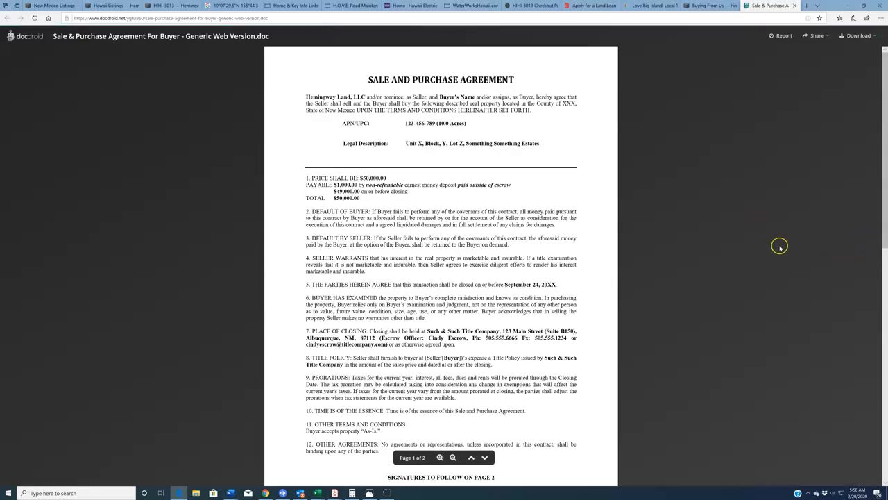
mouse_move(766, 246)
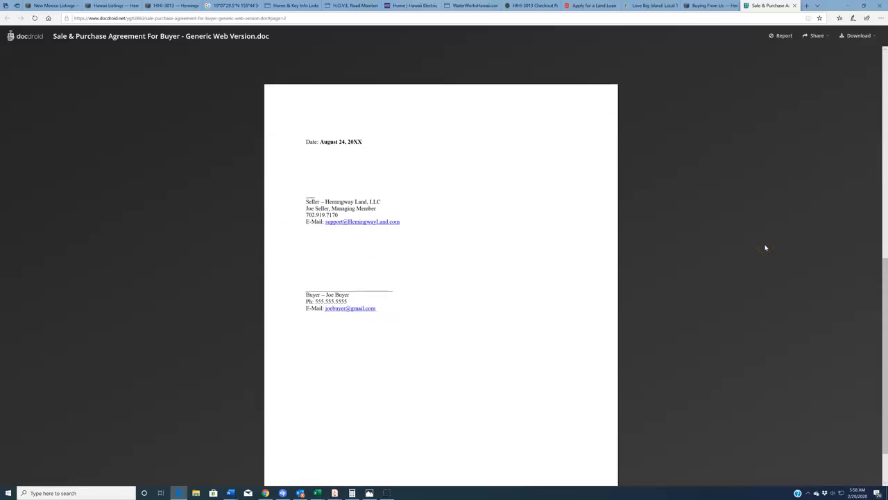
Page through the sample agreement in DocDroid, then return to the $5,300 corner lot listing.
scroll("up", 3)
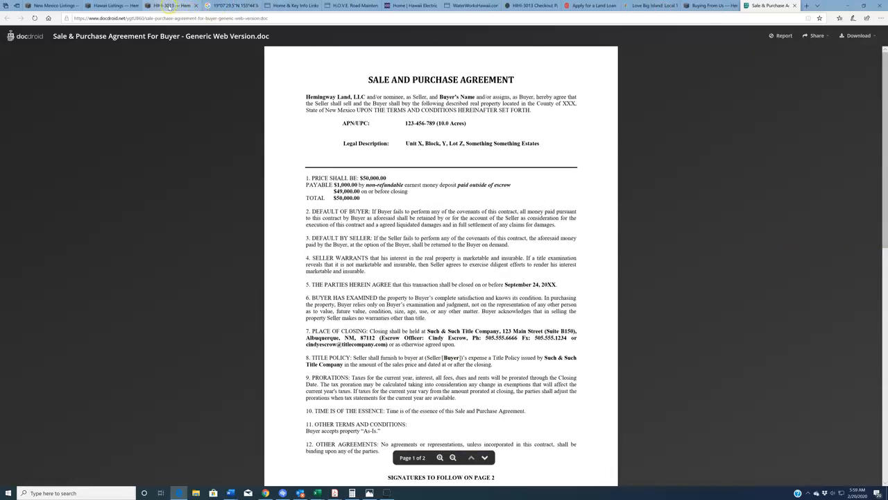
left_click(170, 5)
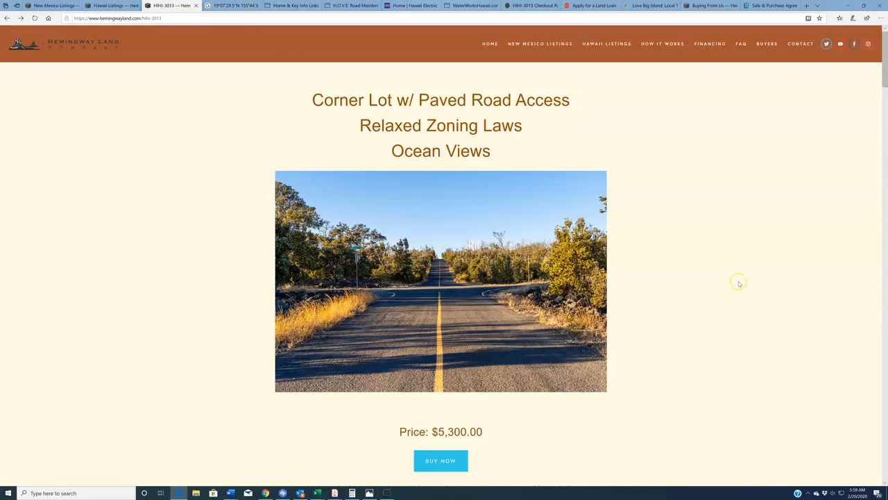
mouse_move(738, 280)
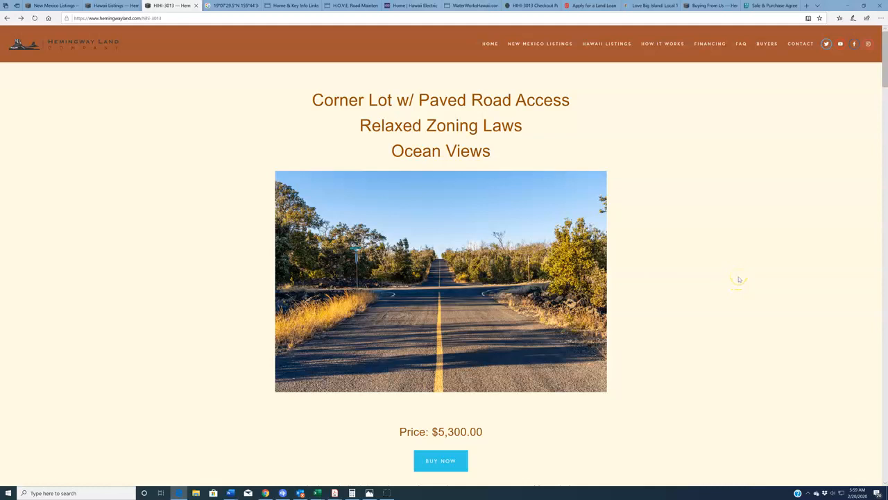